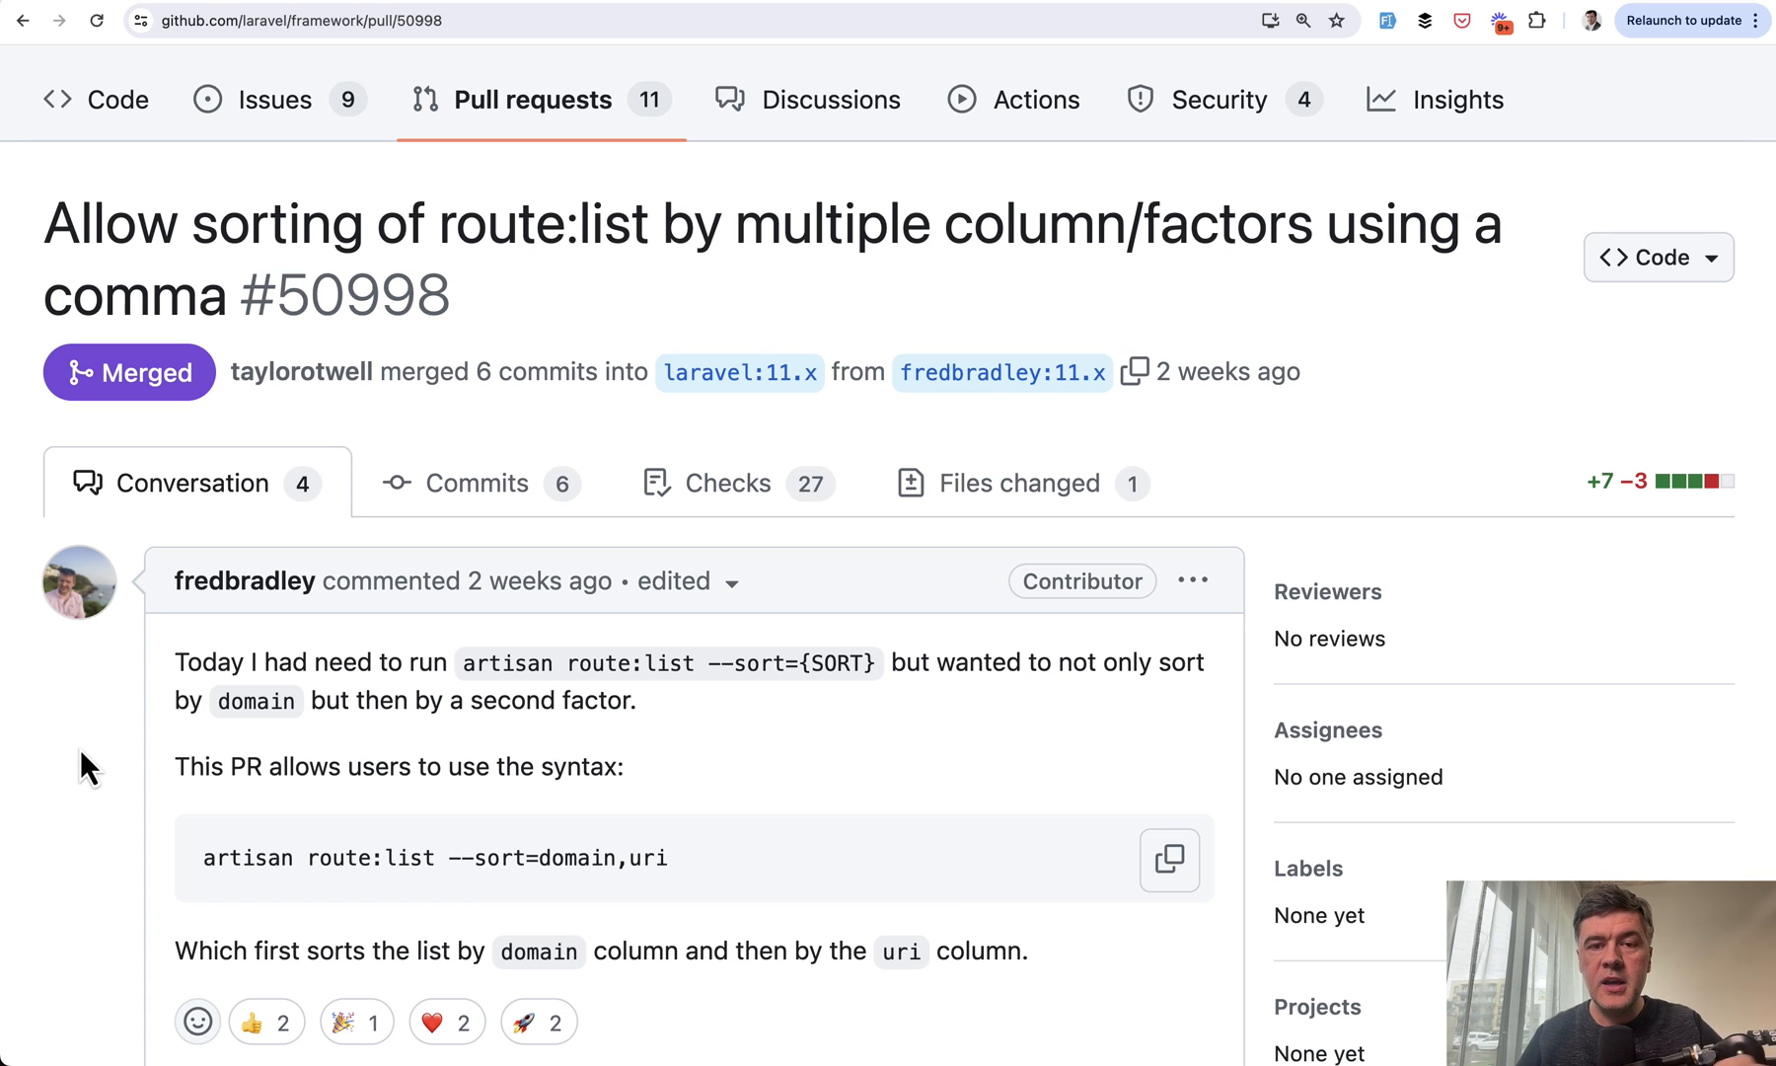
Step: Scroll through the php artisan route:list output listing all 20 routes
scroll(down, 3)
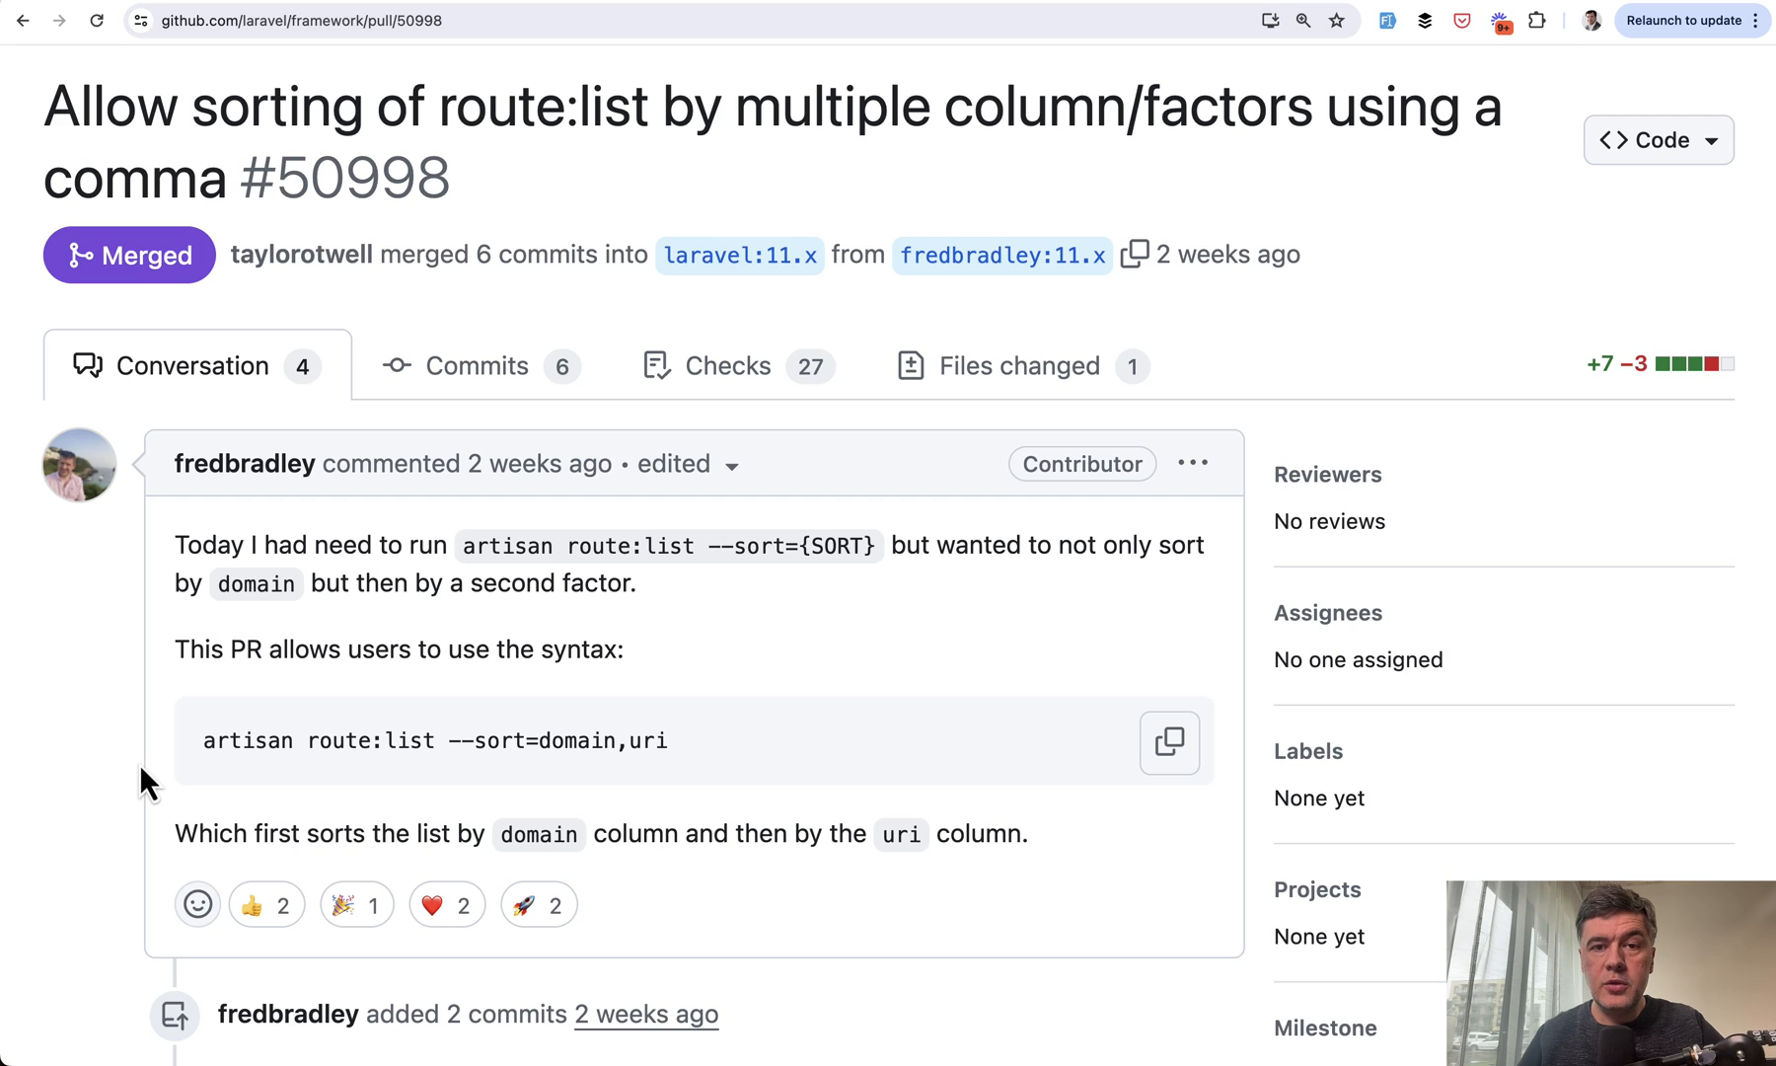
mouse_move(671, 634)
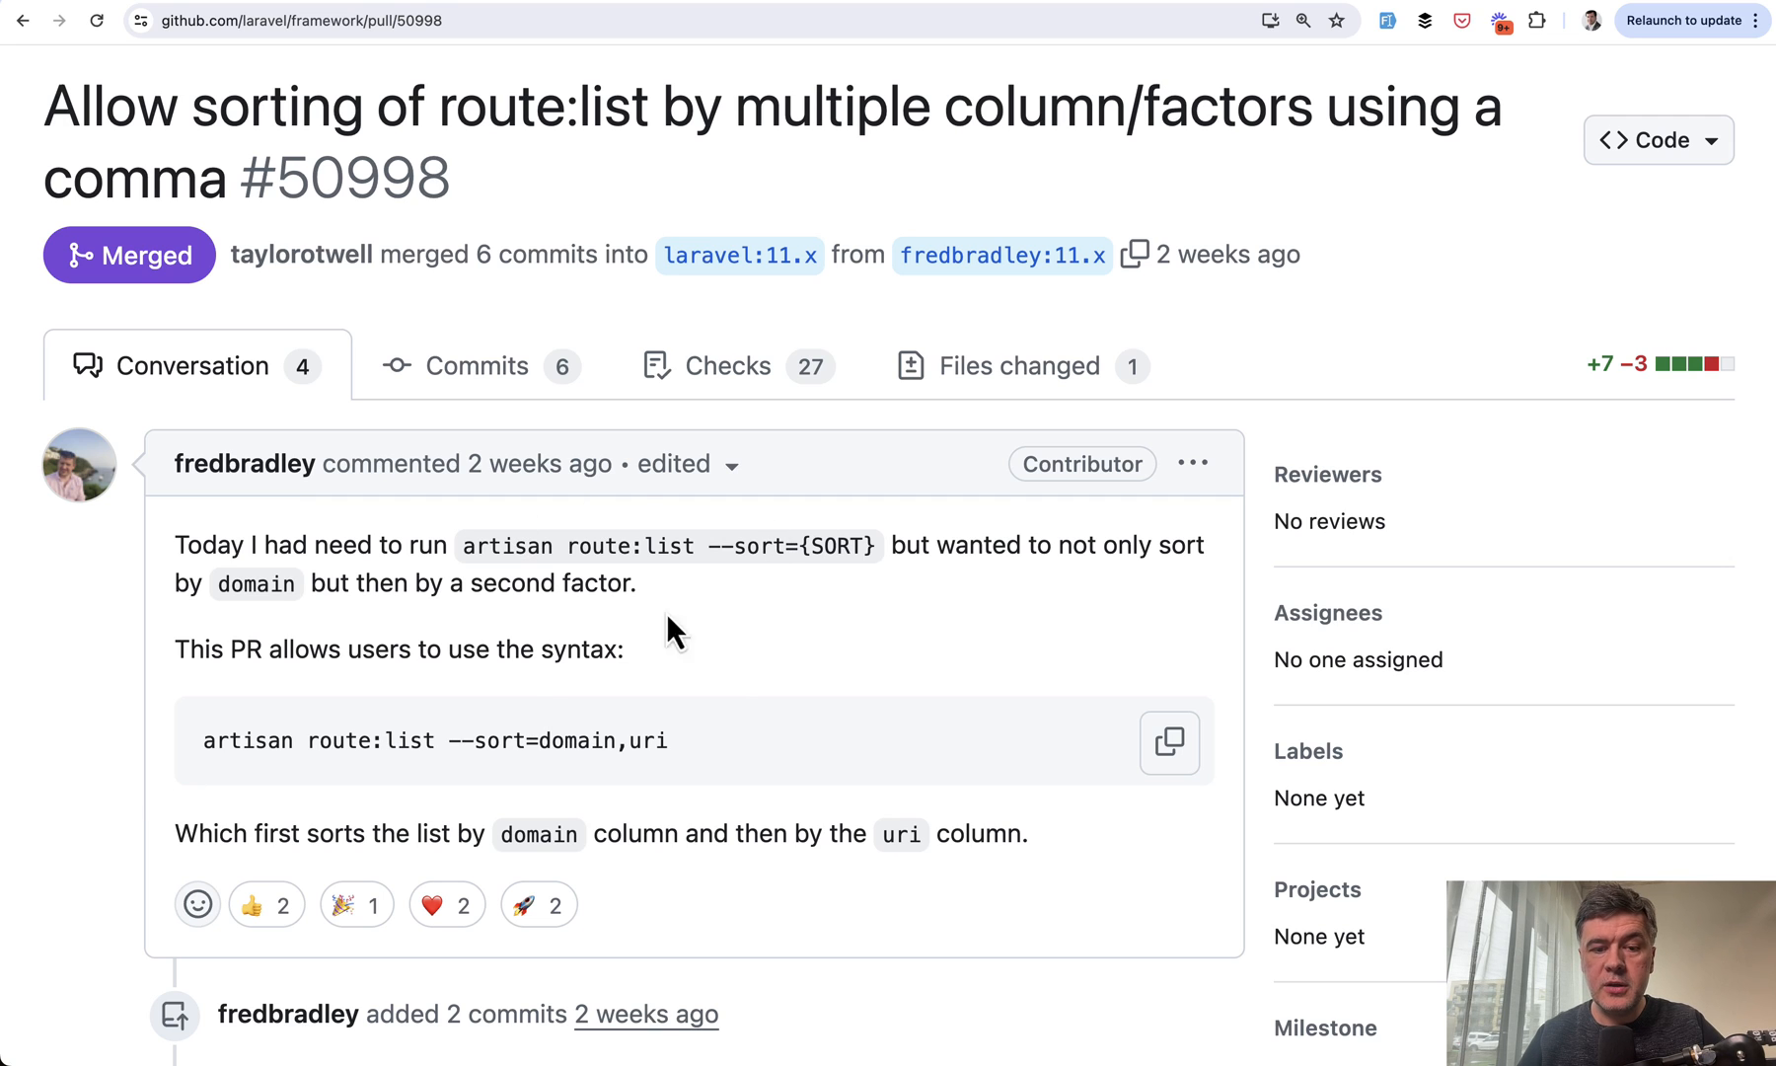
mouse_move(790, 654)
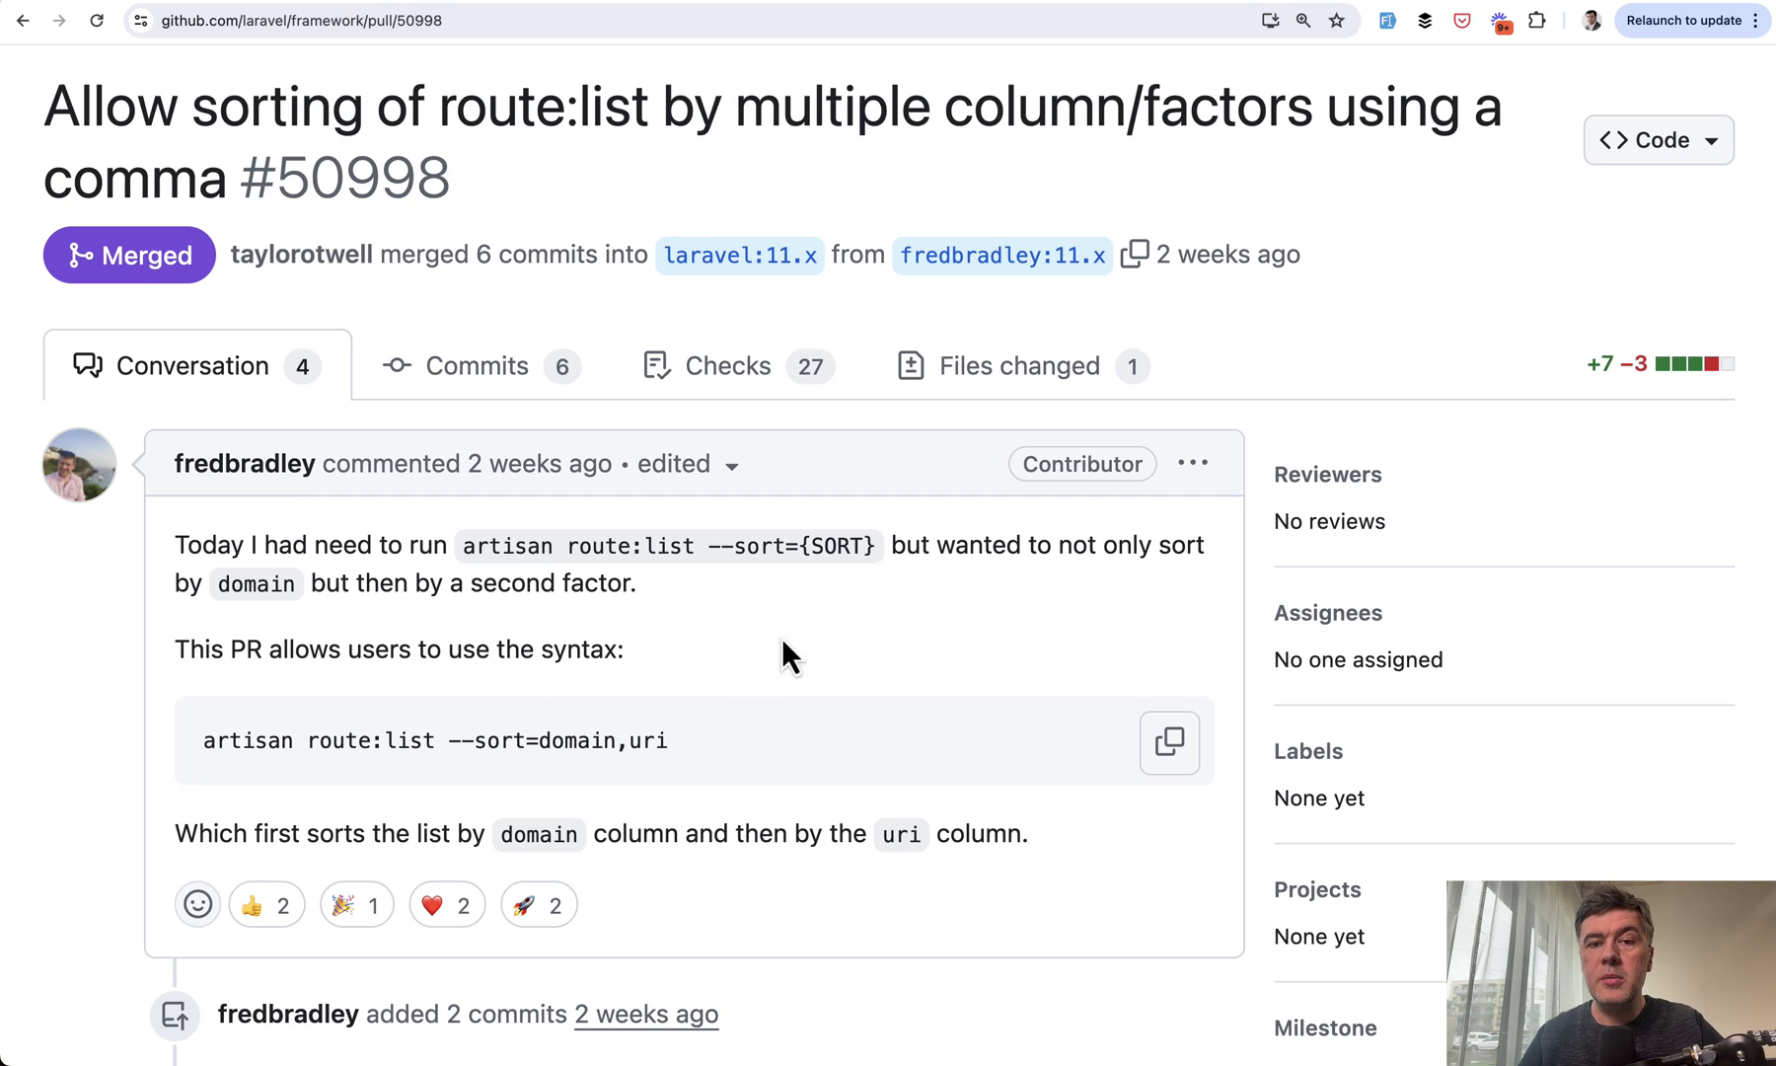
mouse_move(79, 464)
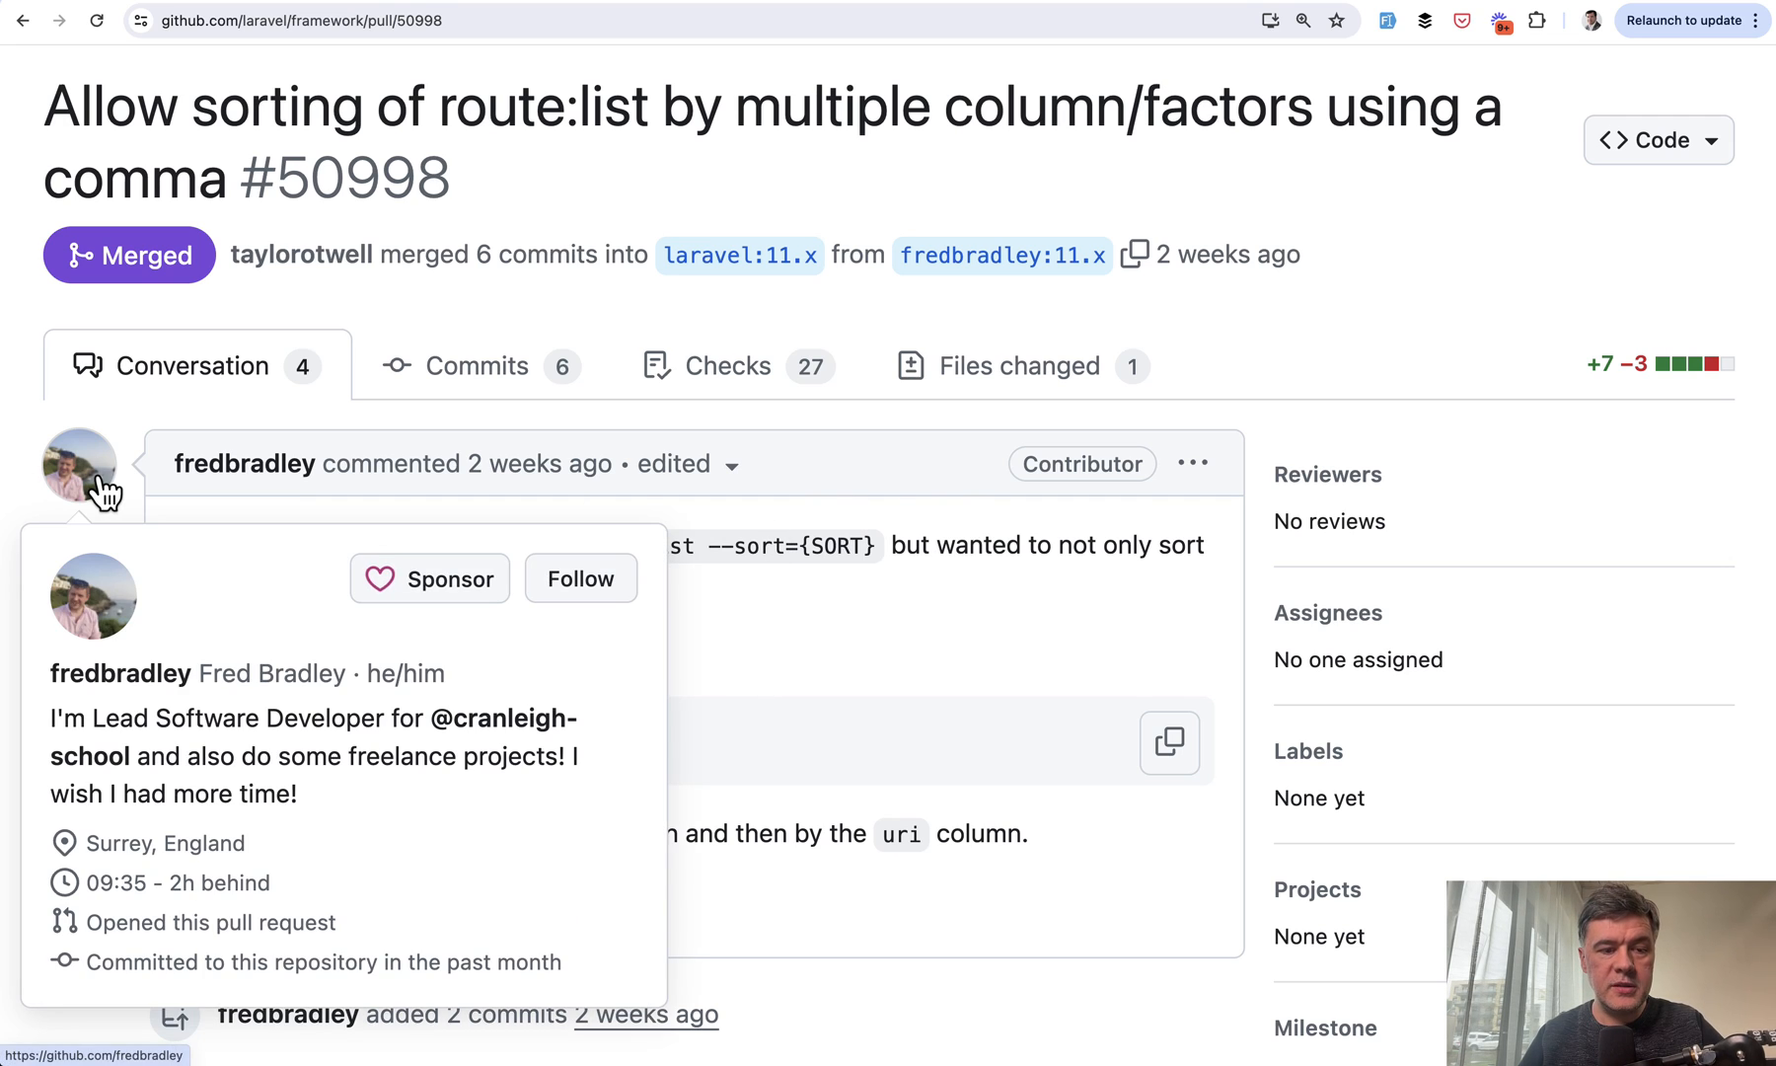
mouse_move(17, 533)
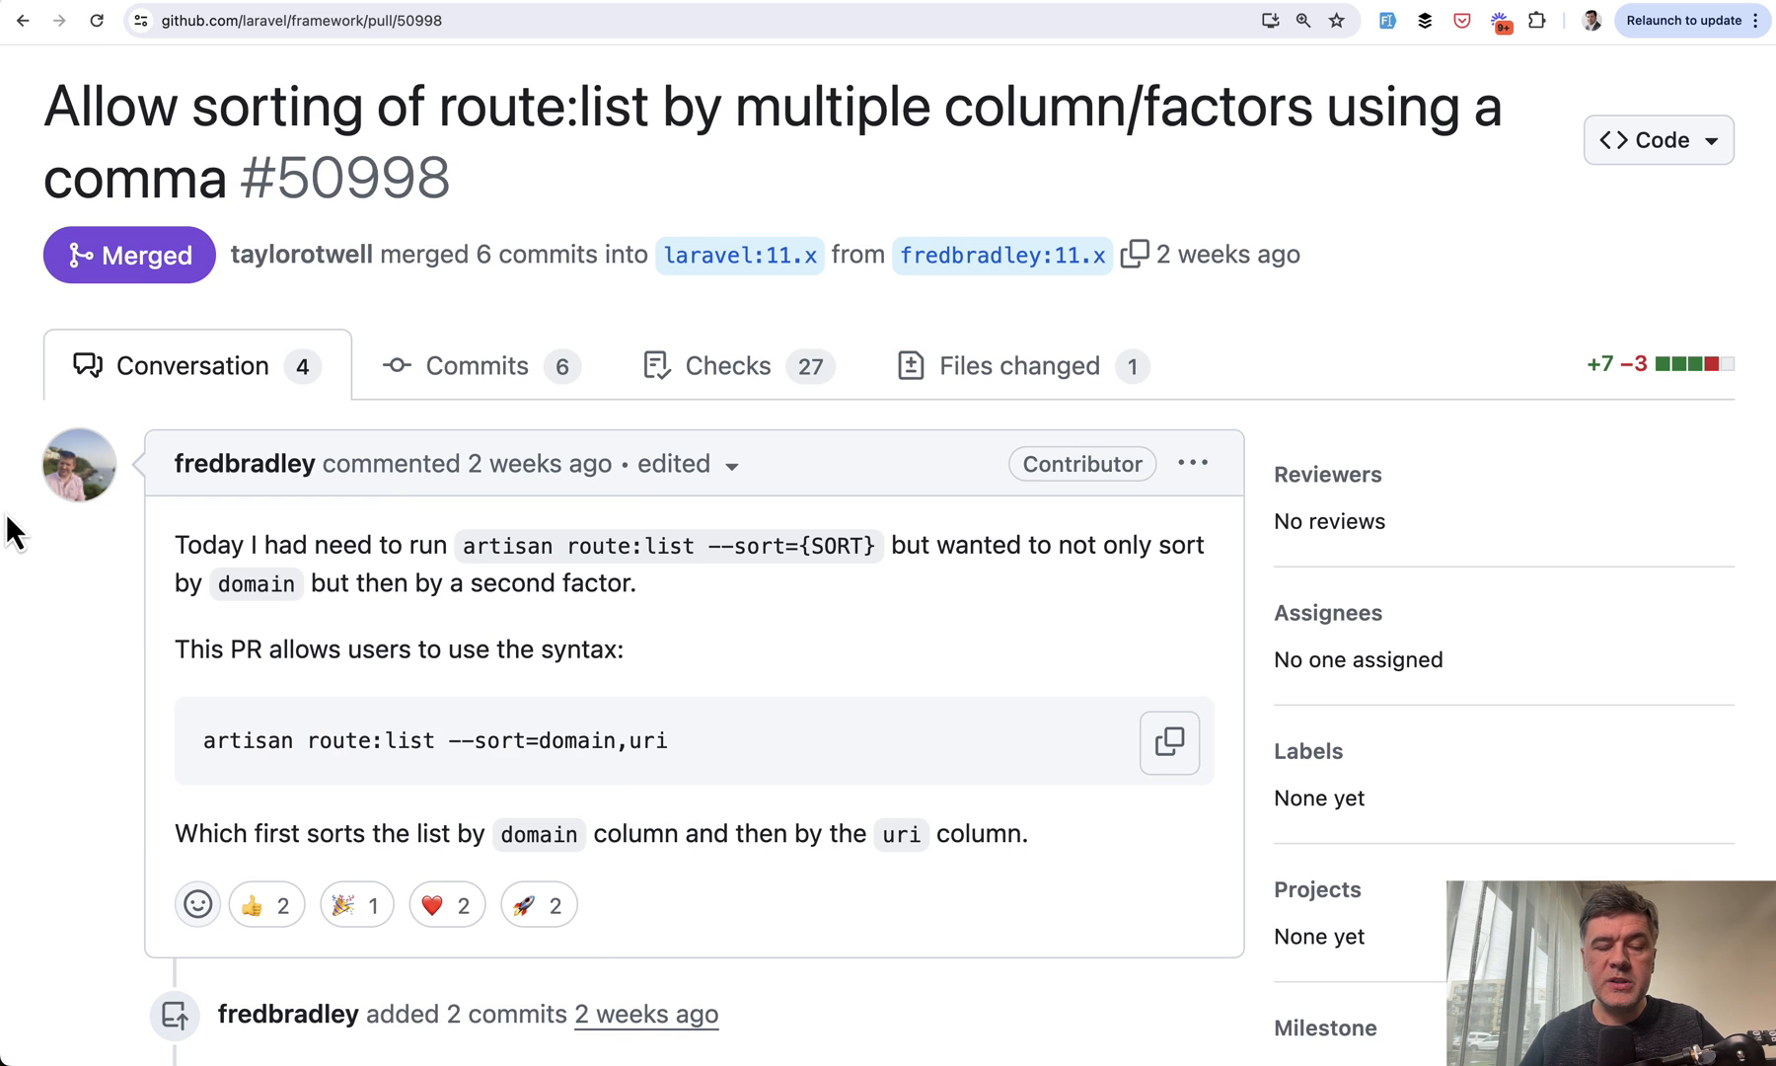
scroll(down, 3)
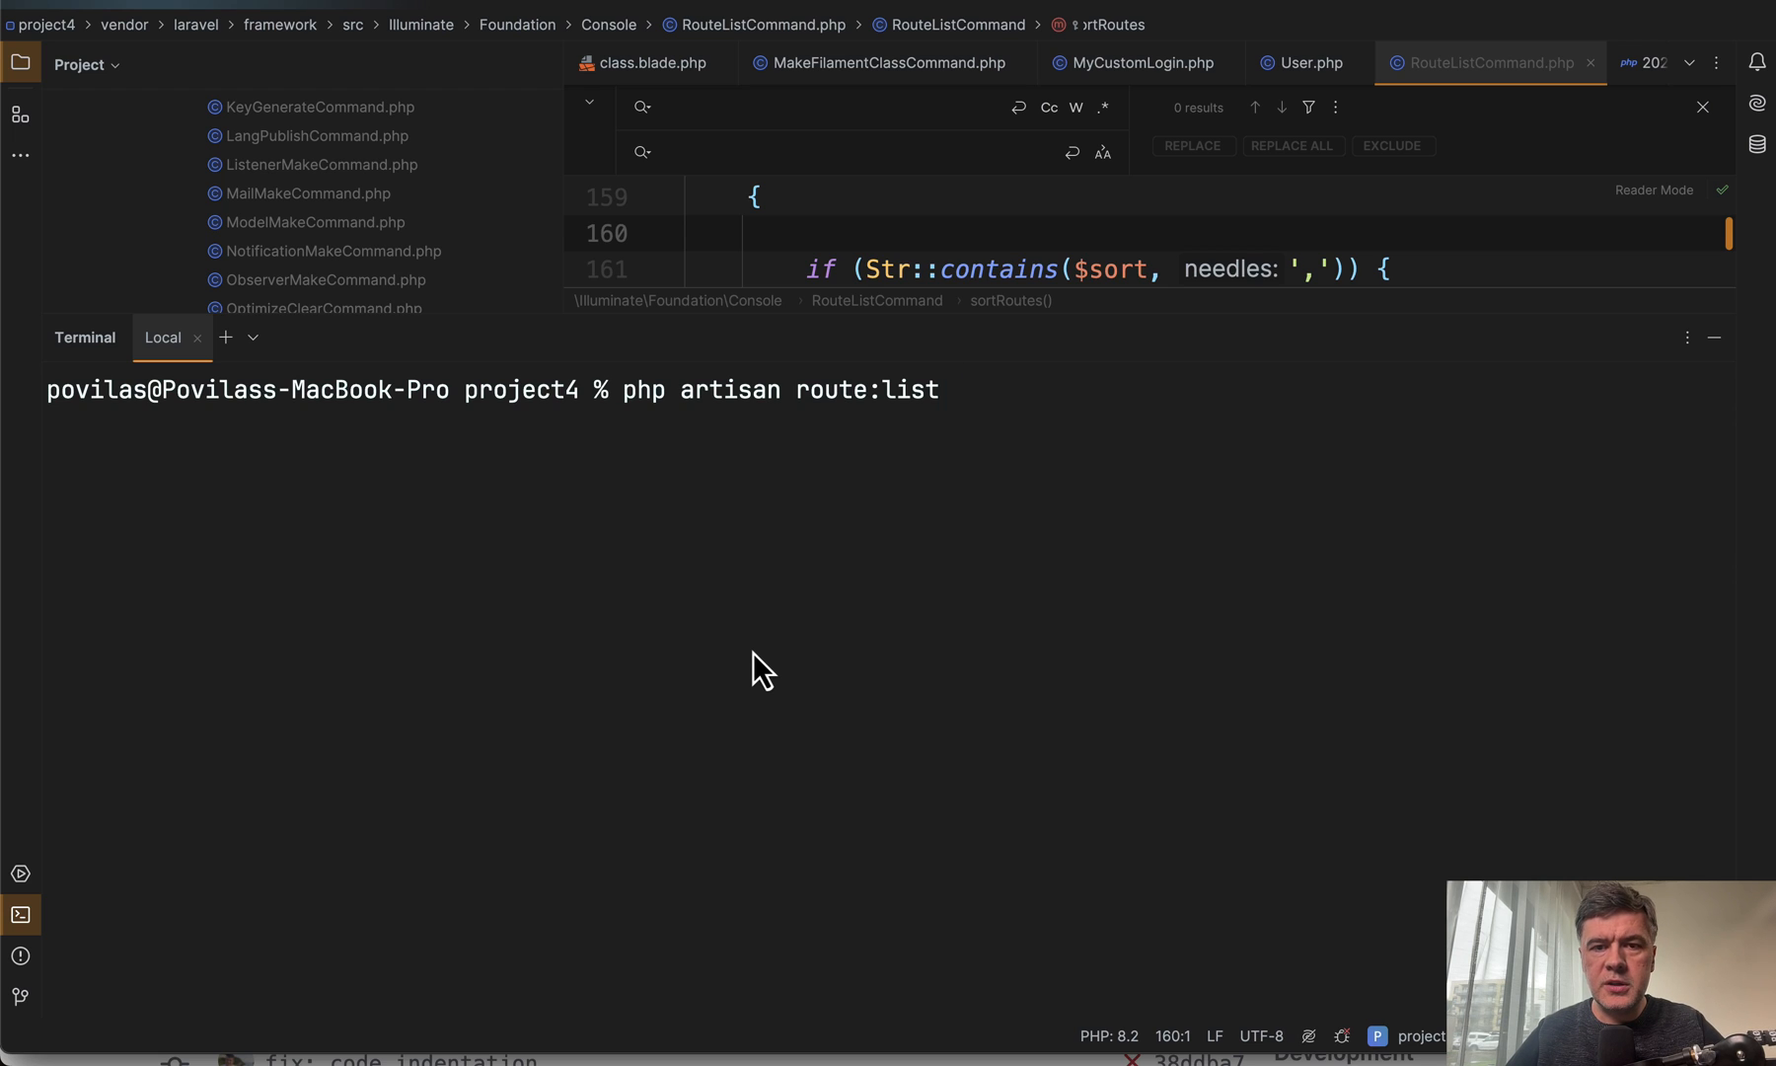
mouse_move(752, 395)
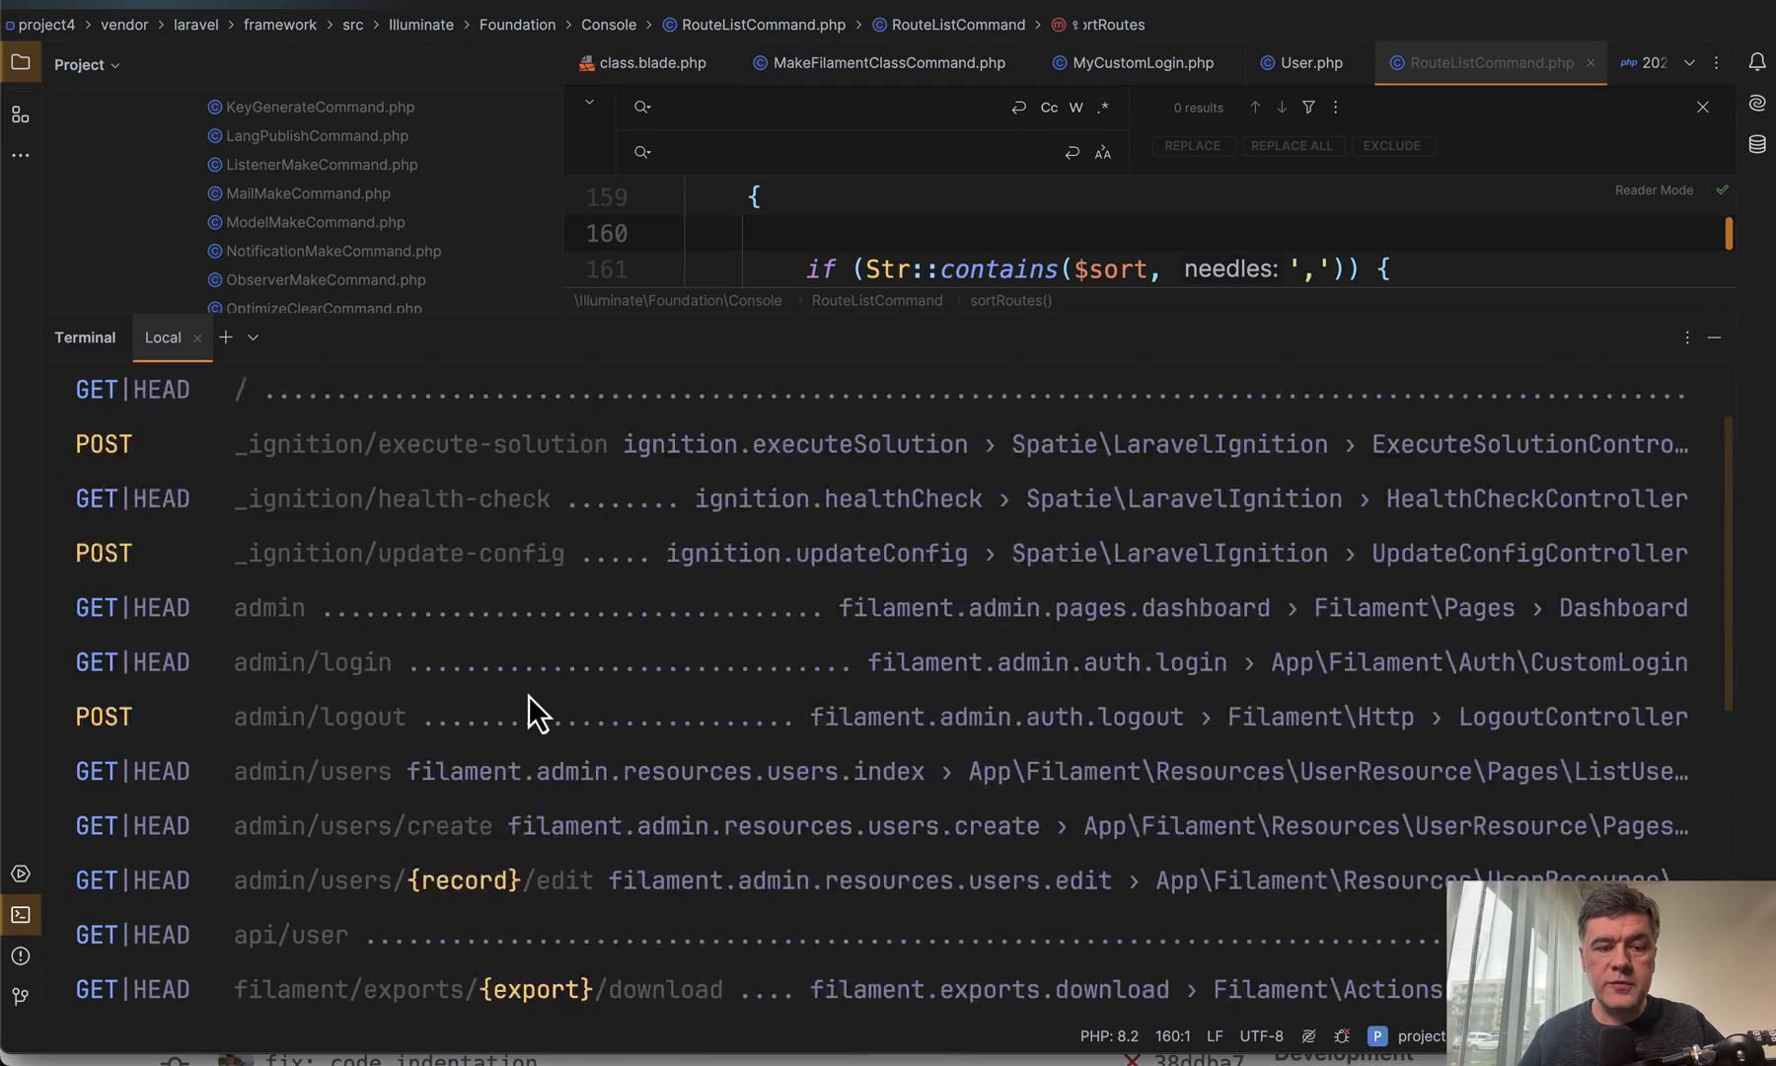
scroll(down, 3)
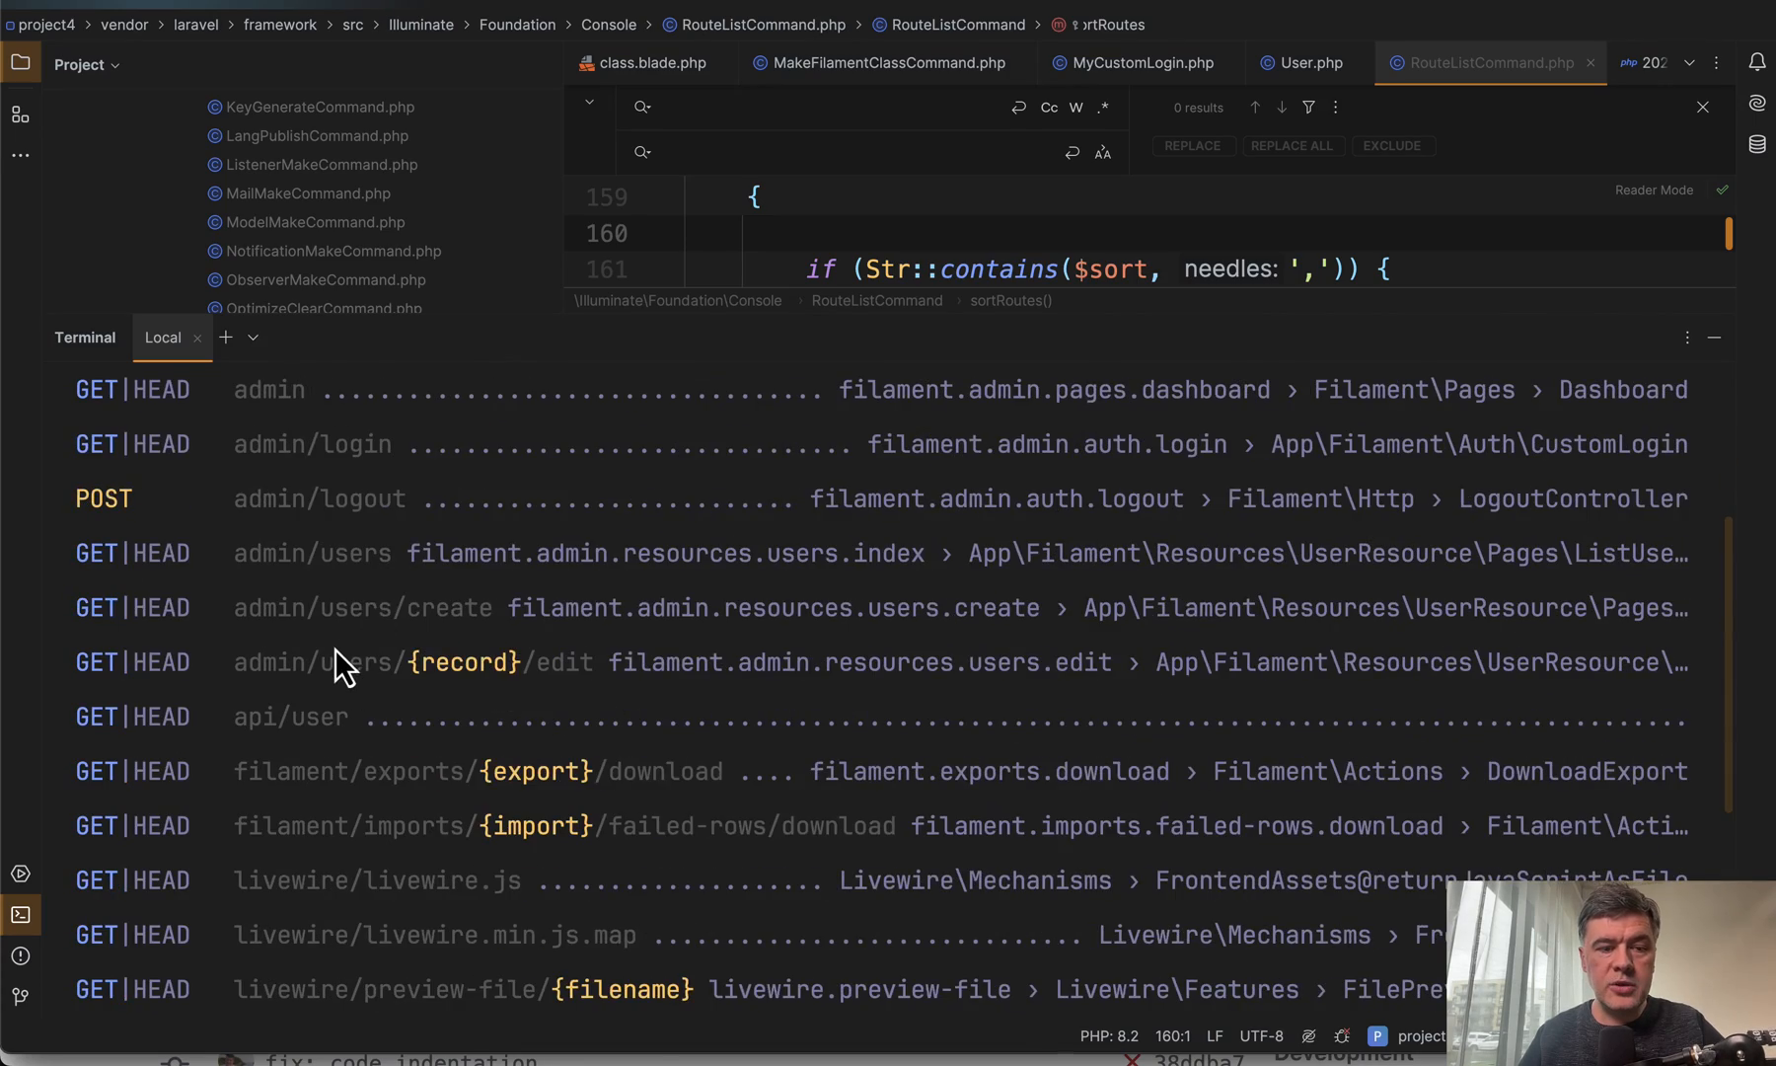
scroll(down, 3)
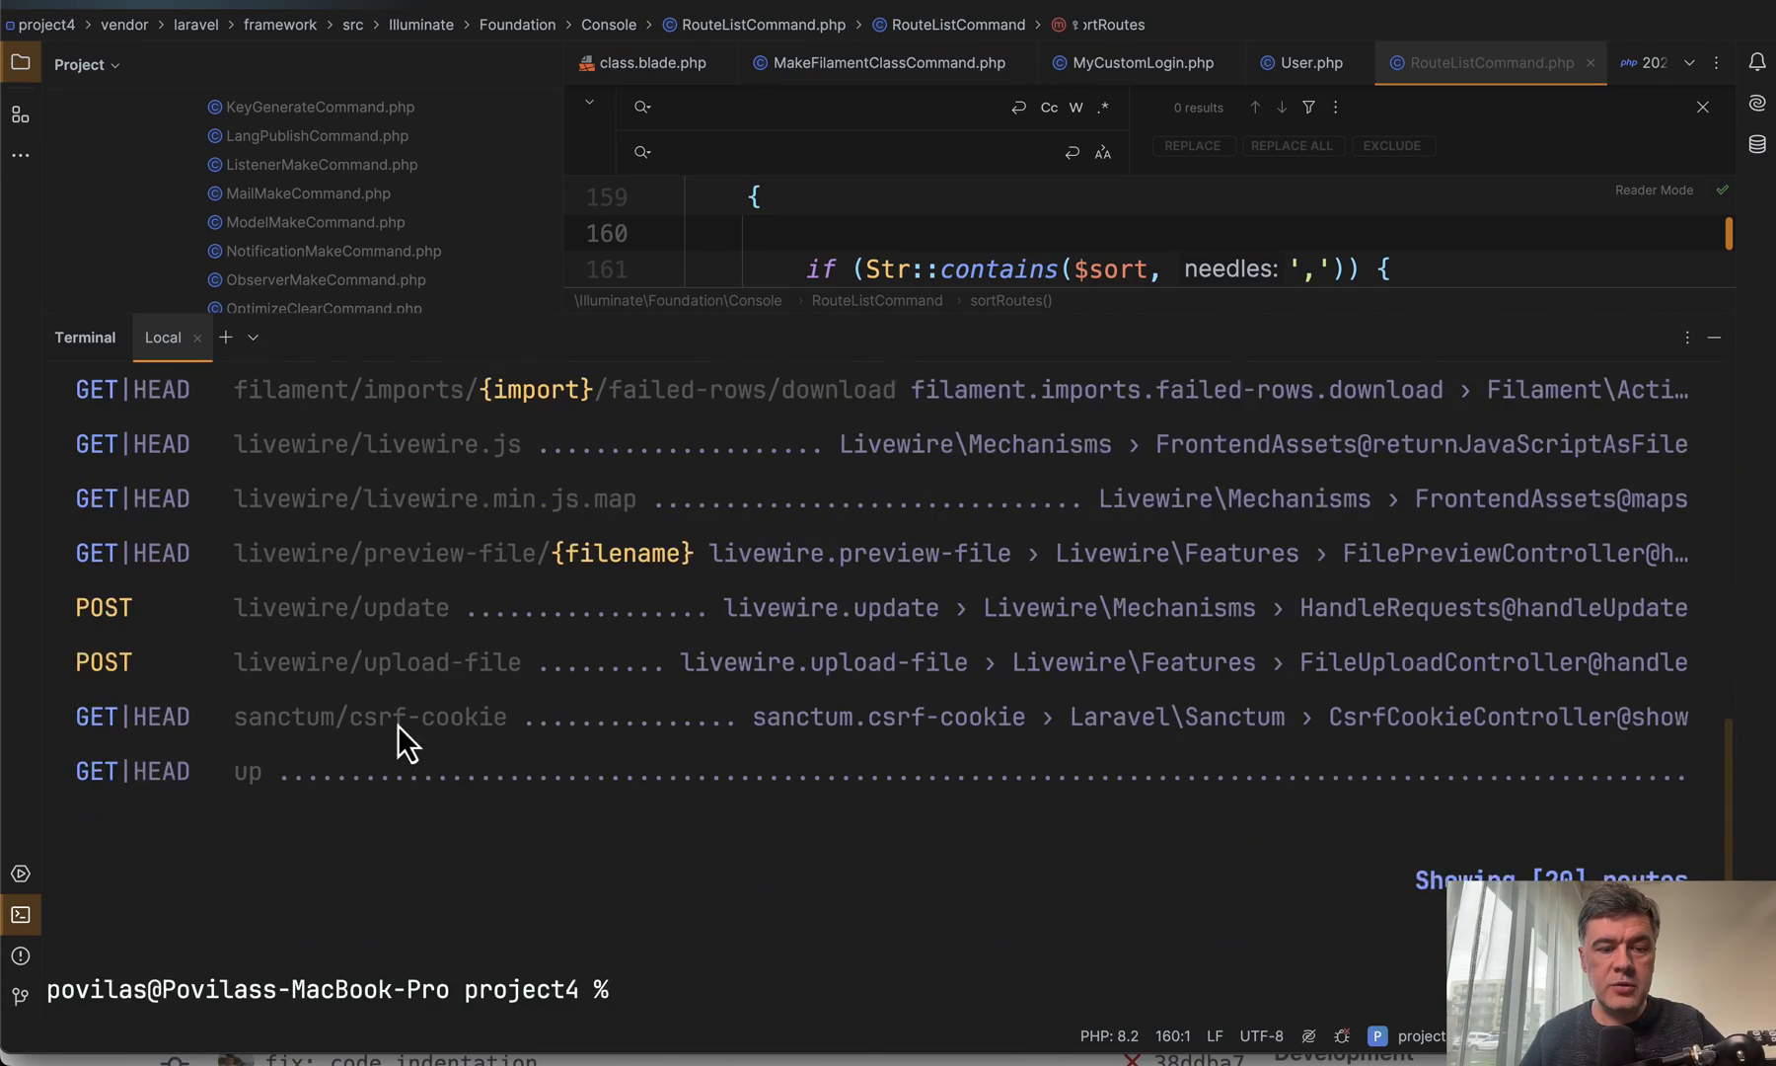
mouse_move(320, 813)
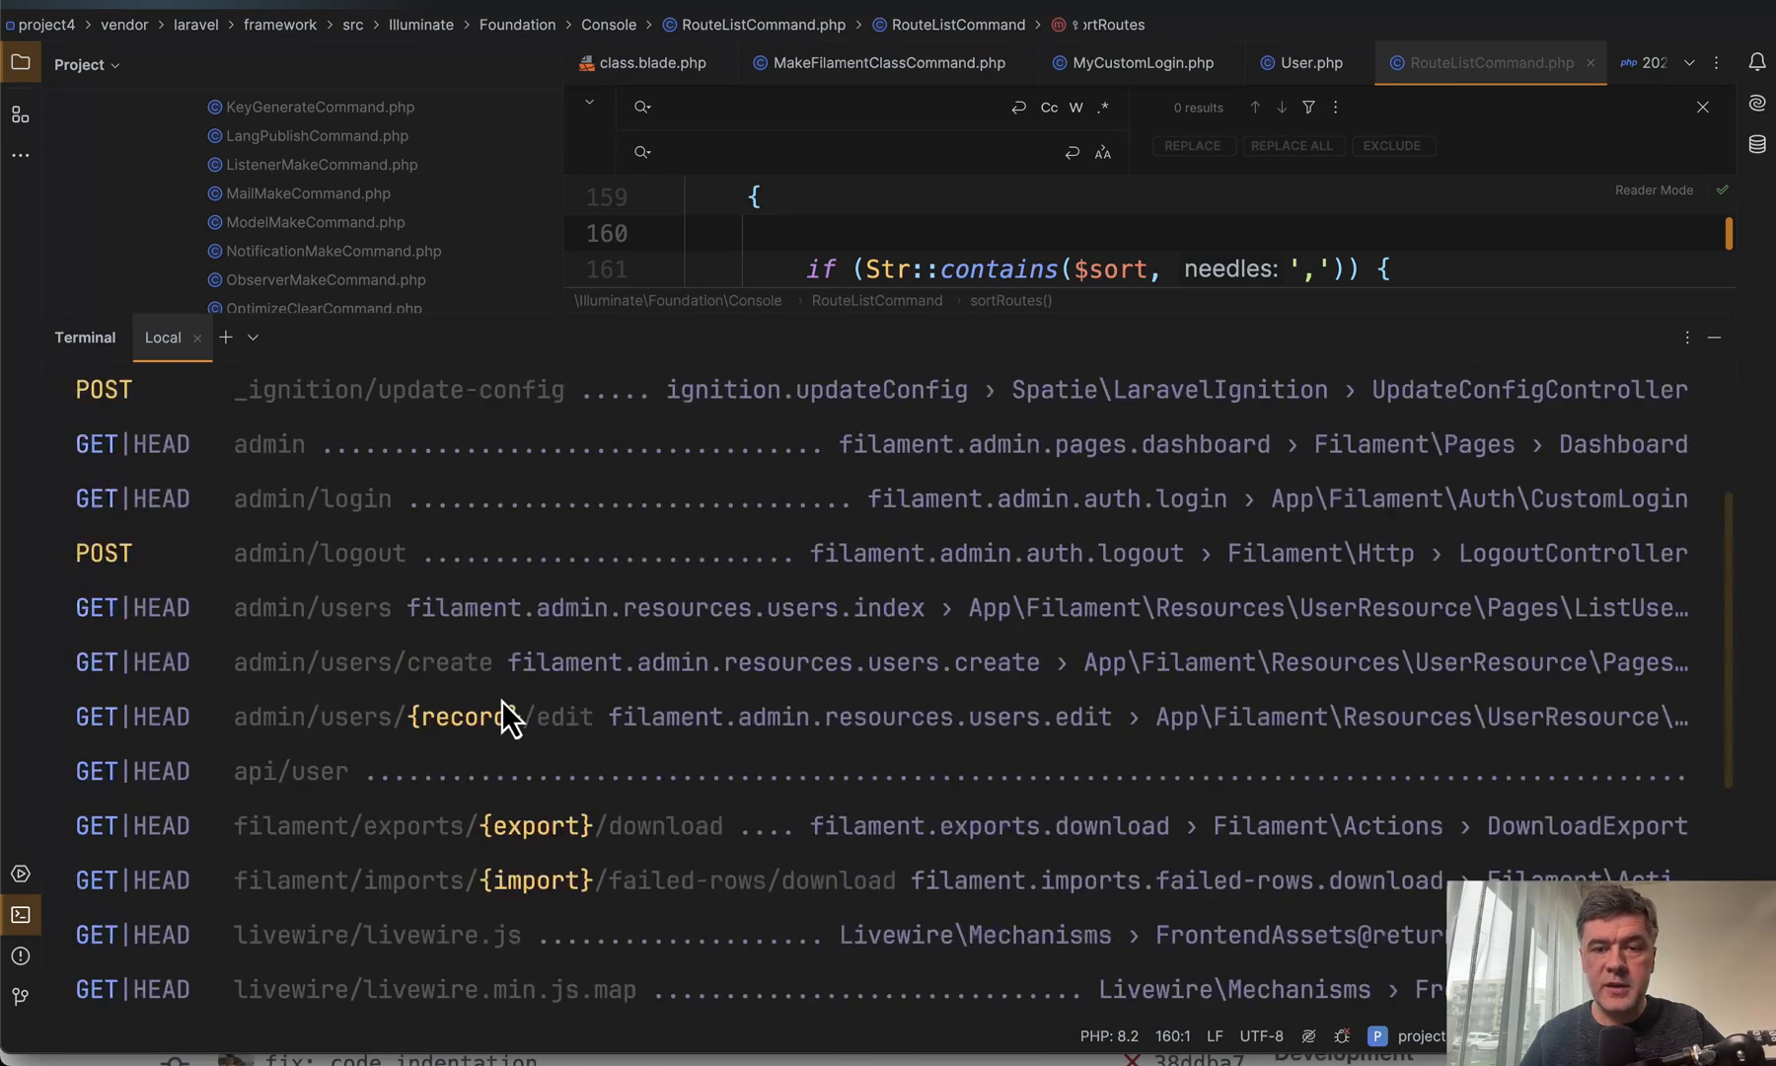
mouse_move(861, 488)
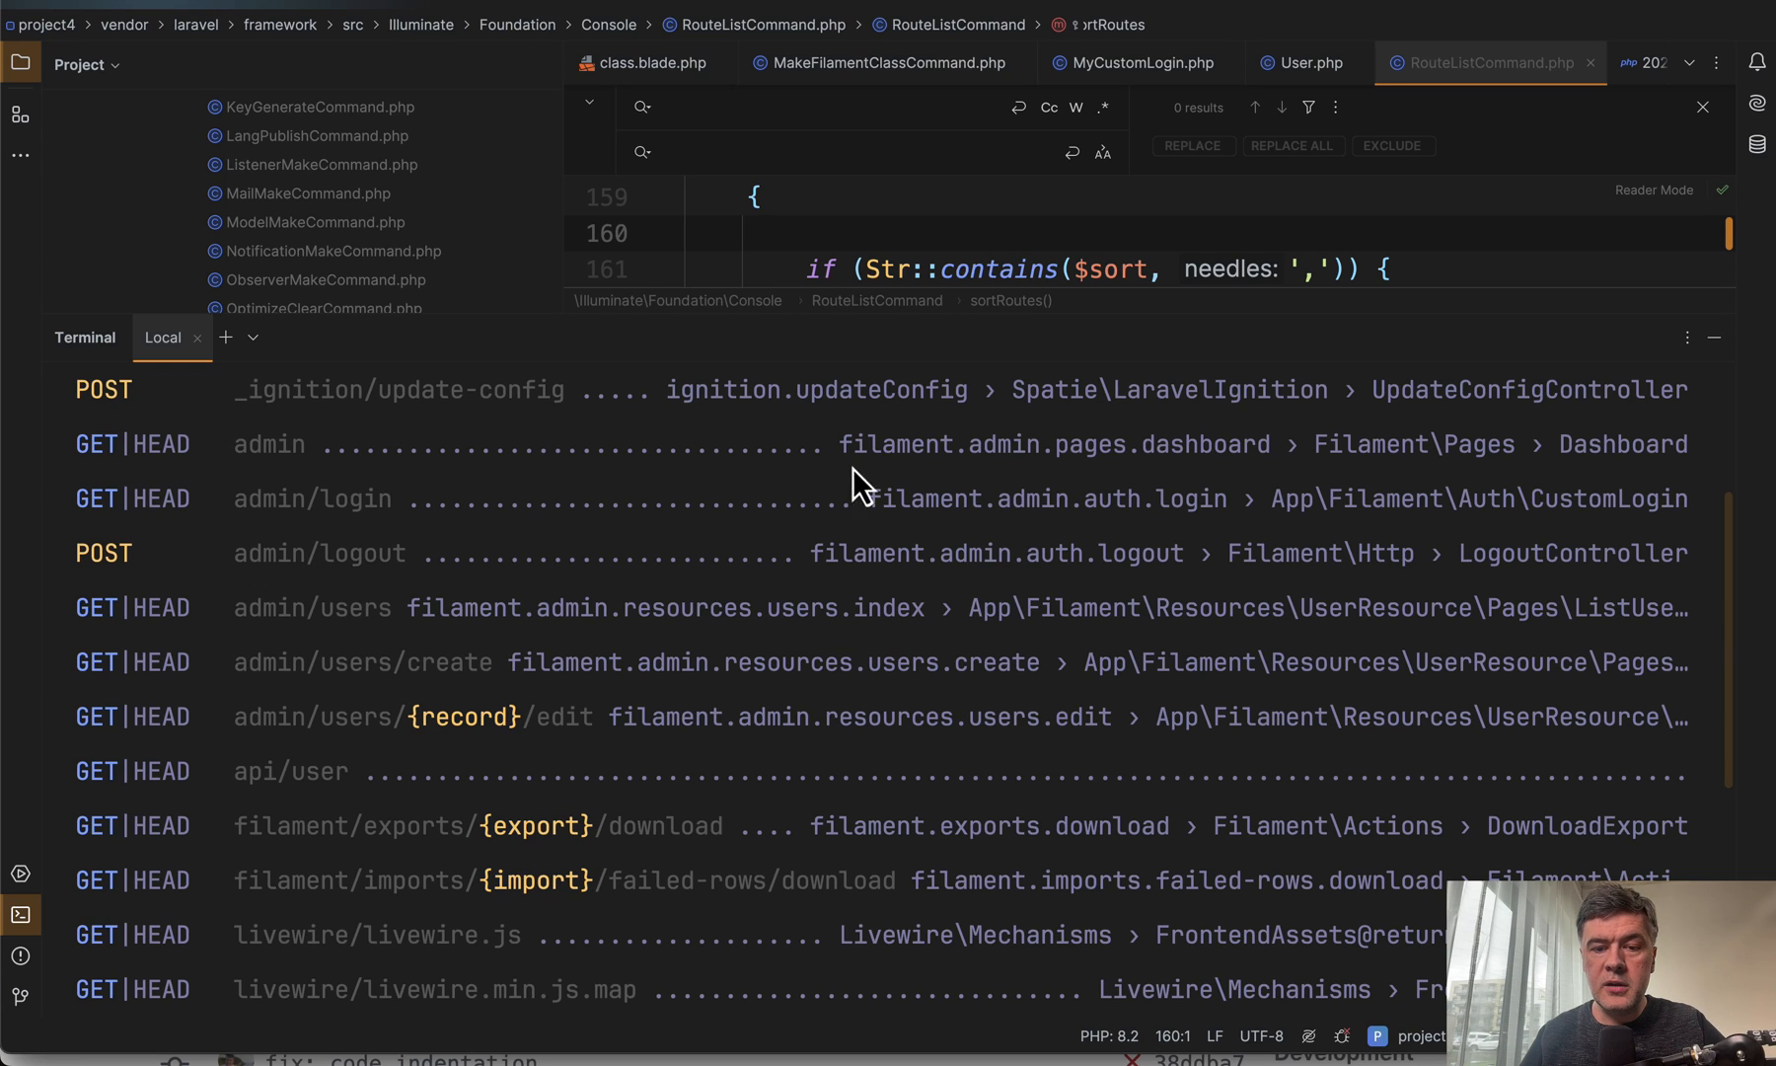
mouse_move(1439, 702)
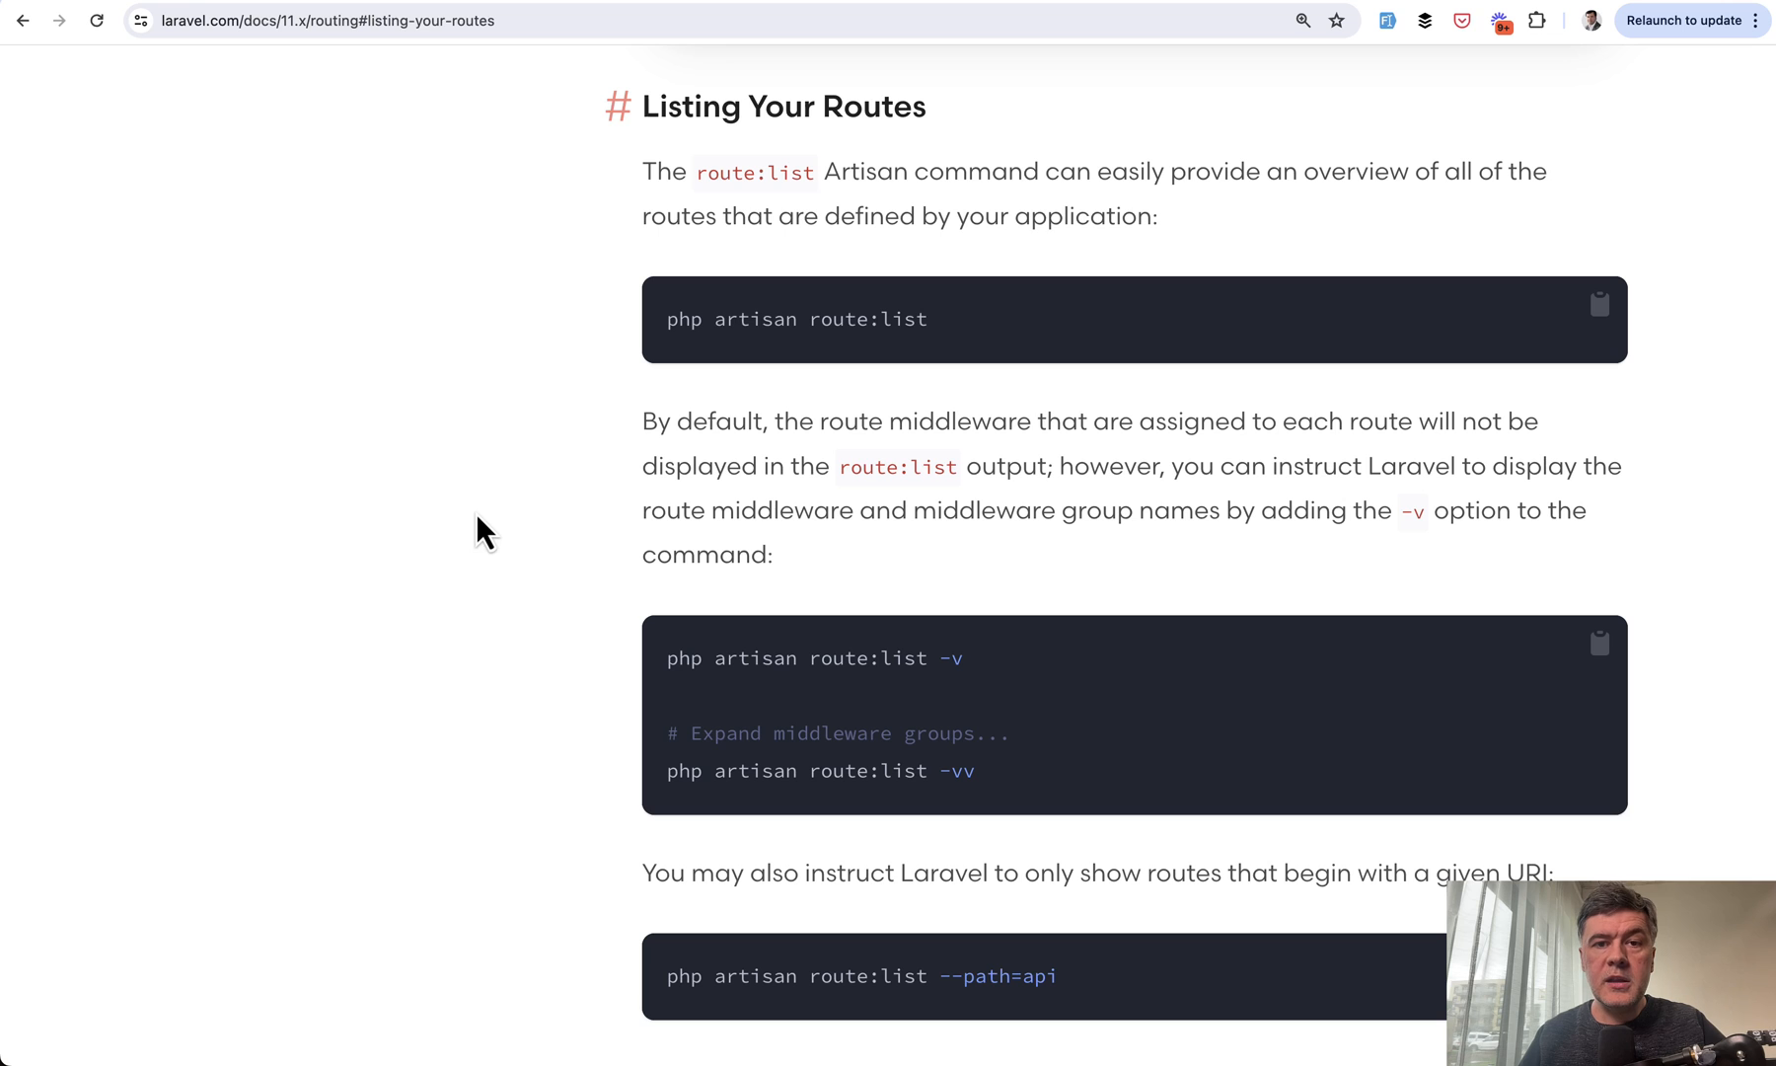
scroll(down, 3)
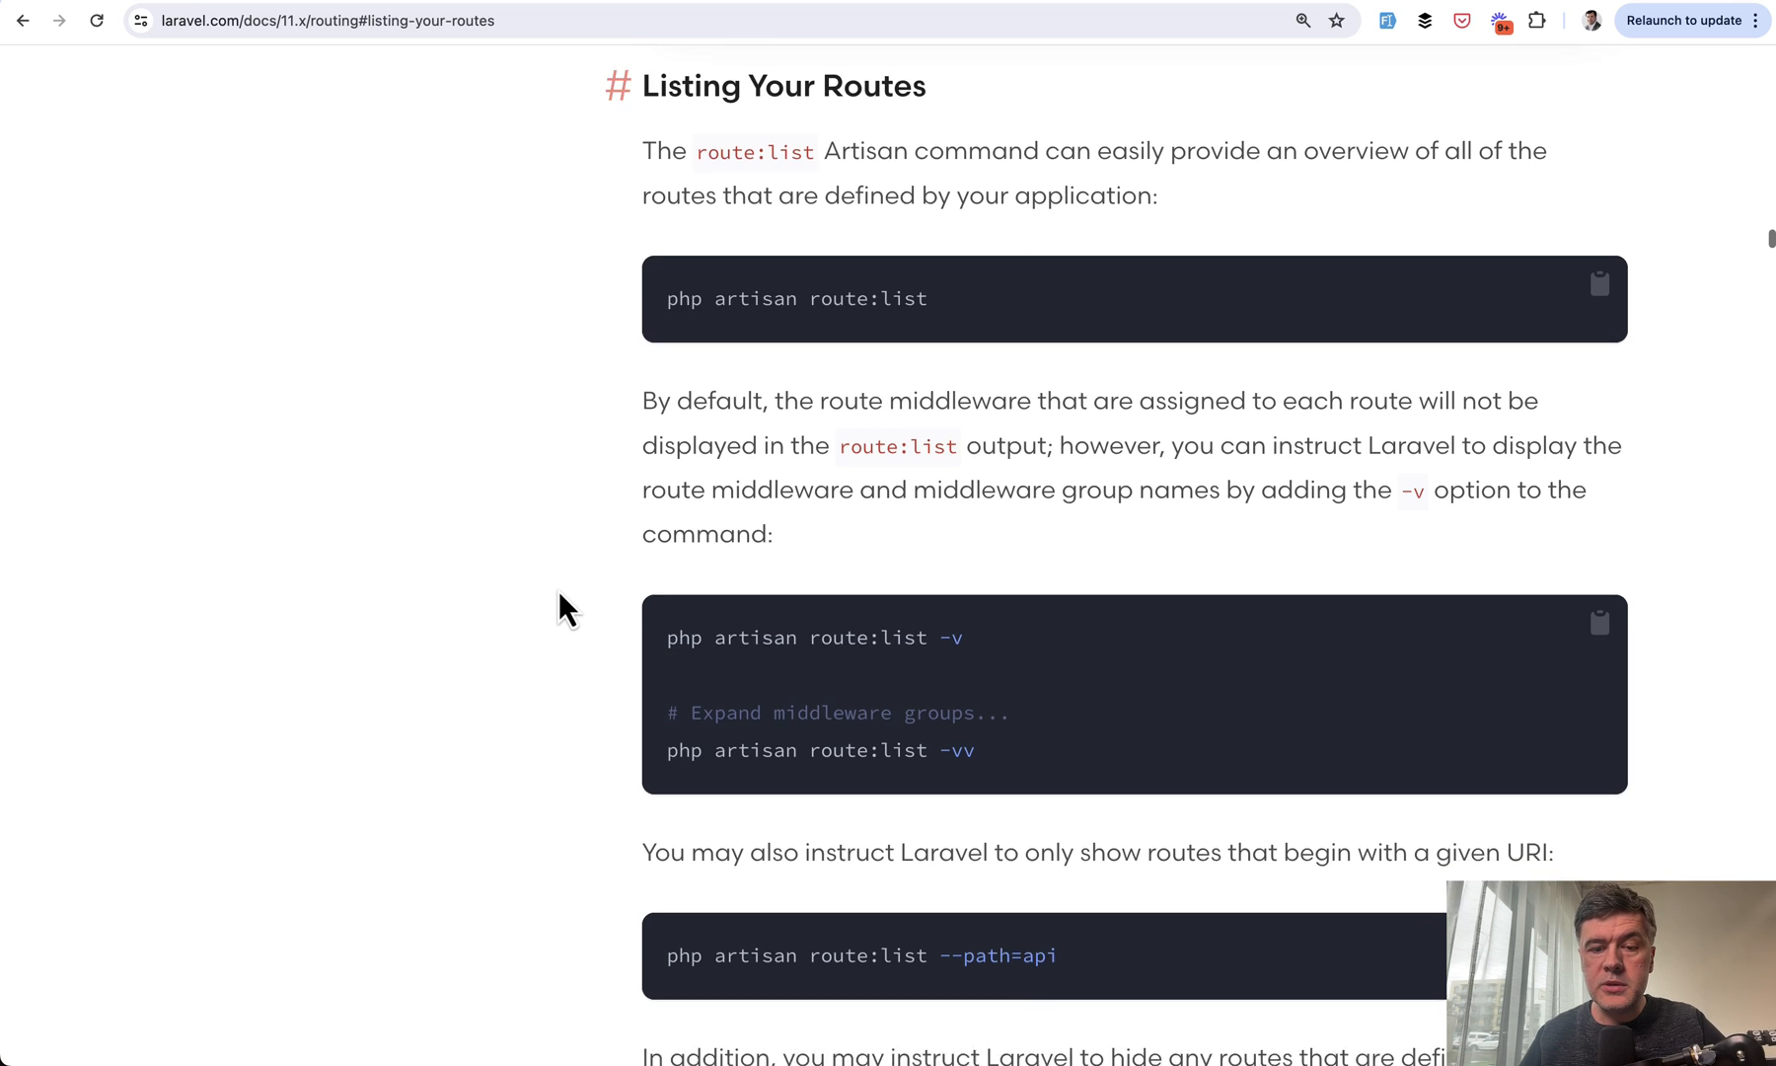
scroll(down, 3)
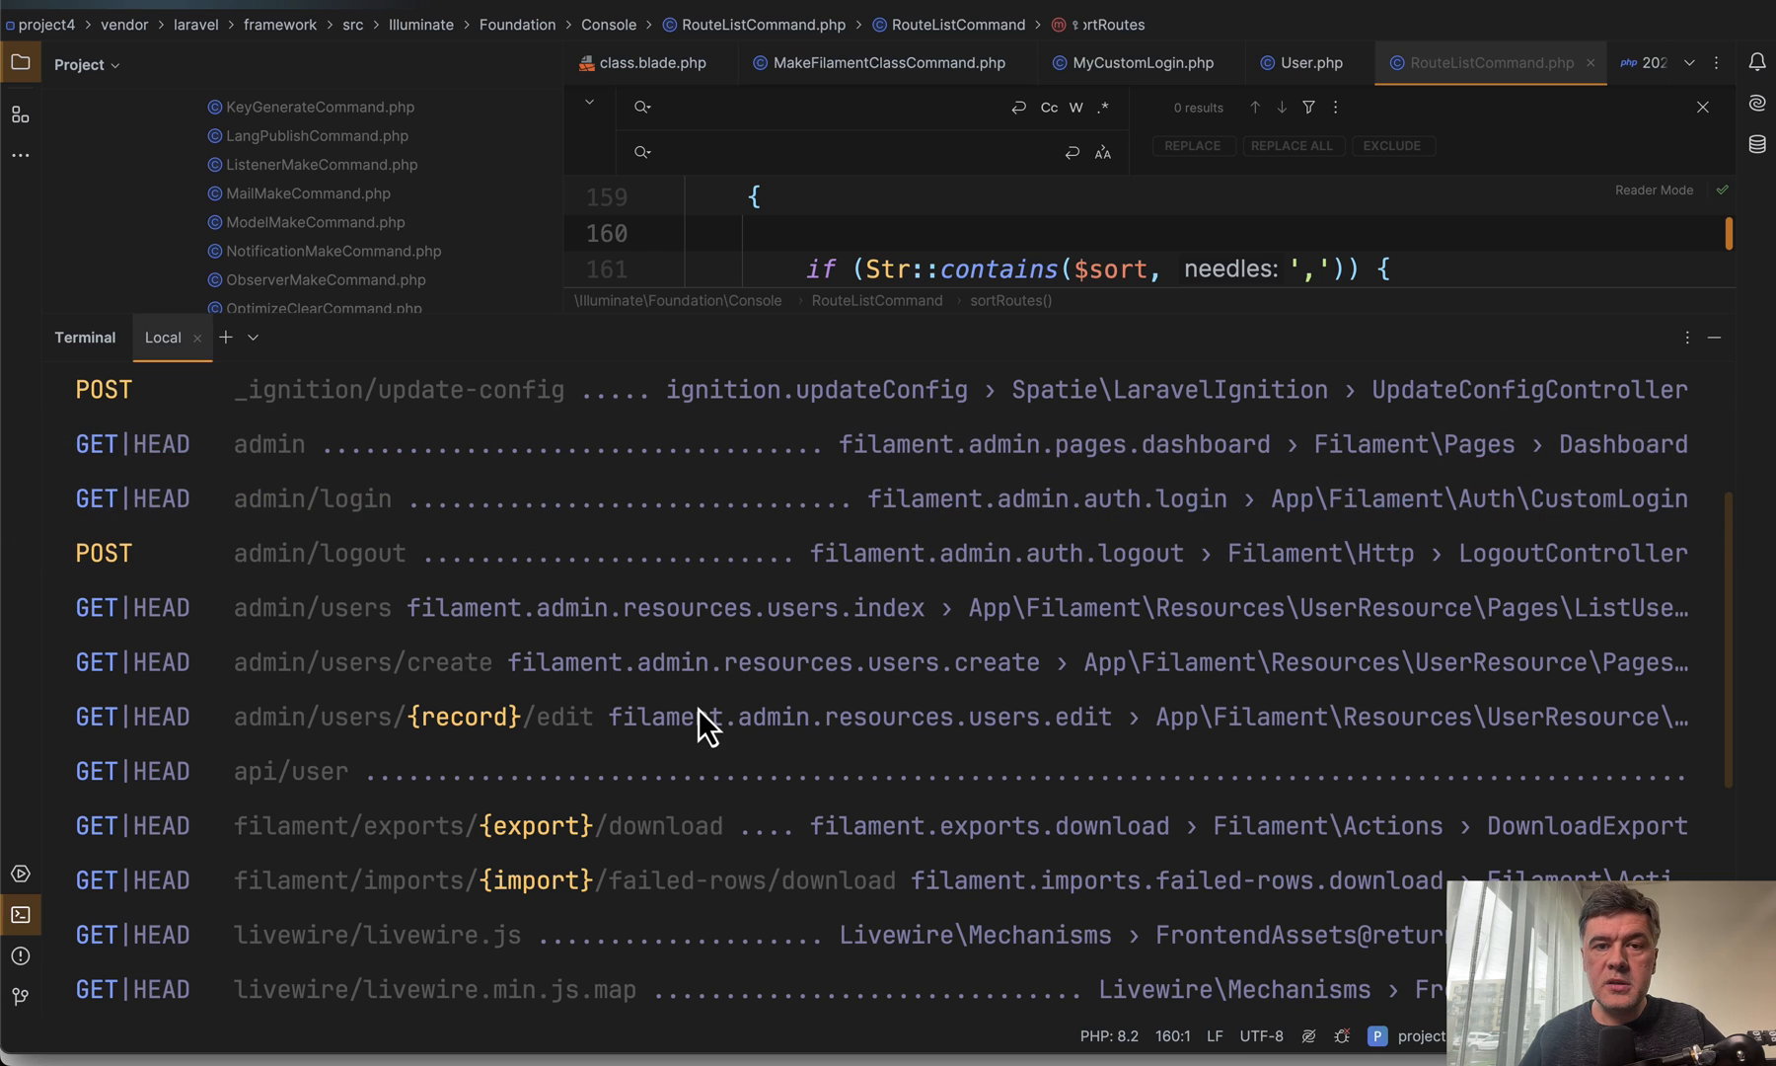
mouse_move(975, 702)
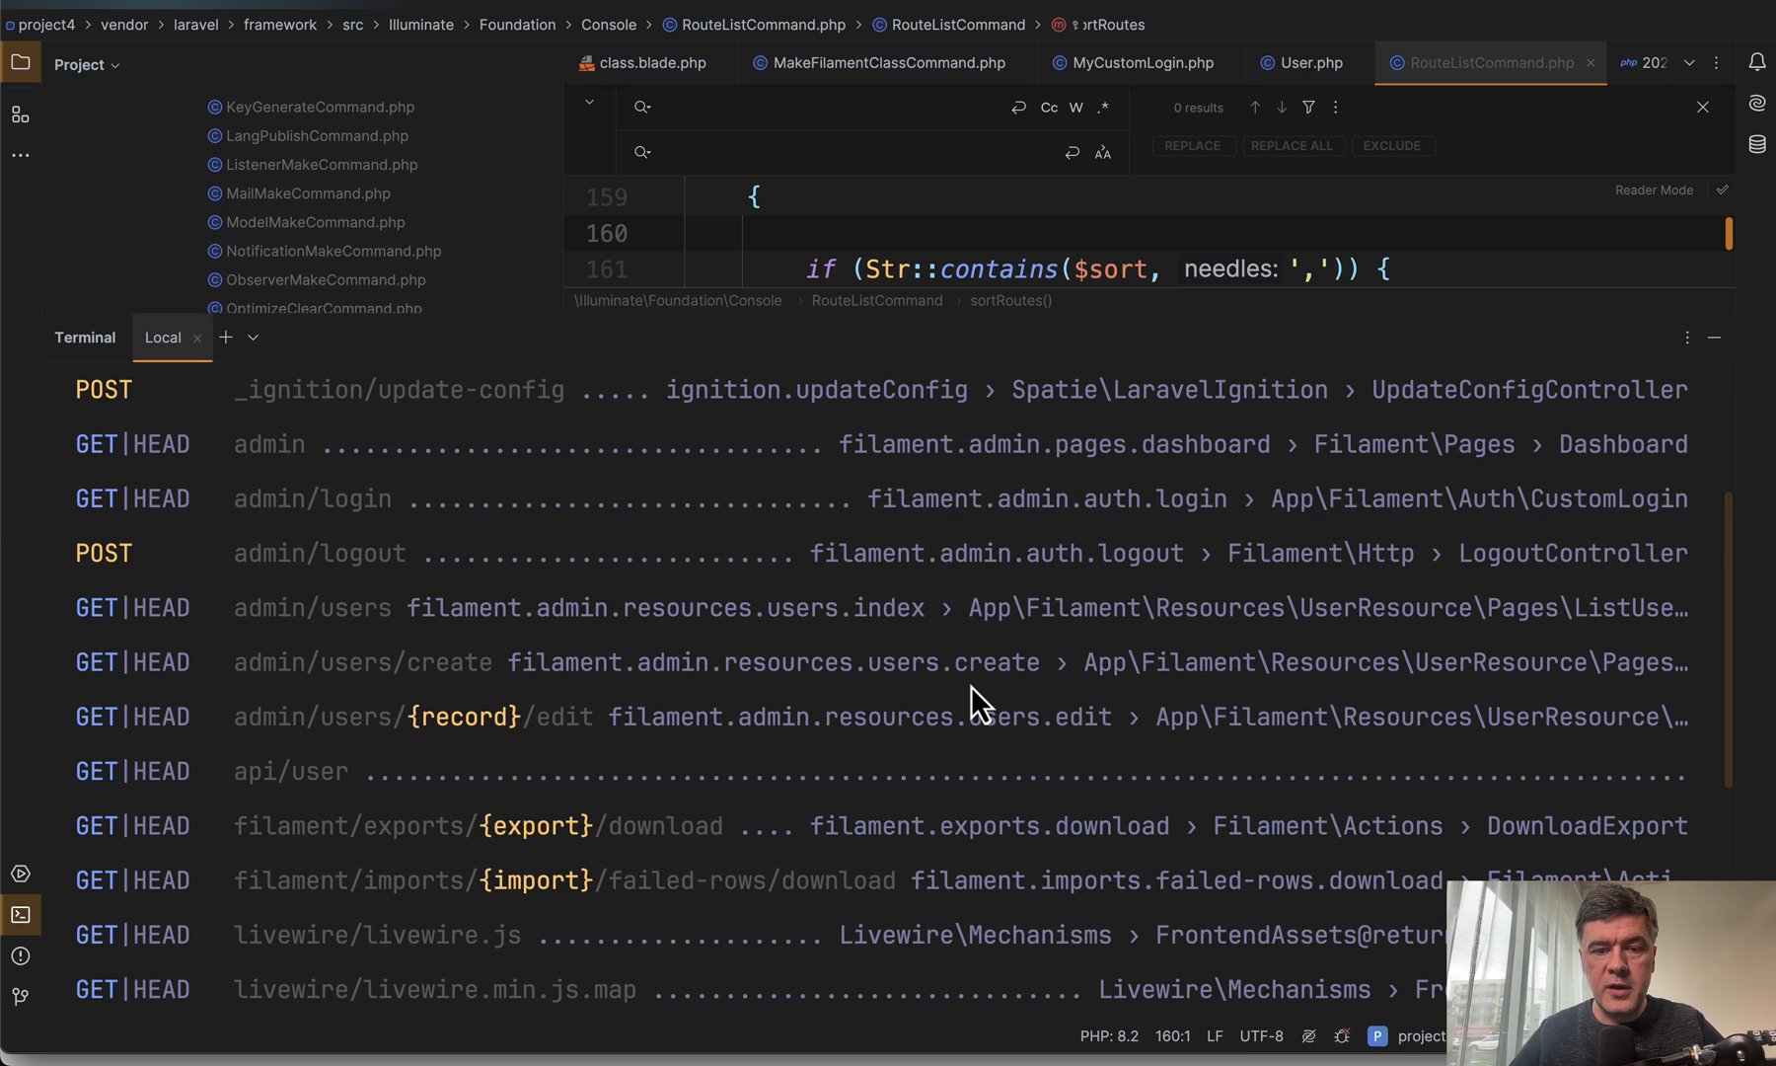
Step: Run php artisan route:list --sort=method, then recall it and add a comma for a second column
text(php artisan route:list --sort=)
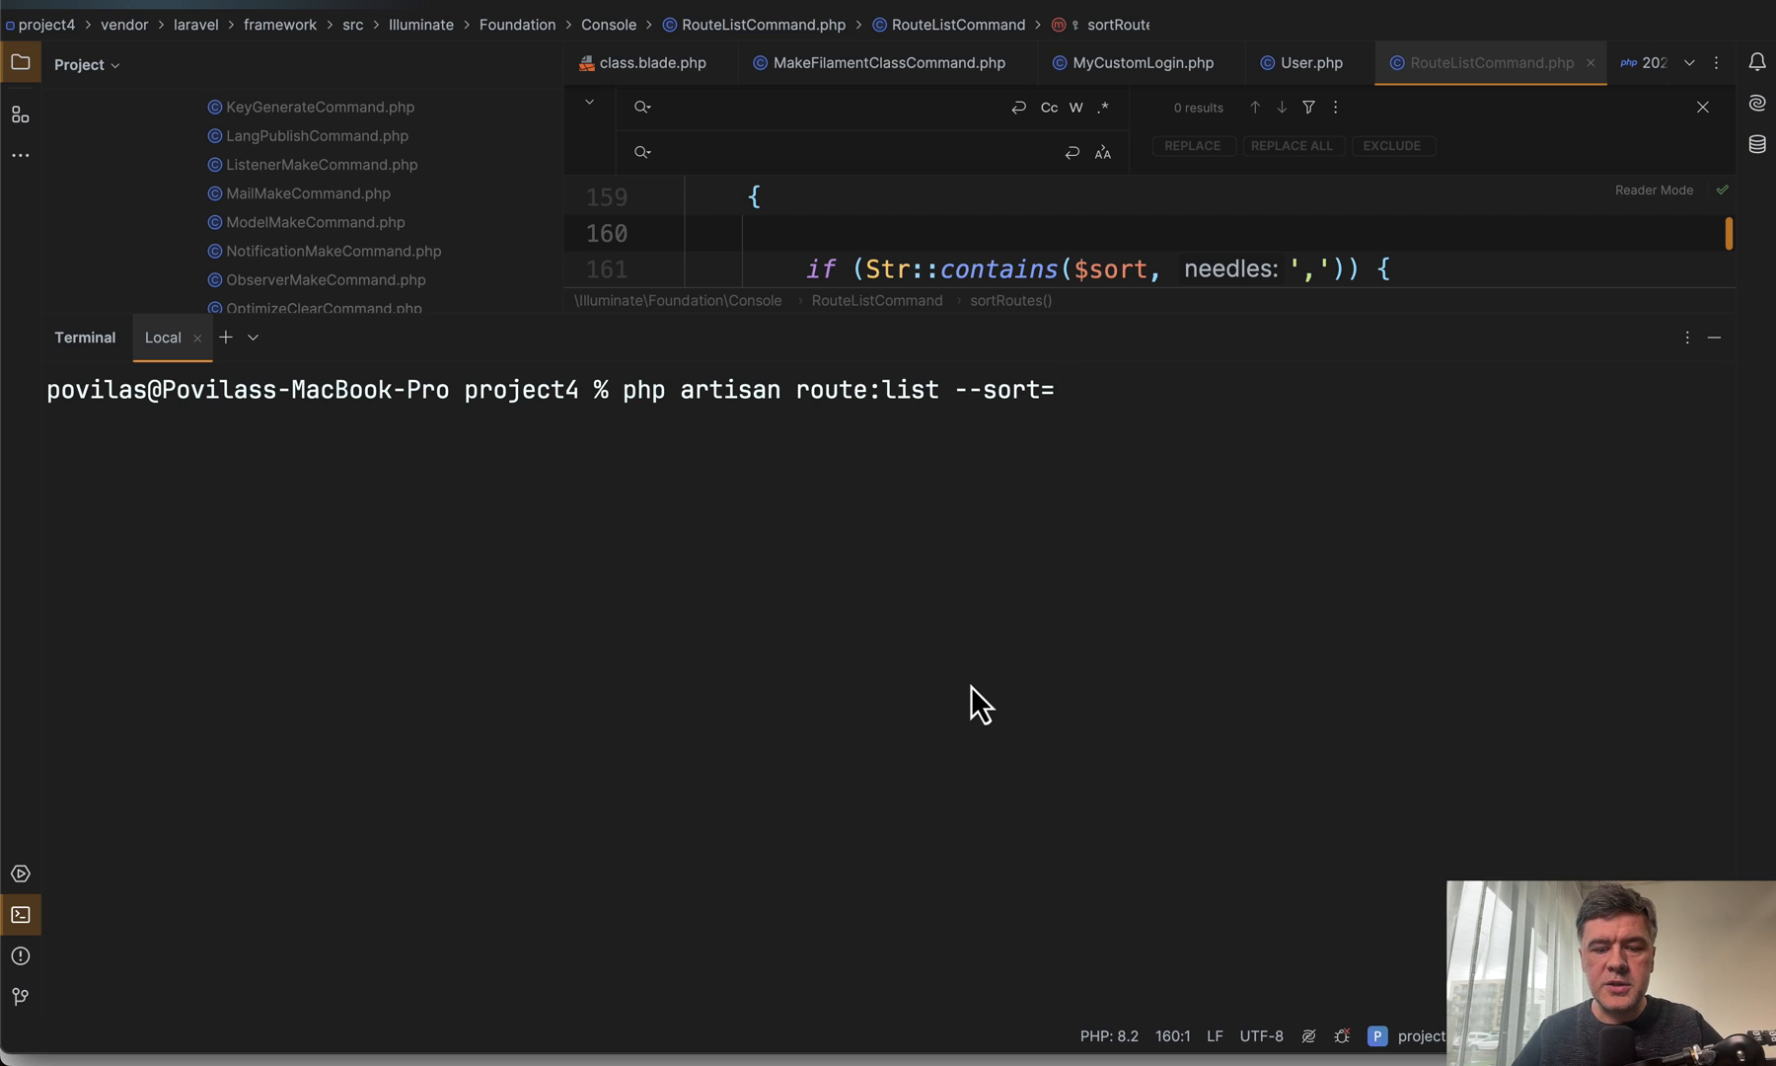
text(method)
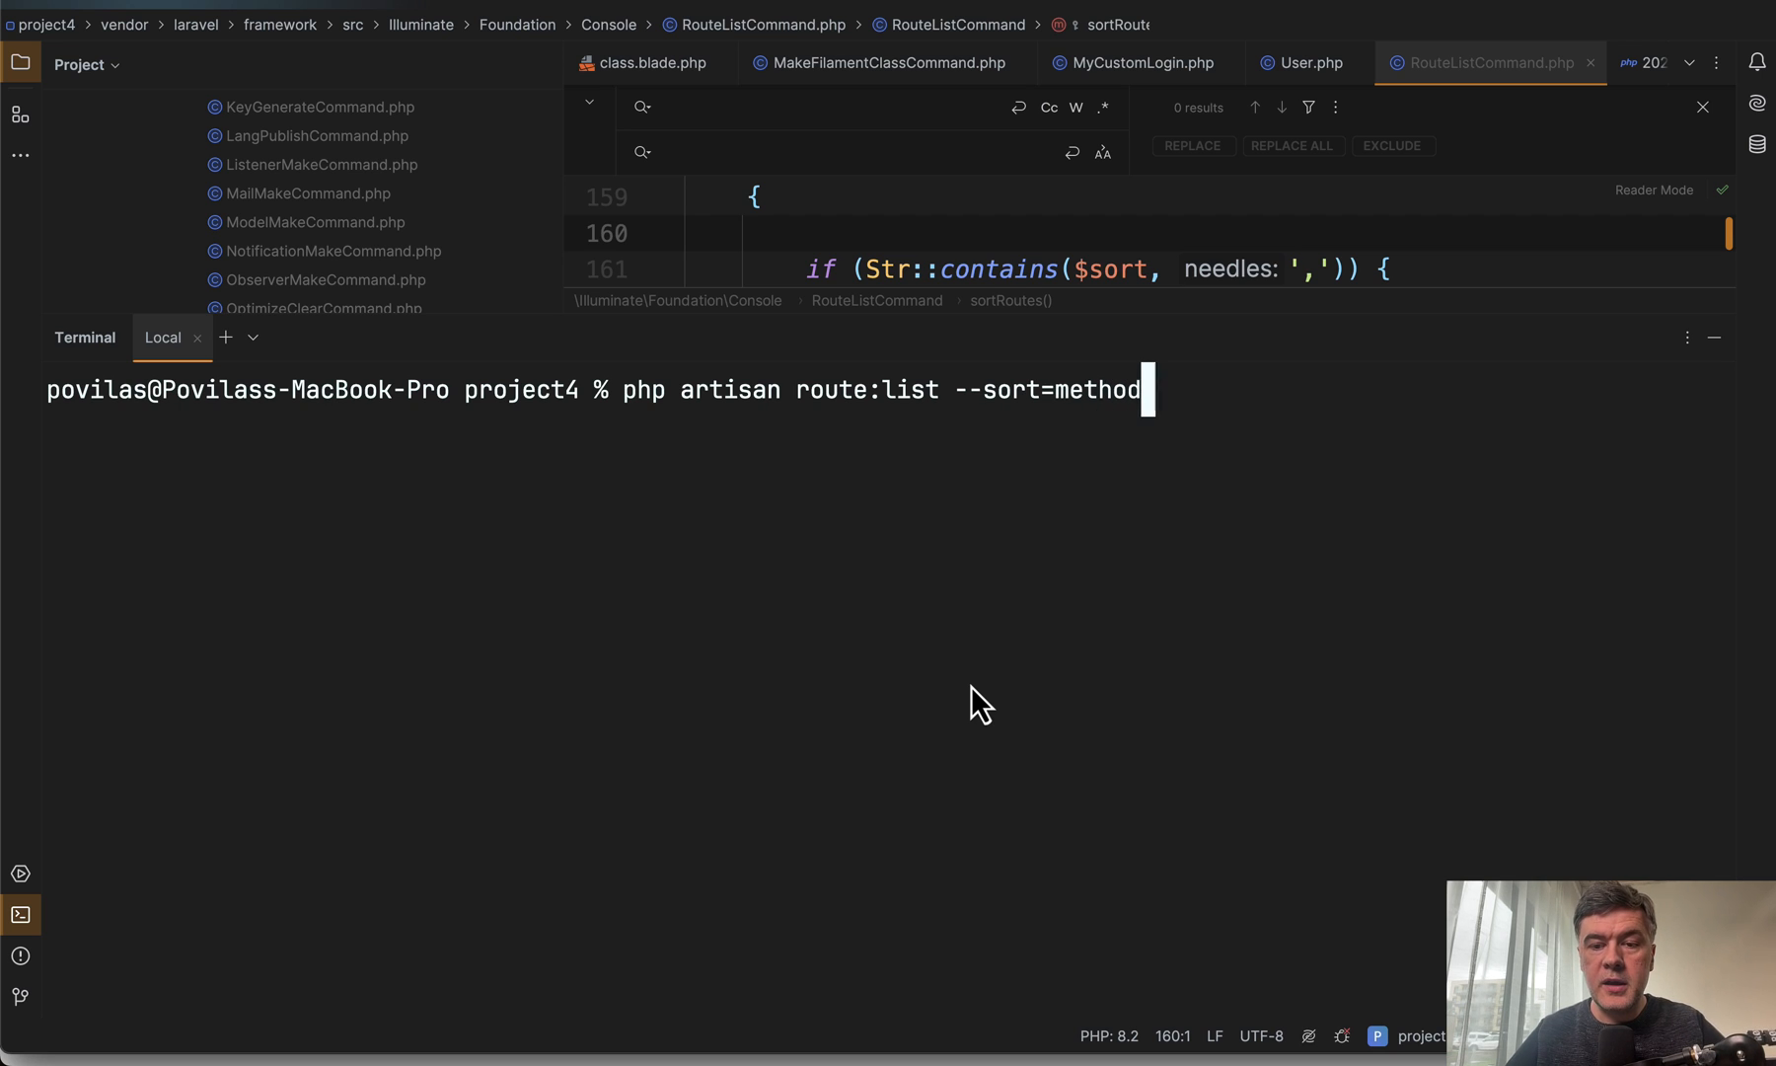
key(Enter)
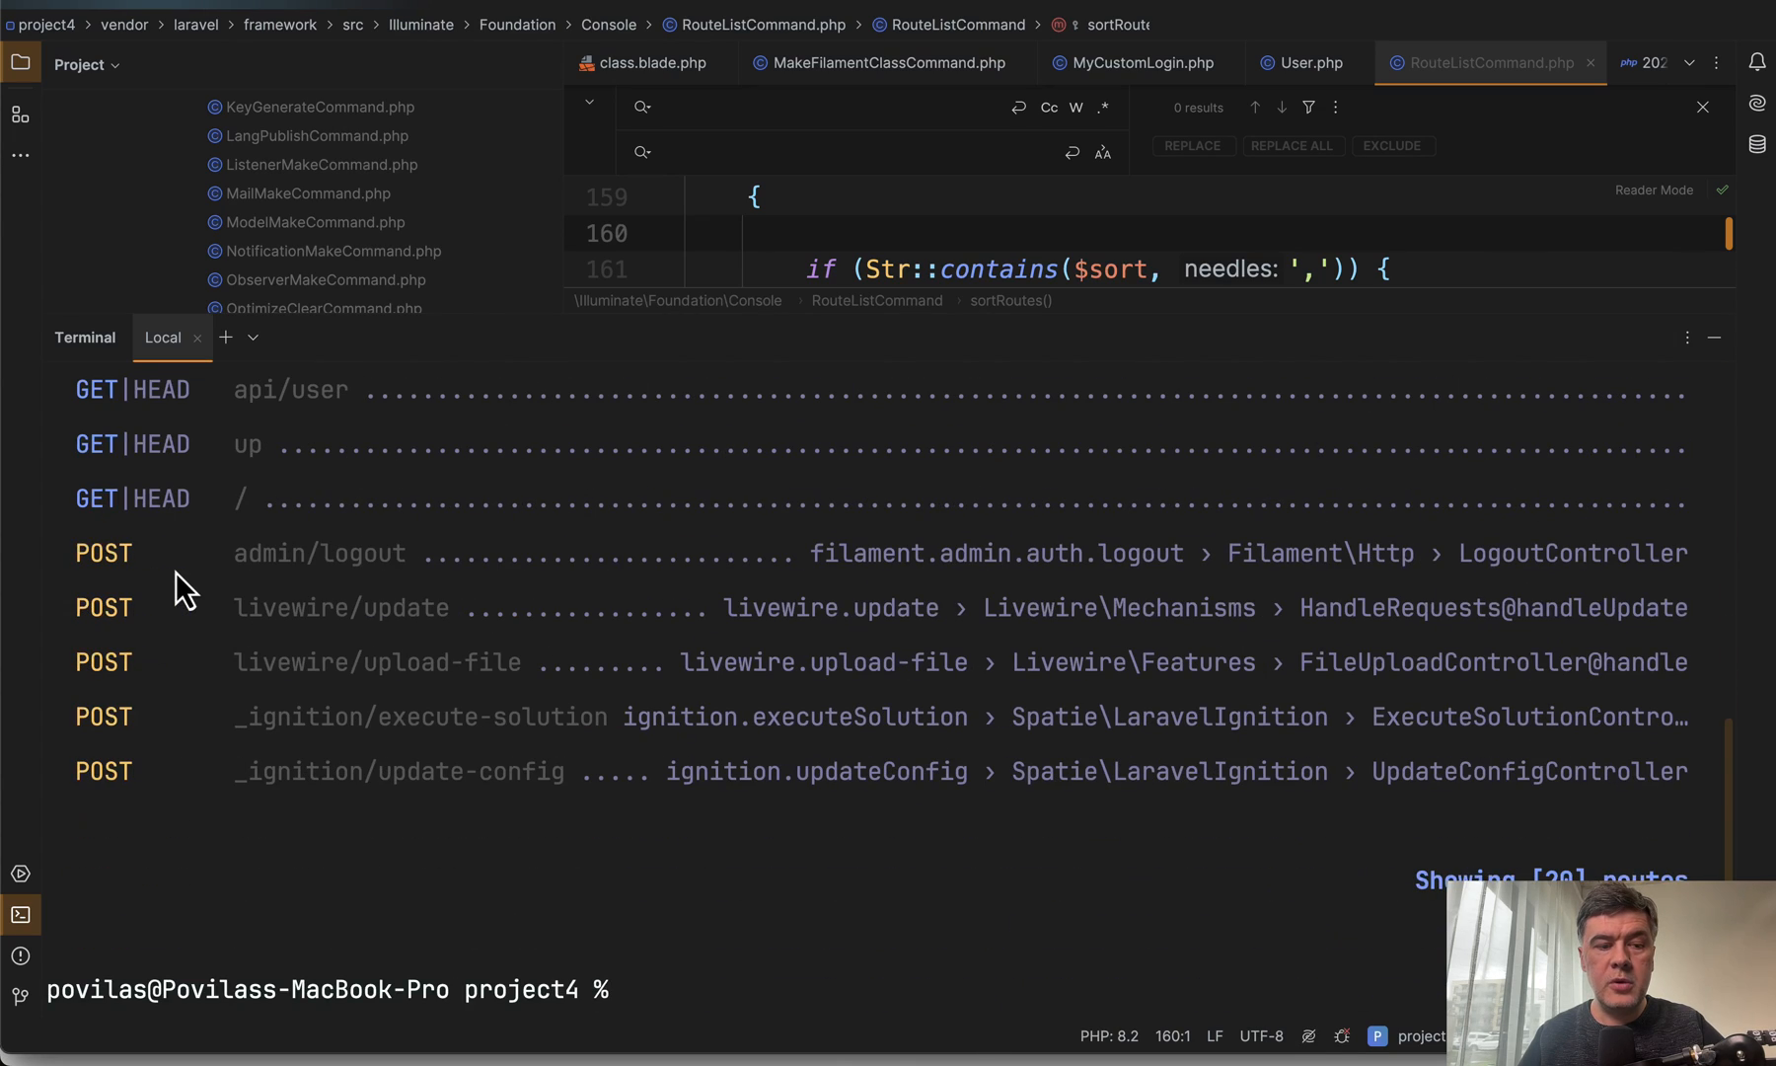
mouse_move(673, 821)
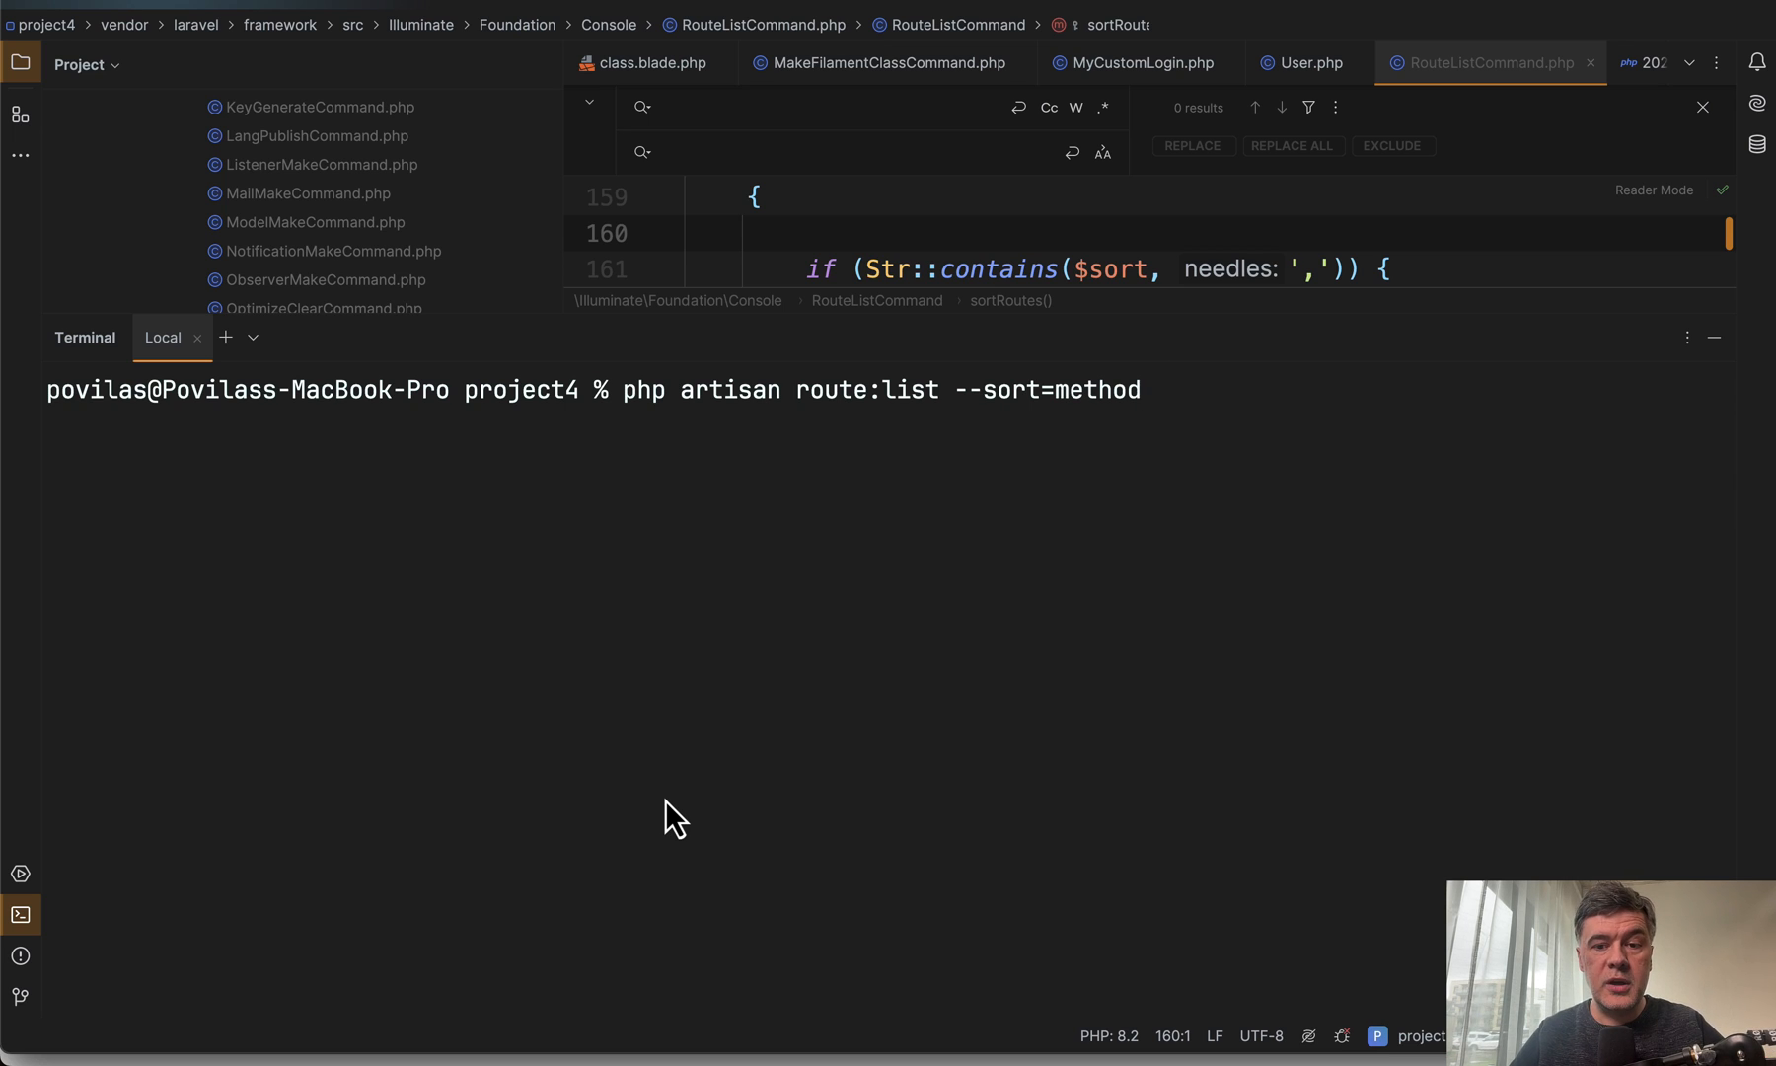
text(,)
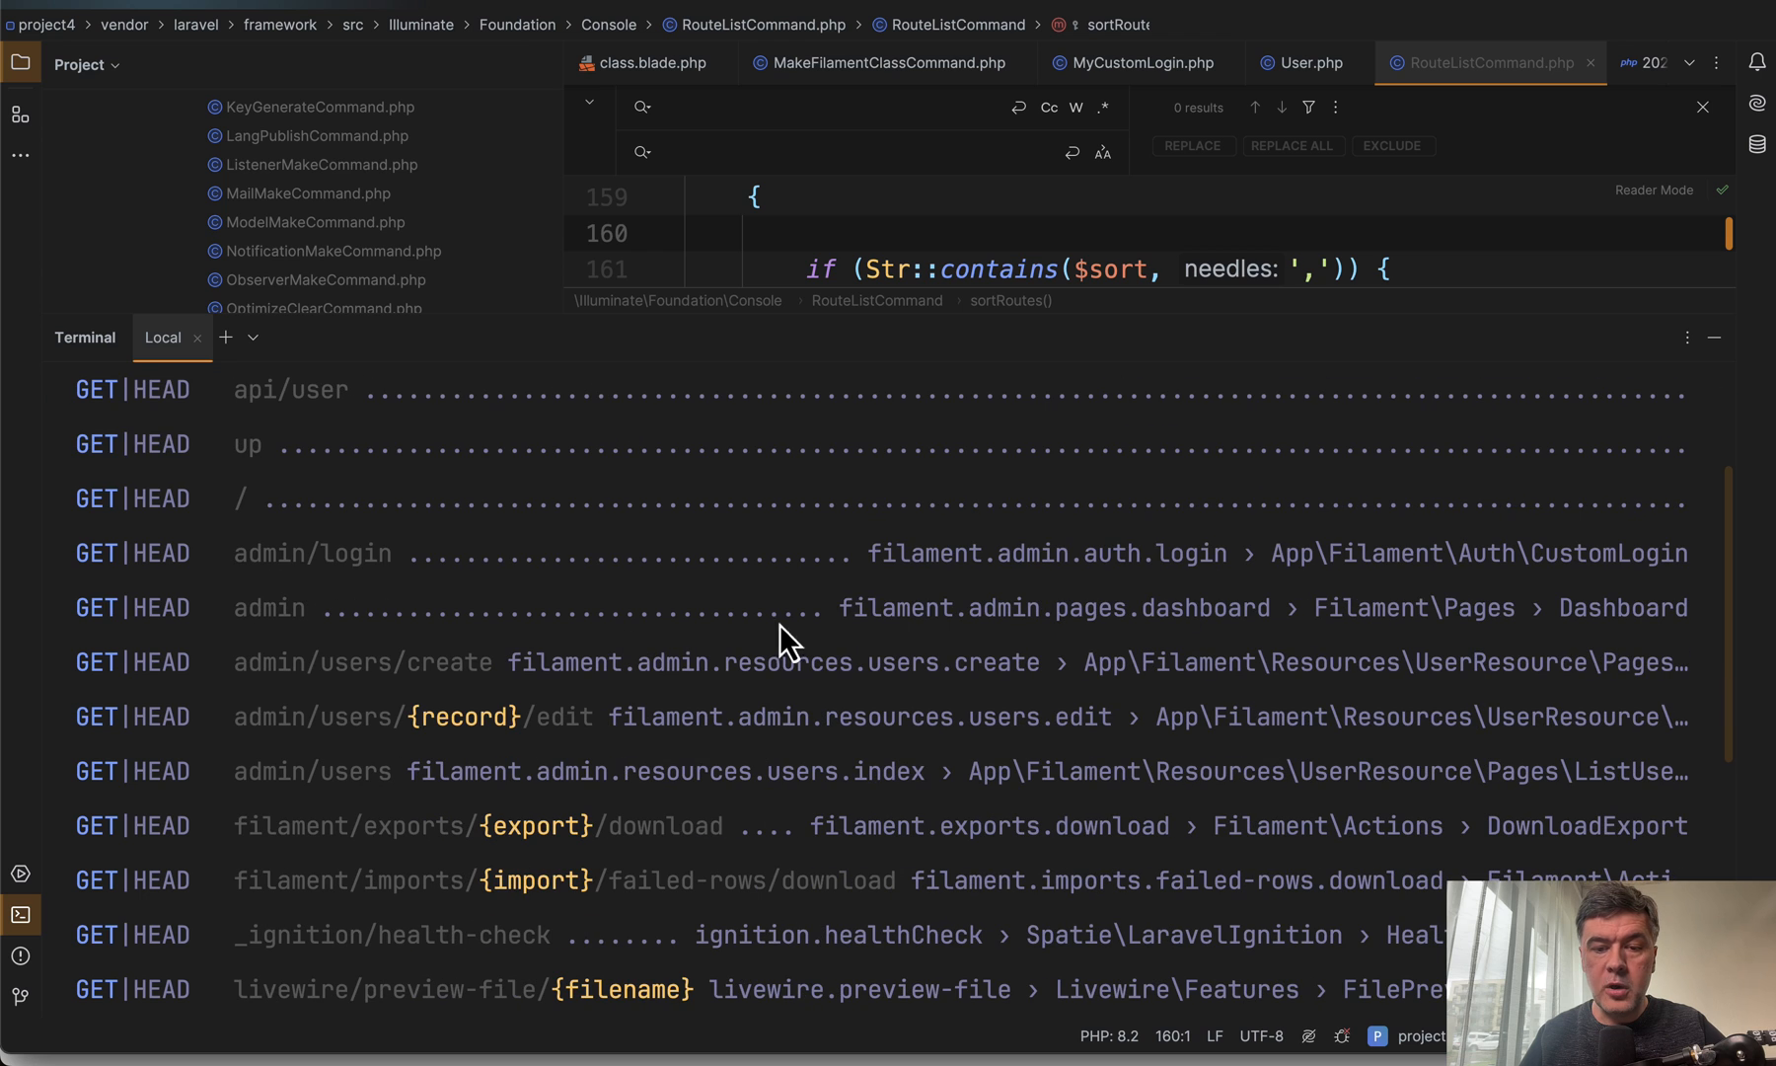
mouse_move(975, 595)
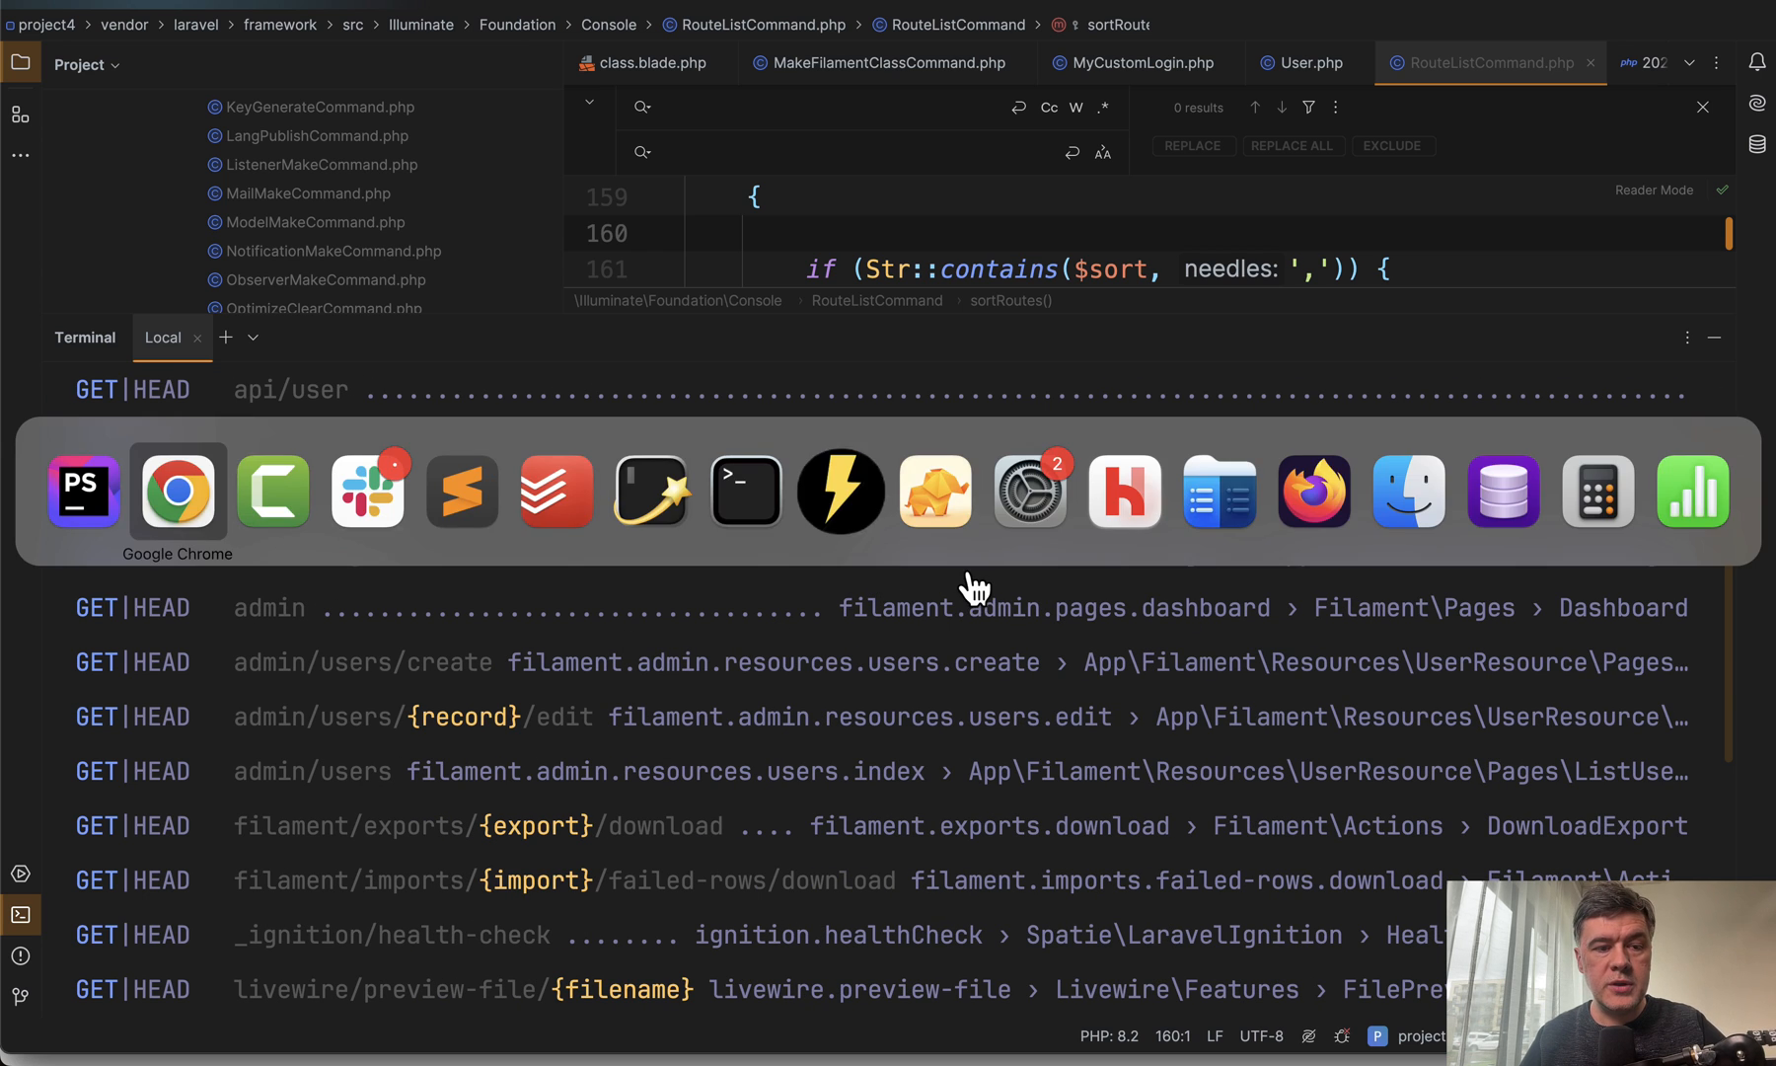
Step: Return to the pull request and select the --sort=domain,uri example
click(178, 489)
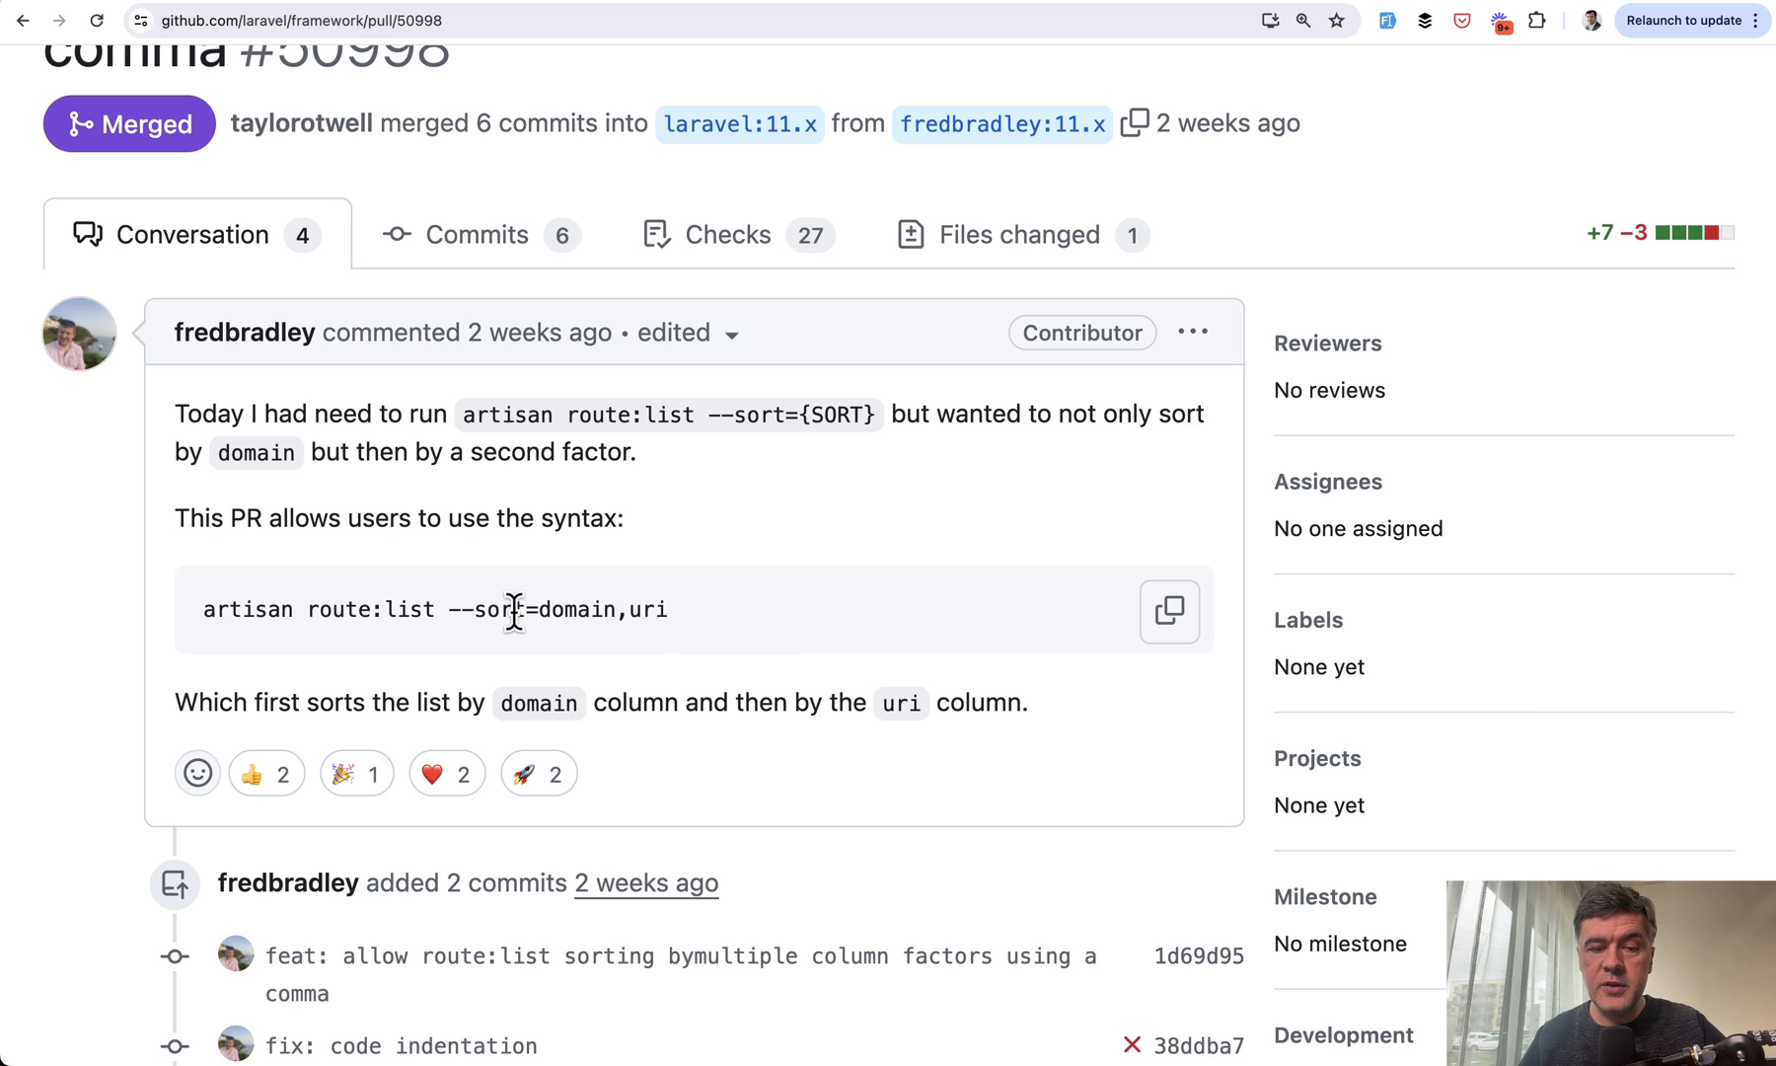
drag(511, 610, 669, 610)
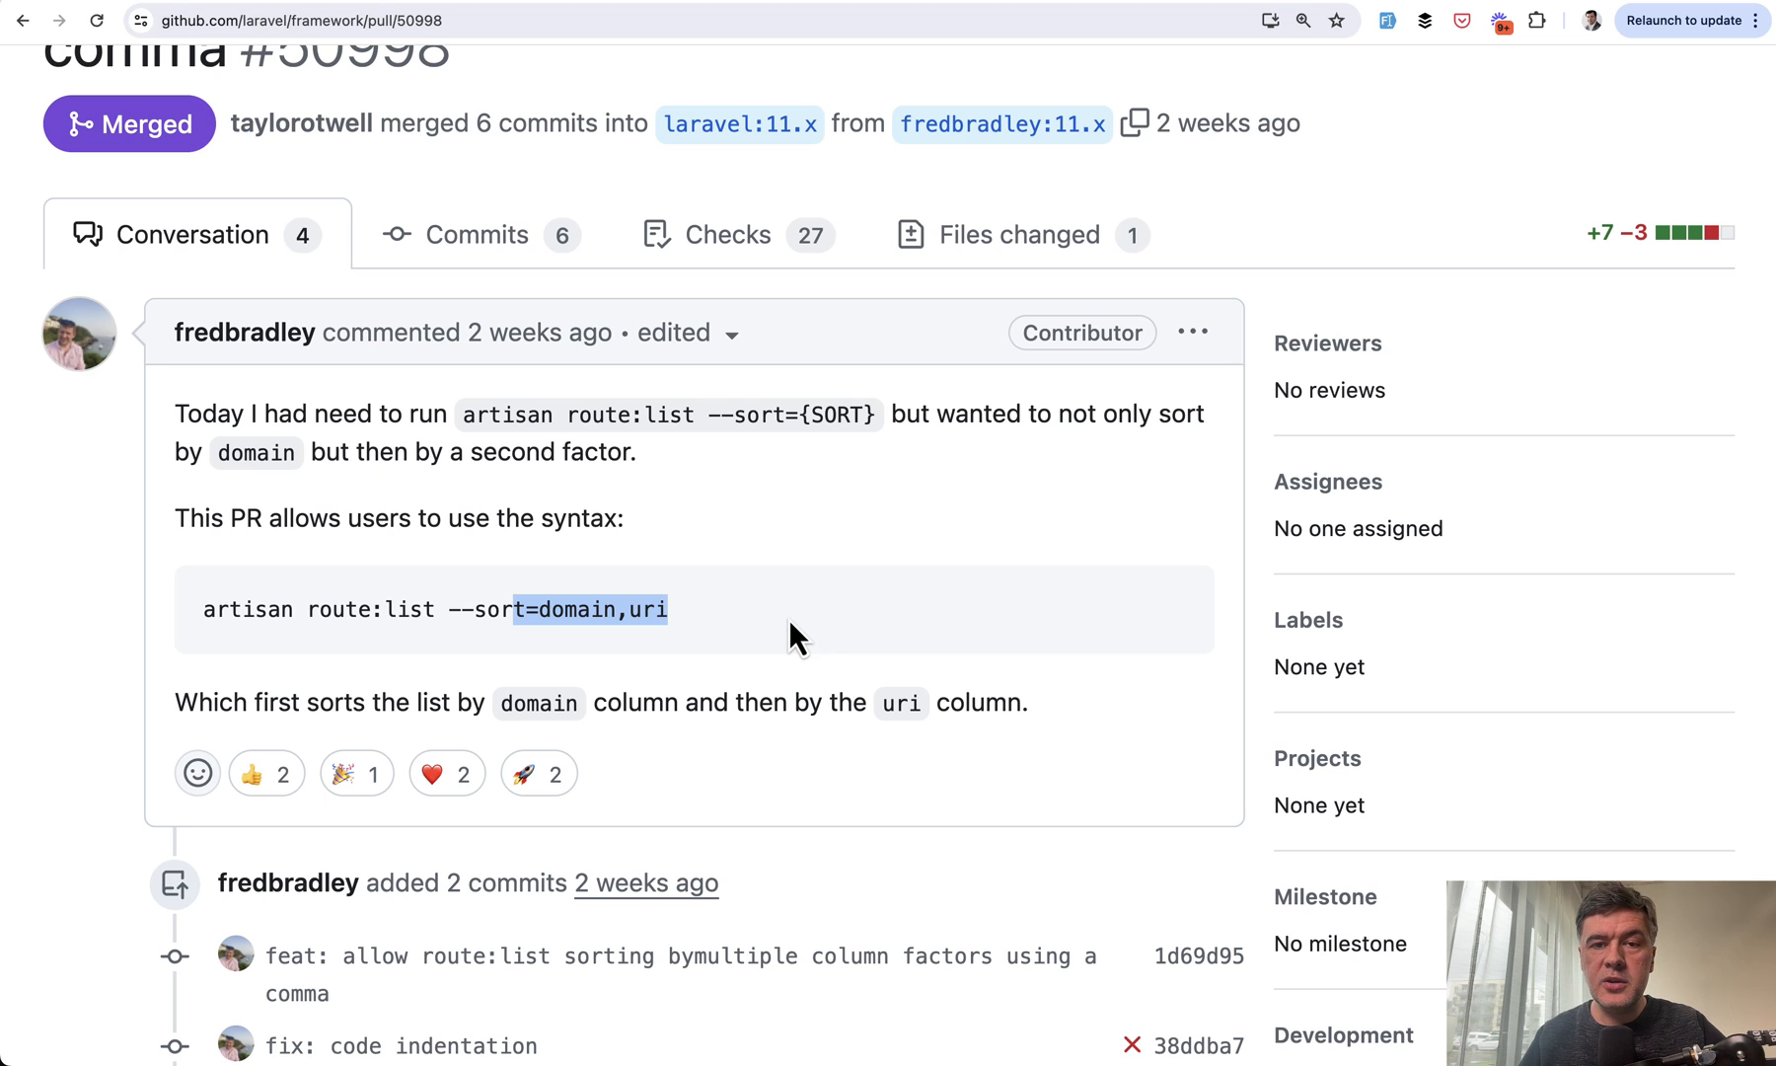
mouse_move(863, 619)
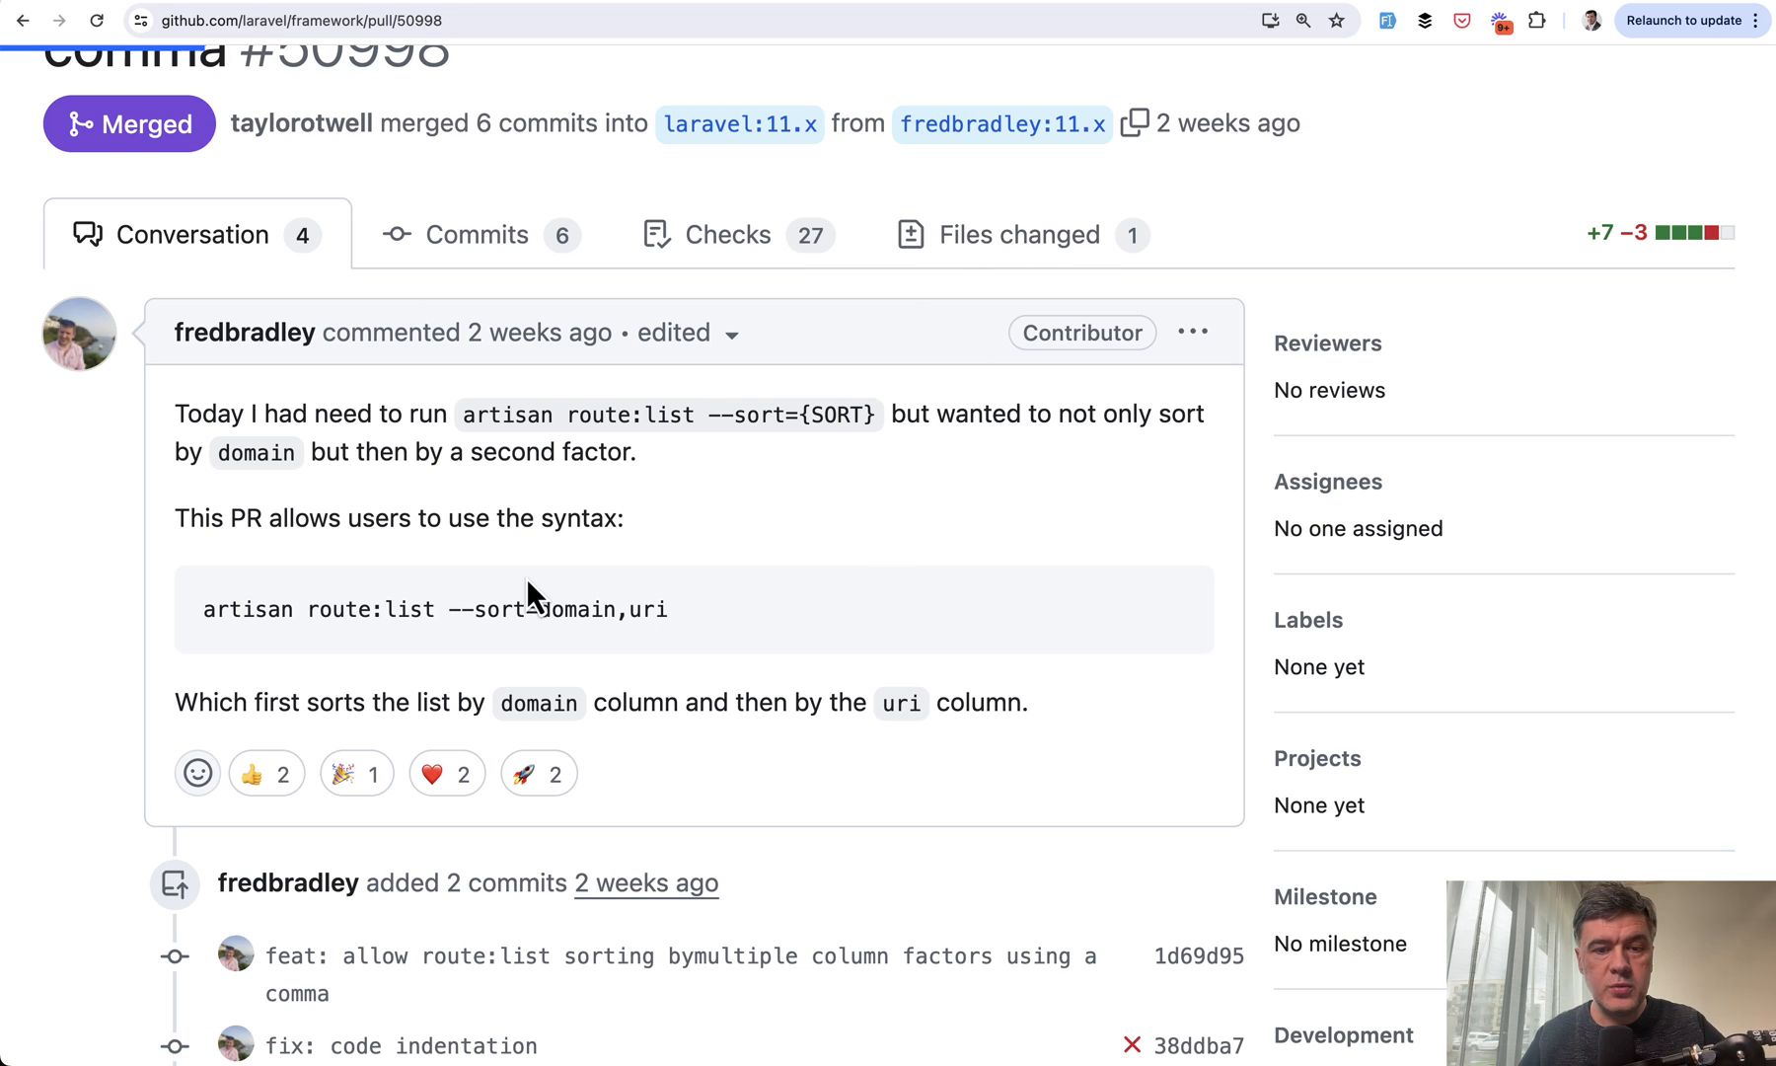
Step: View the Files changed diff of RouteListCommand.php with the sortRoutes changes
click(1020, 235)
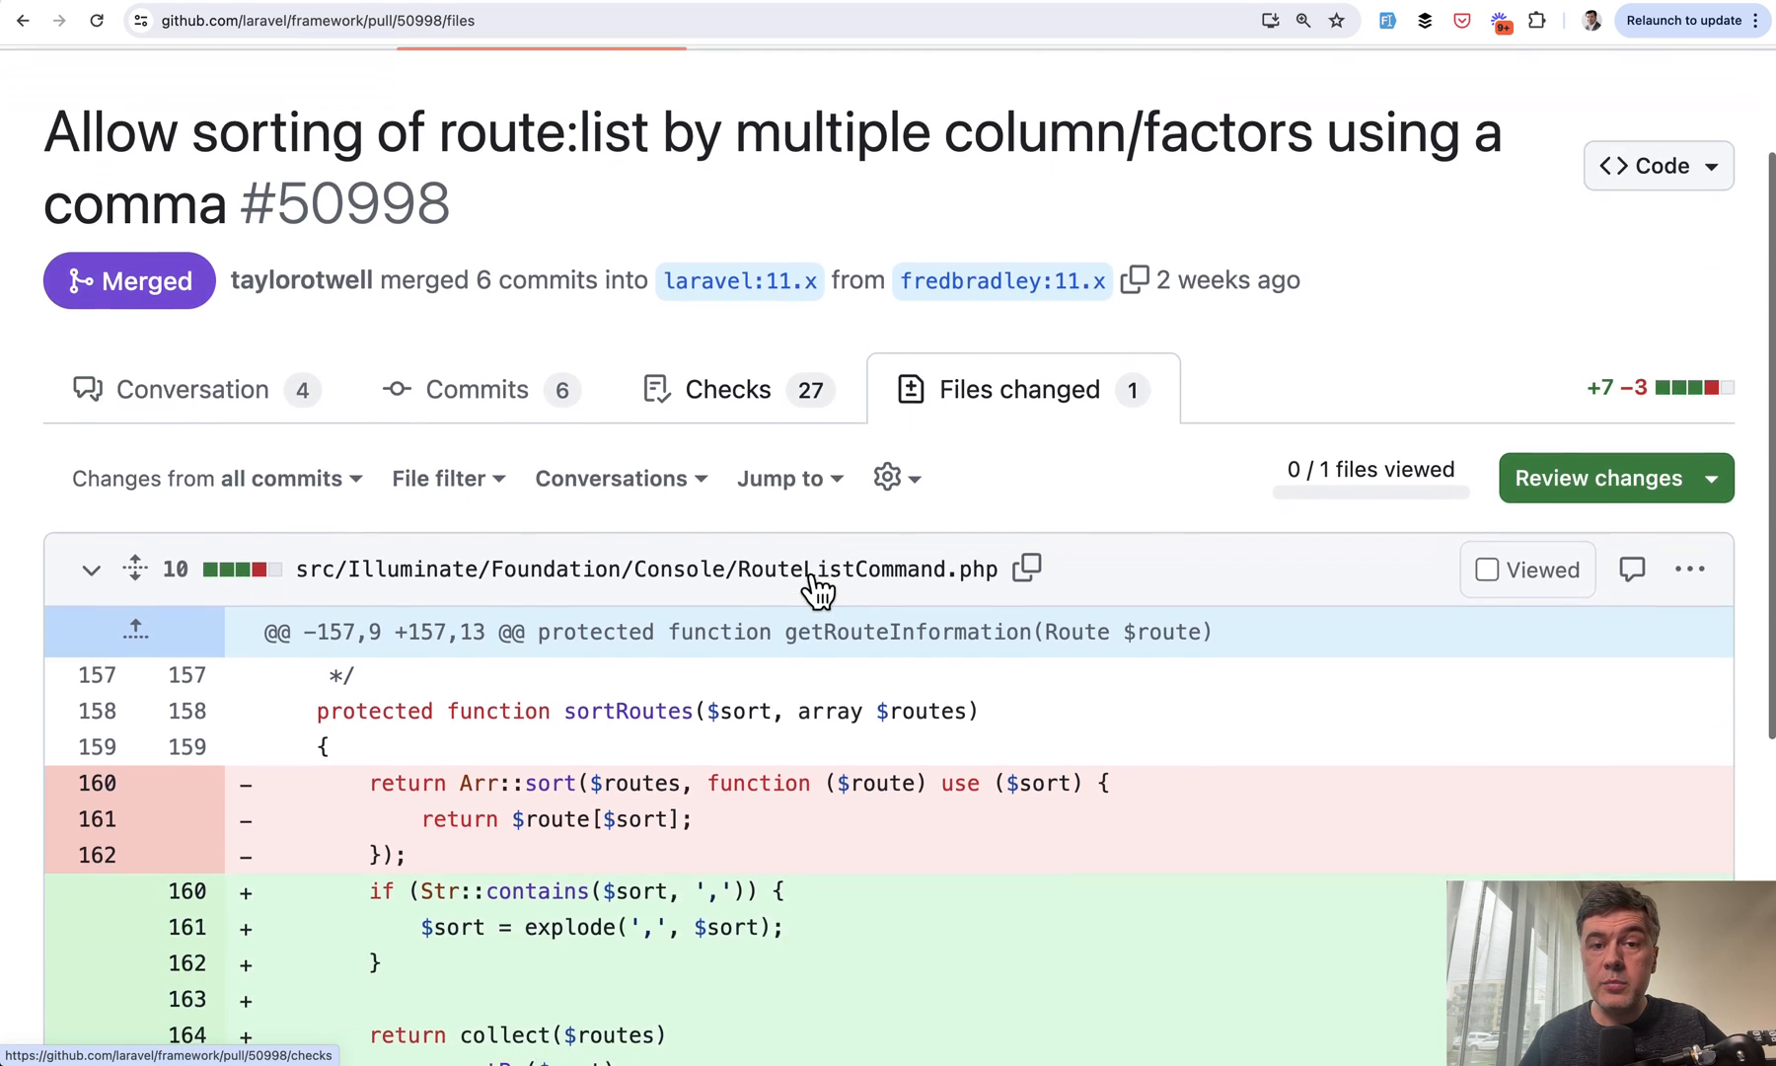
scroll(down, 3)
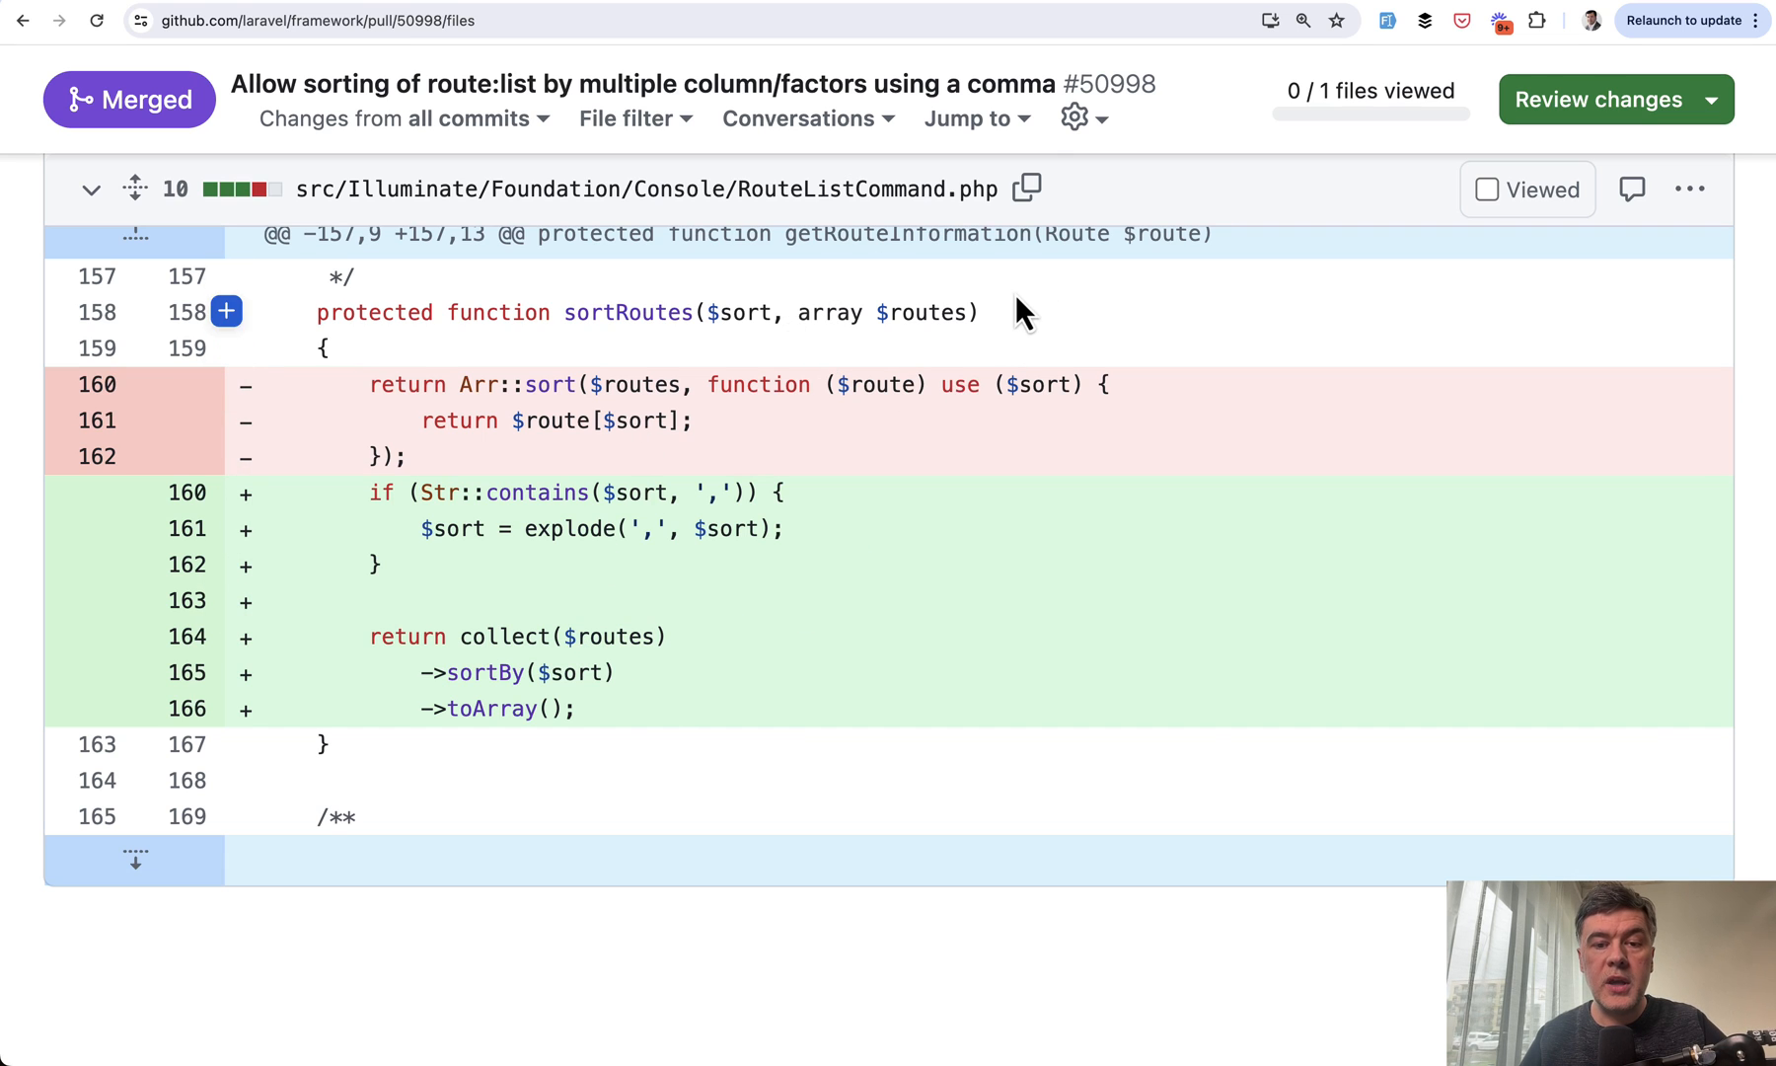
mouse_move(1025, 817)
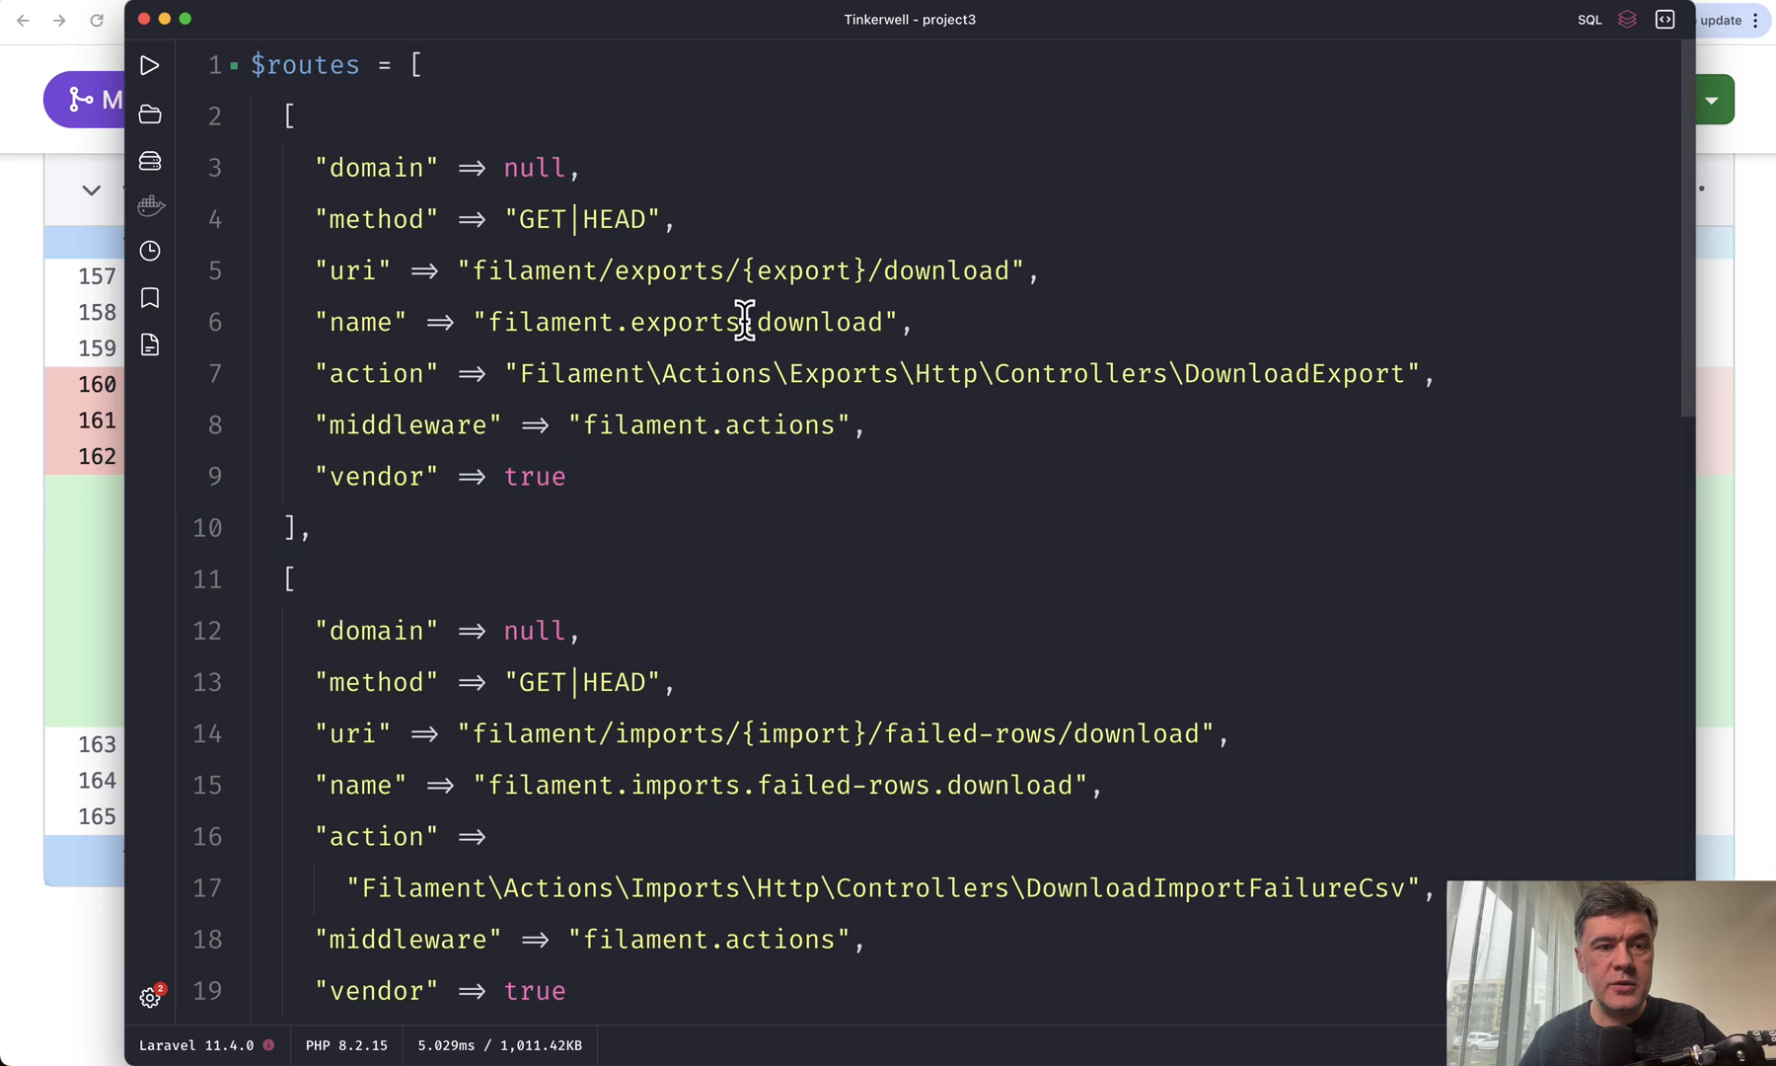
mouse_move(637, 550)
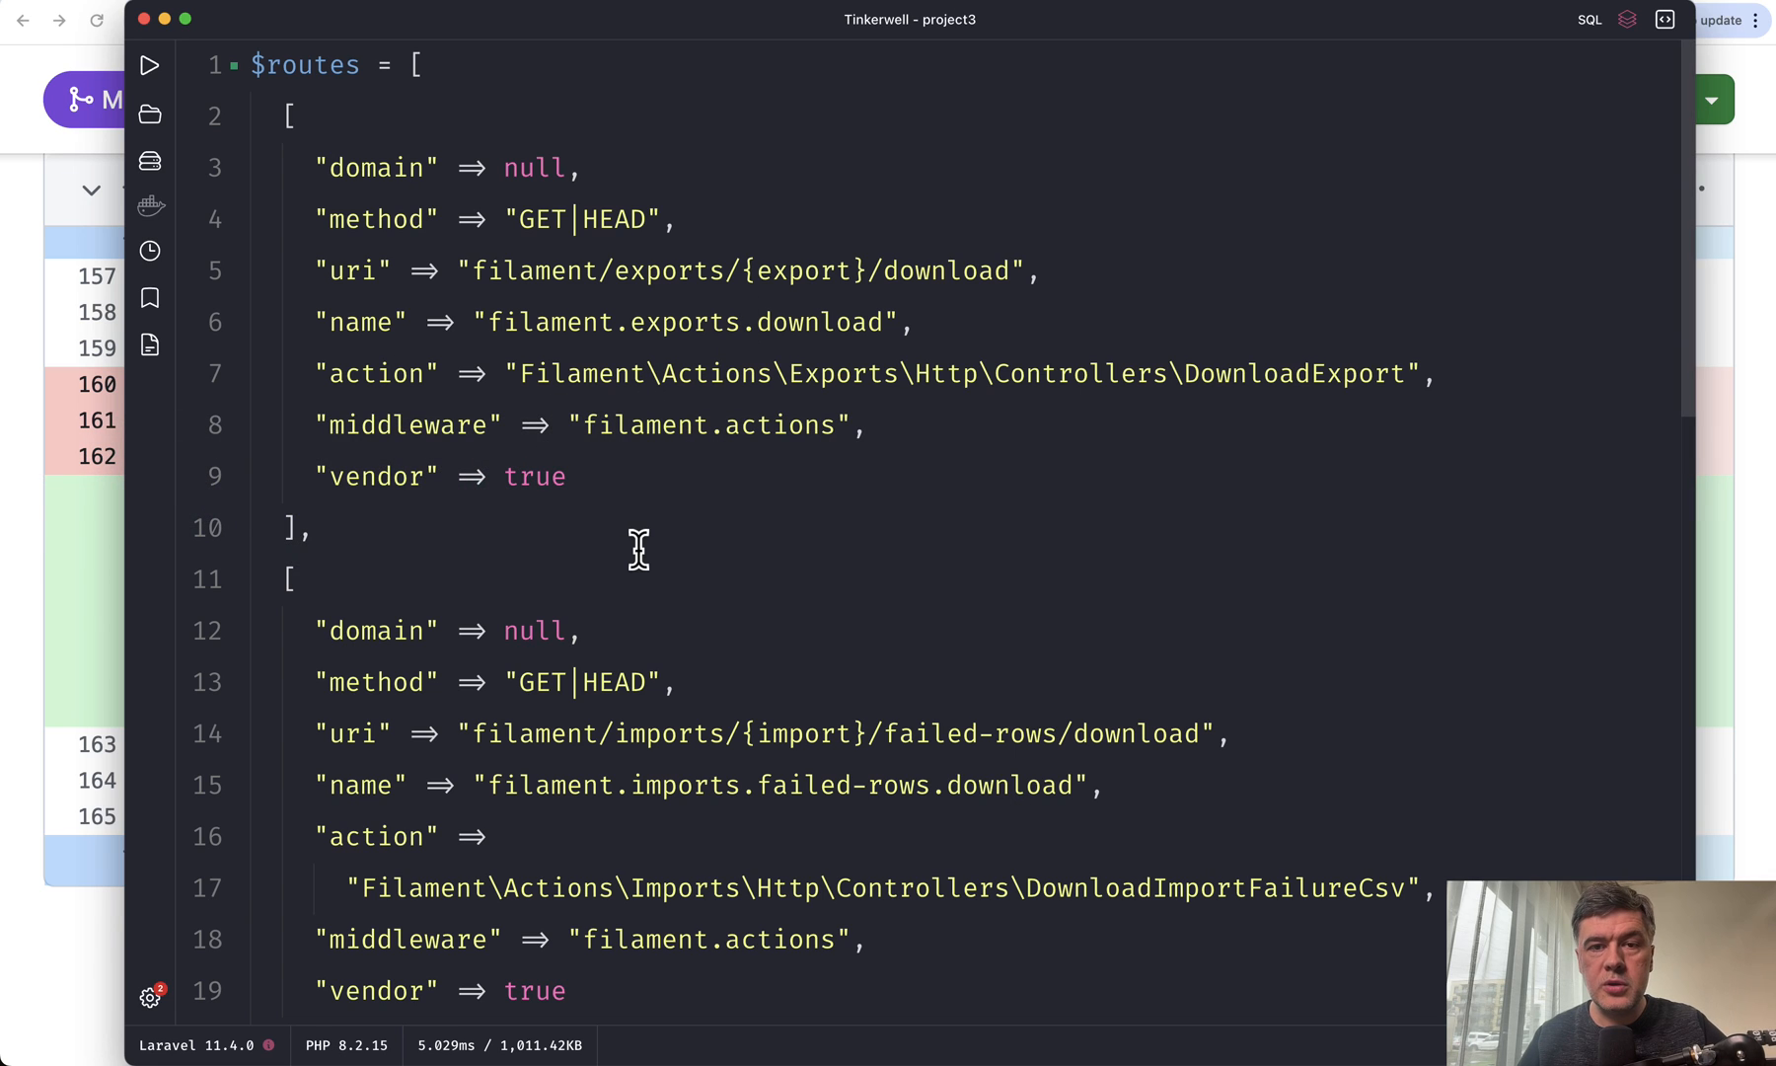
mouse_move(379, 373)
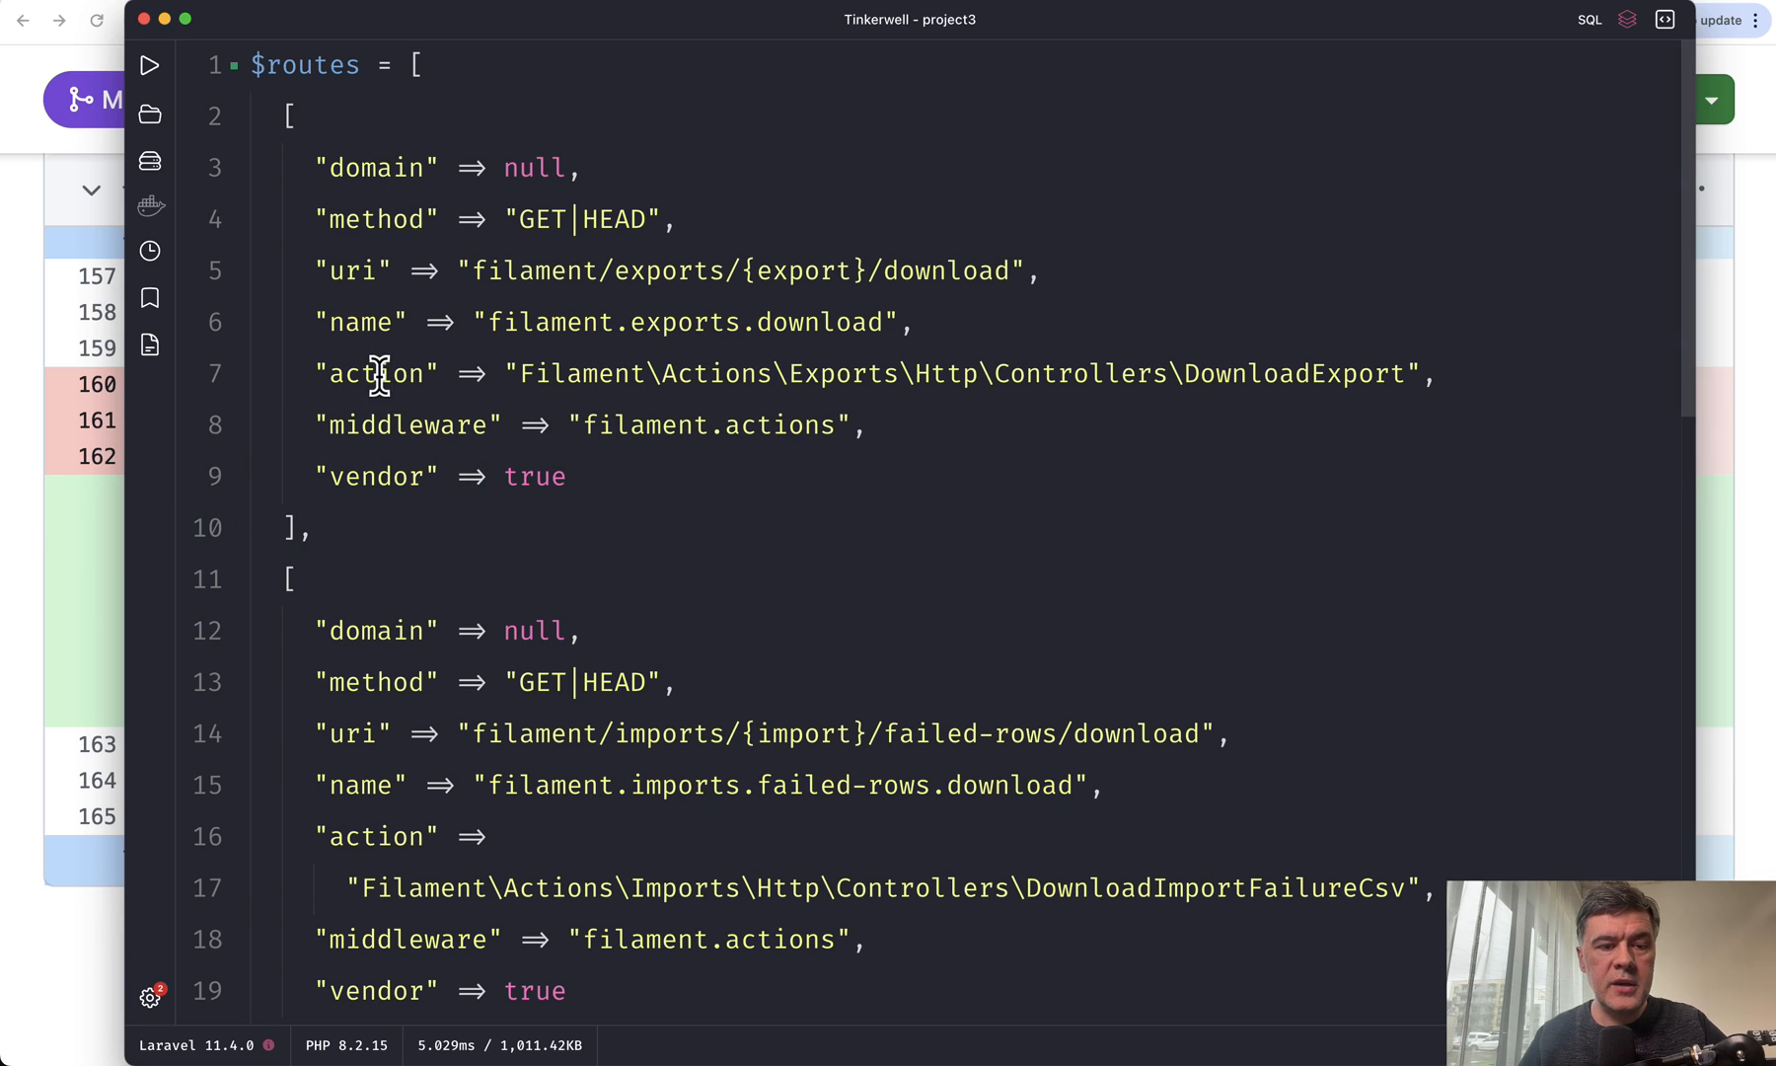
mouse_move(328, 194)
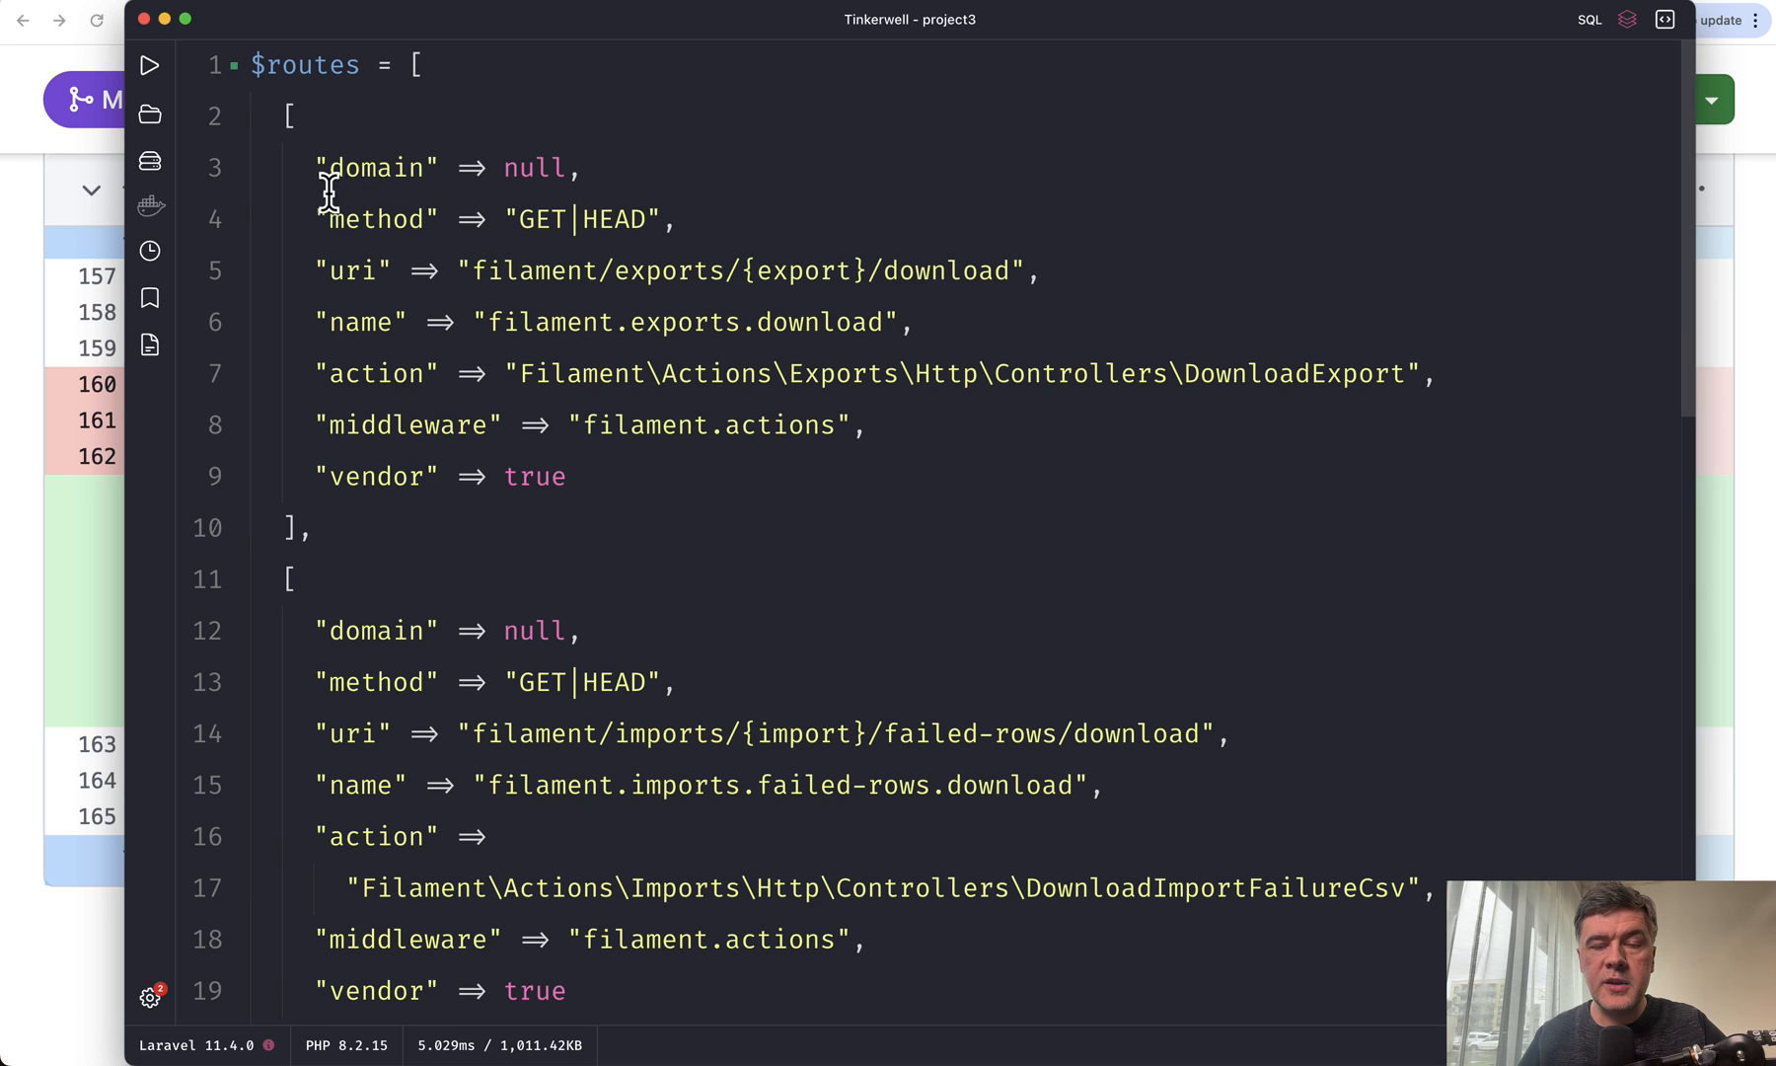
Step: Highlight occurrences of 'method' and review the script's $sort and sortBy code
double_click(377, 219)
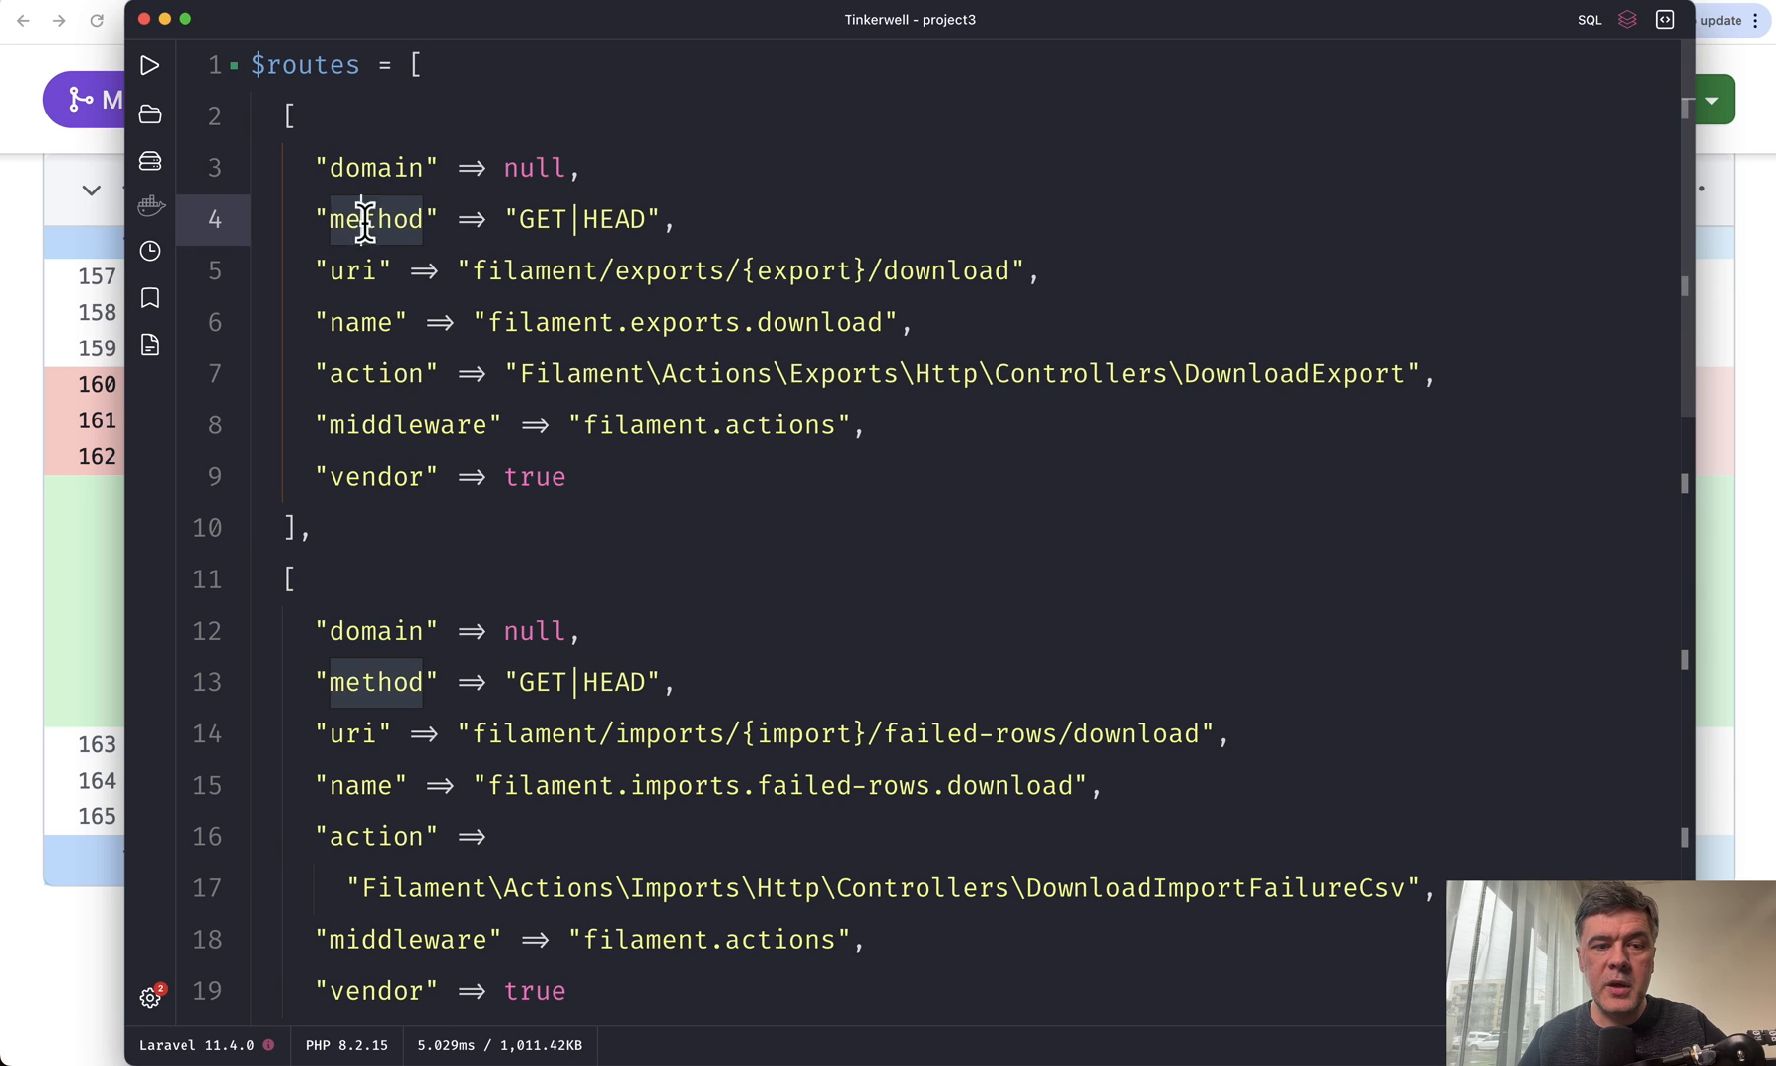
scroll(down, 3)
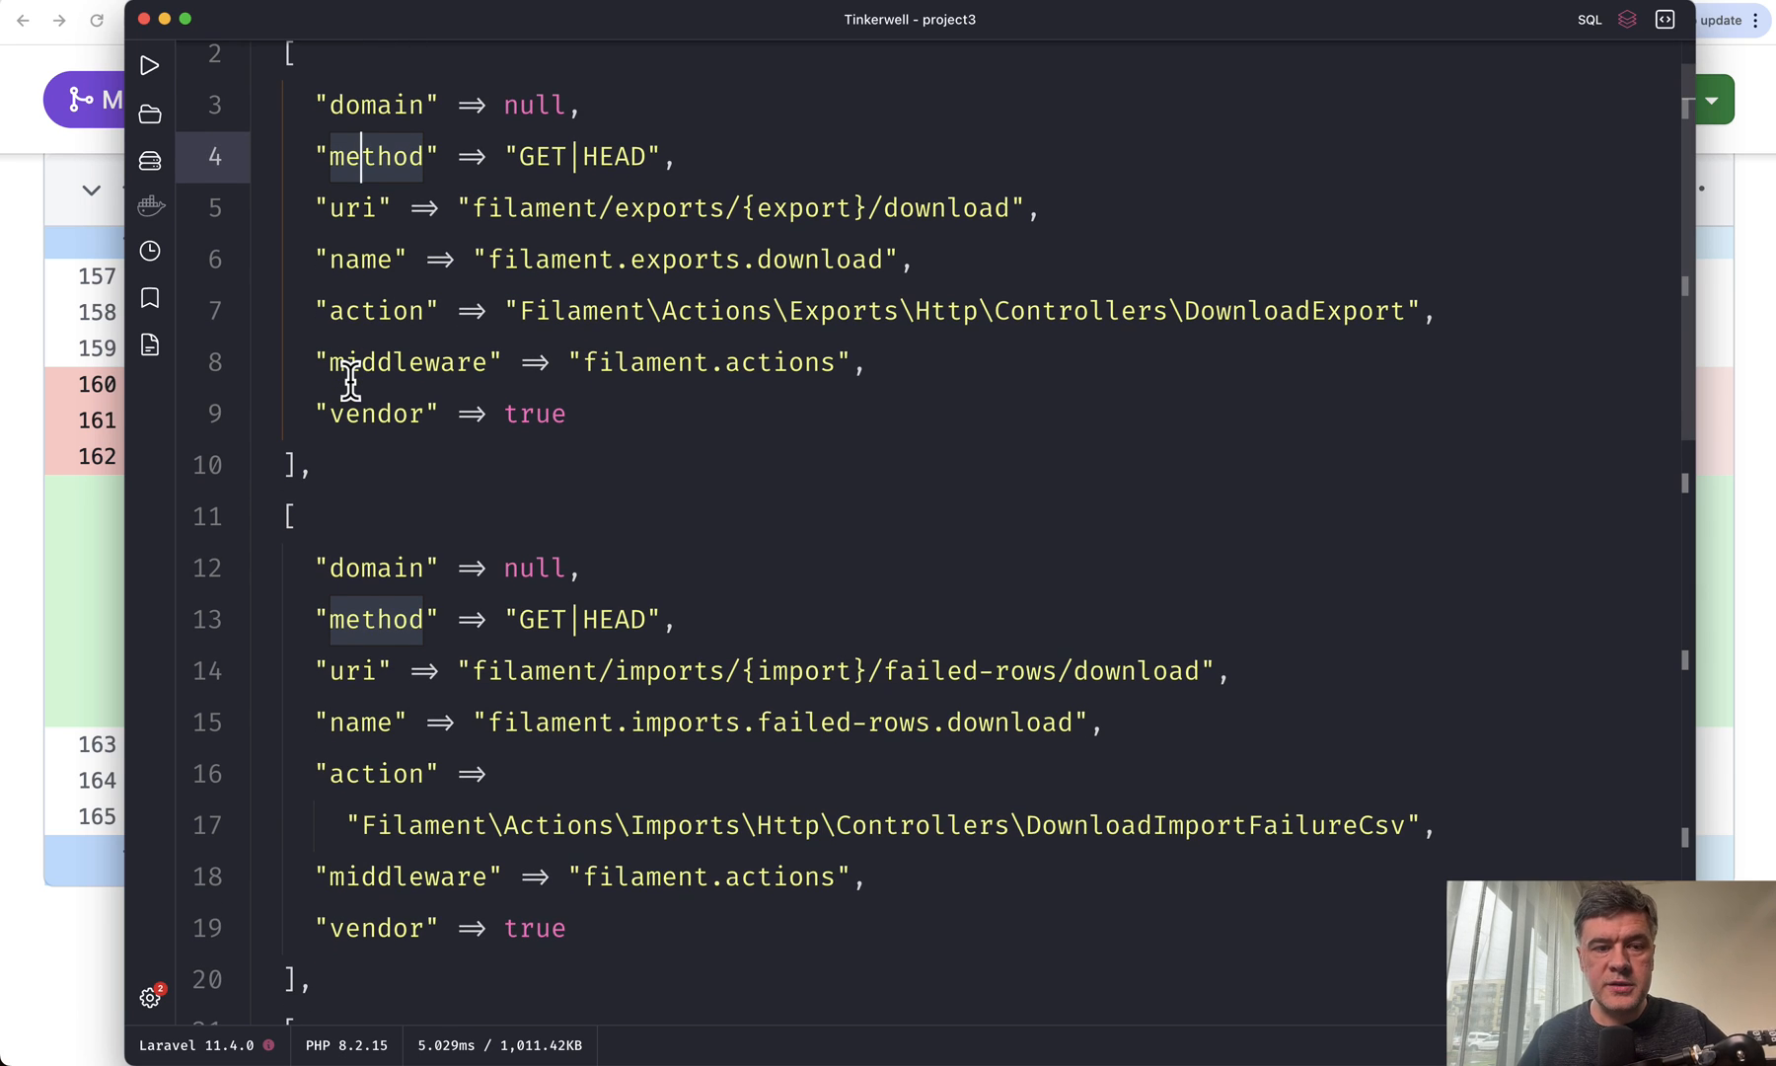
scroll(down, 3)
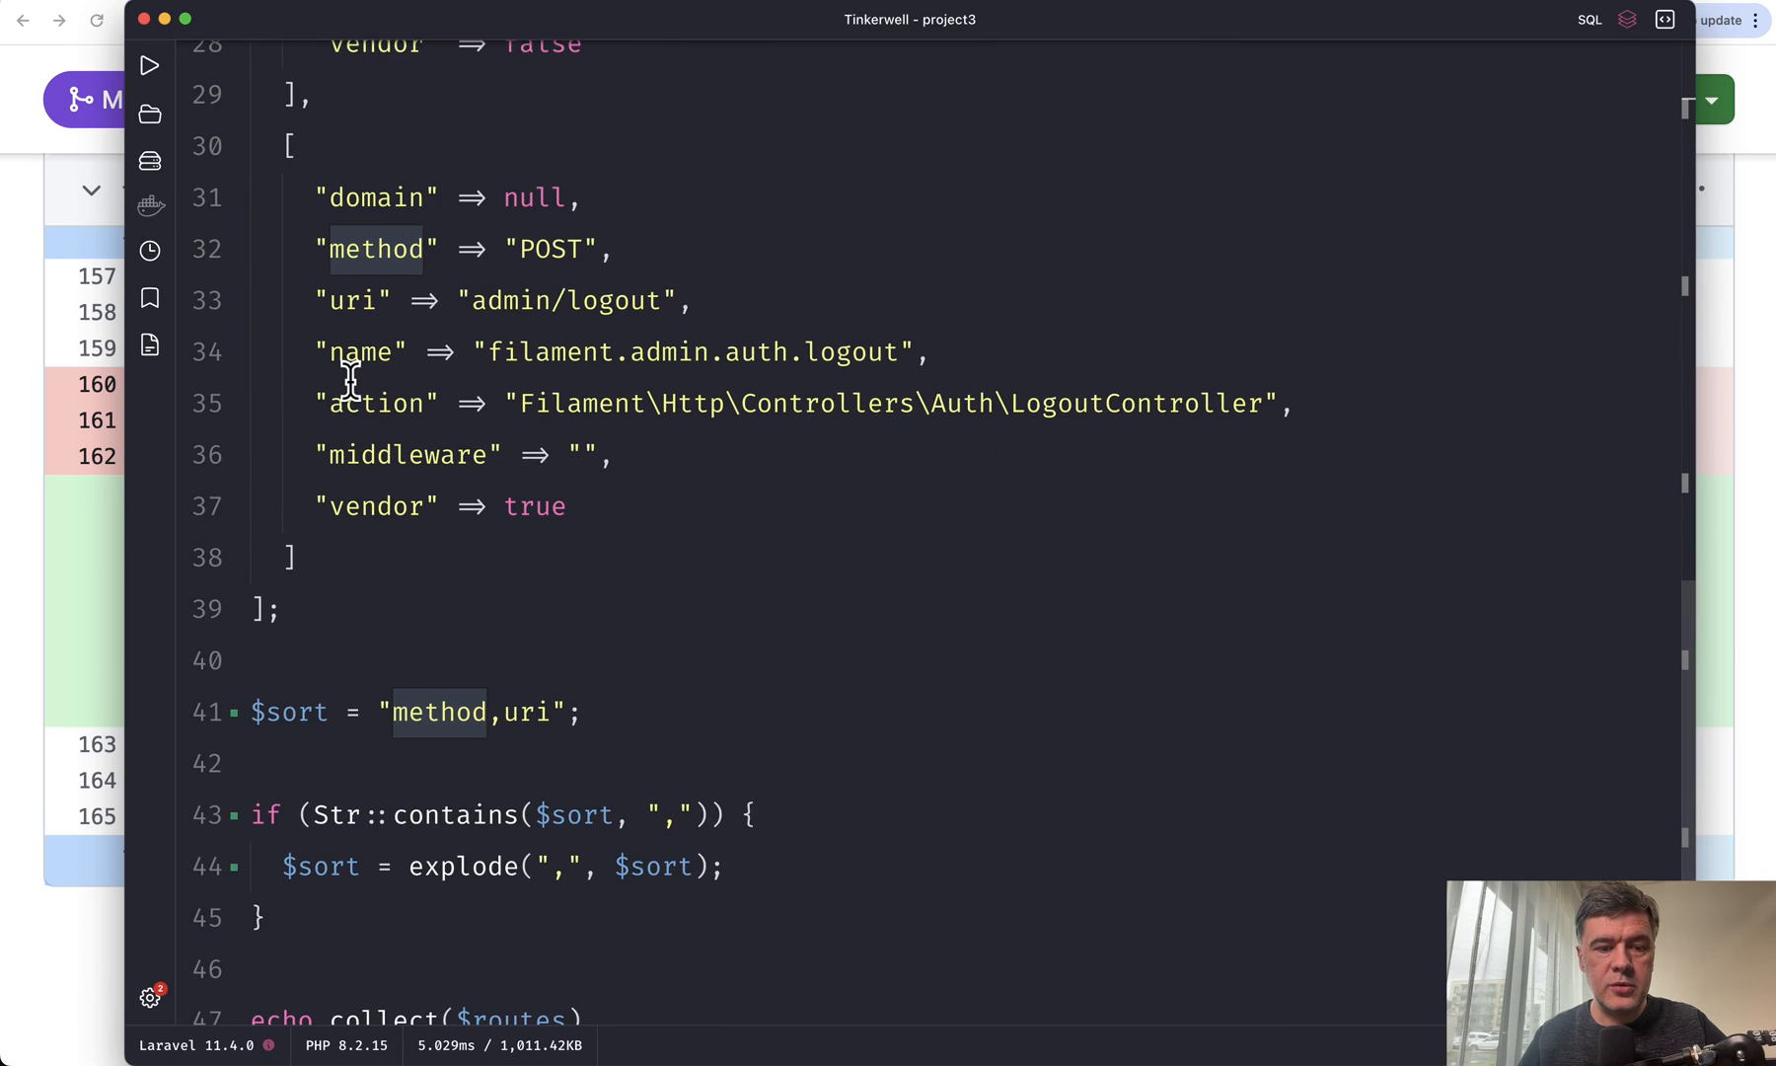
scroll(down, 3)
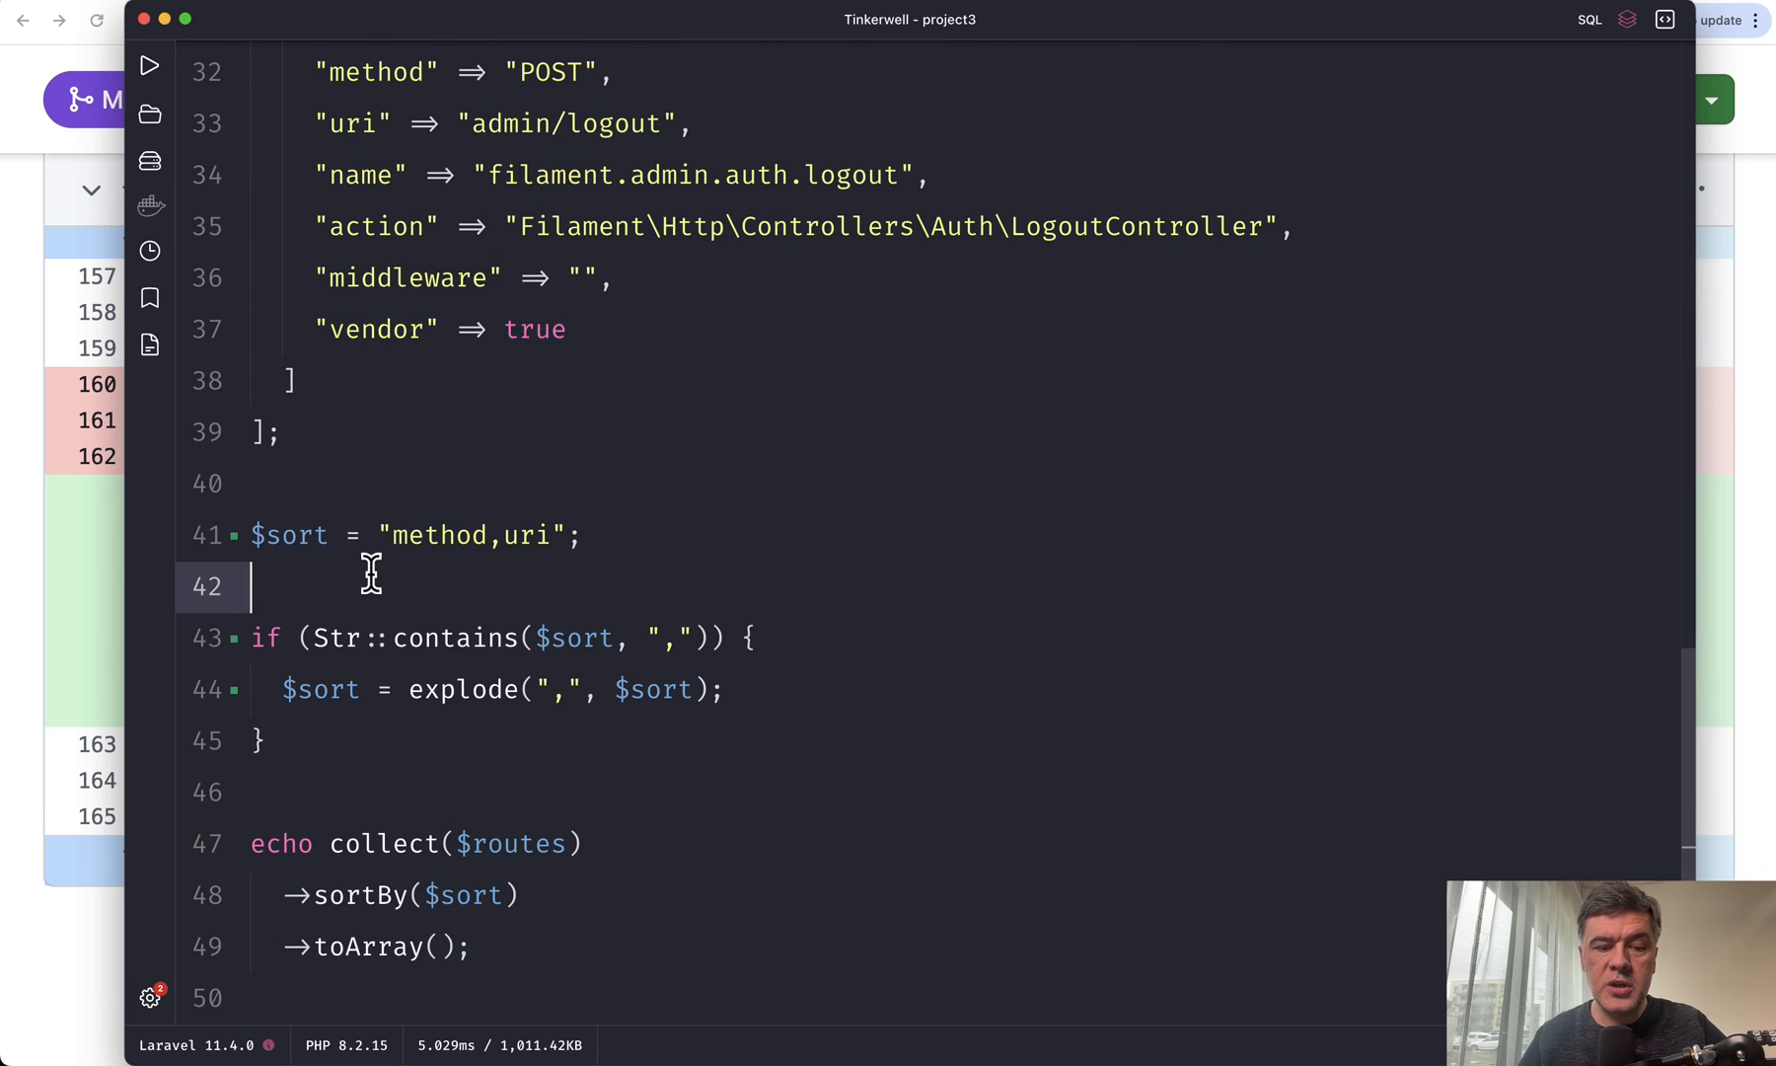
mouse_move(435, 860)
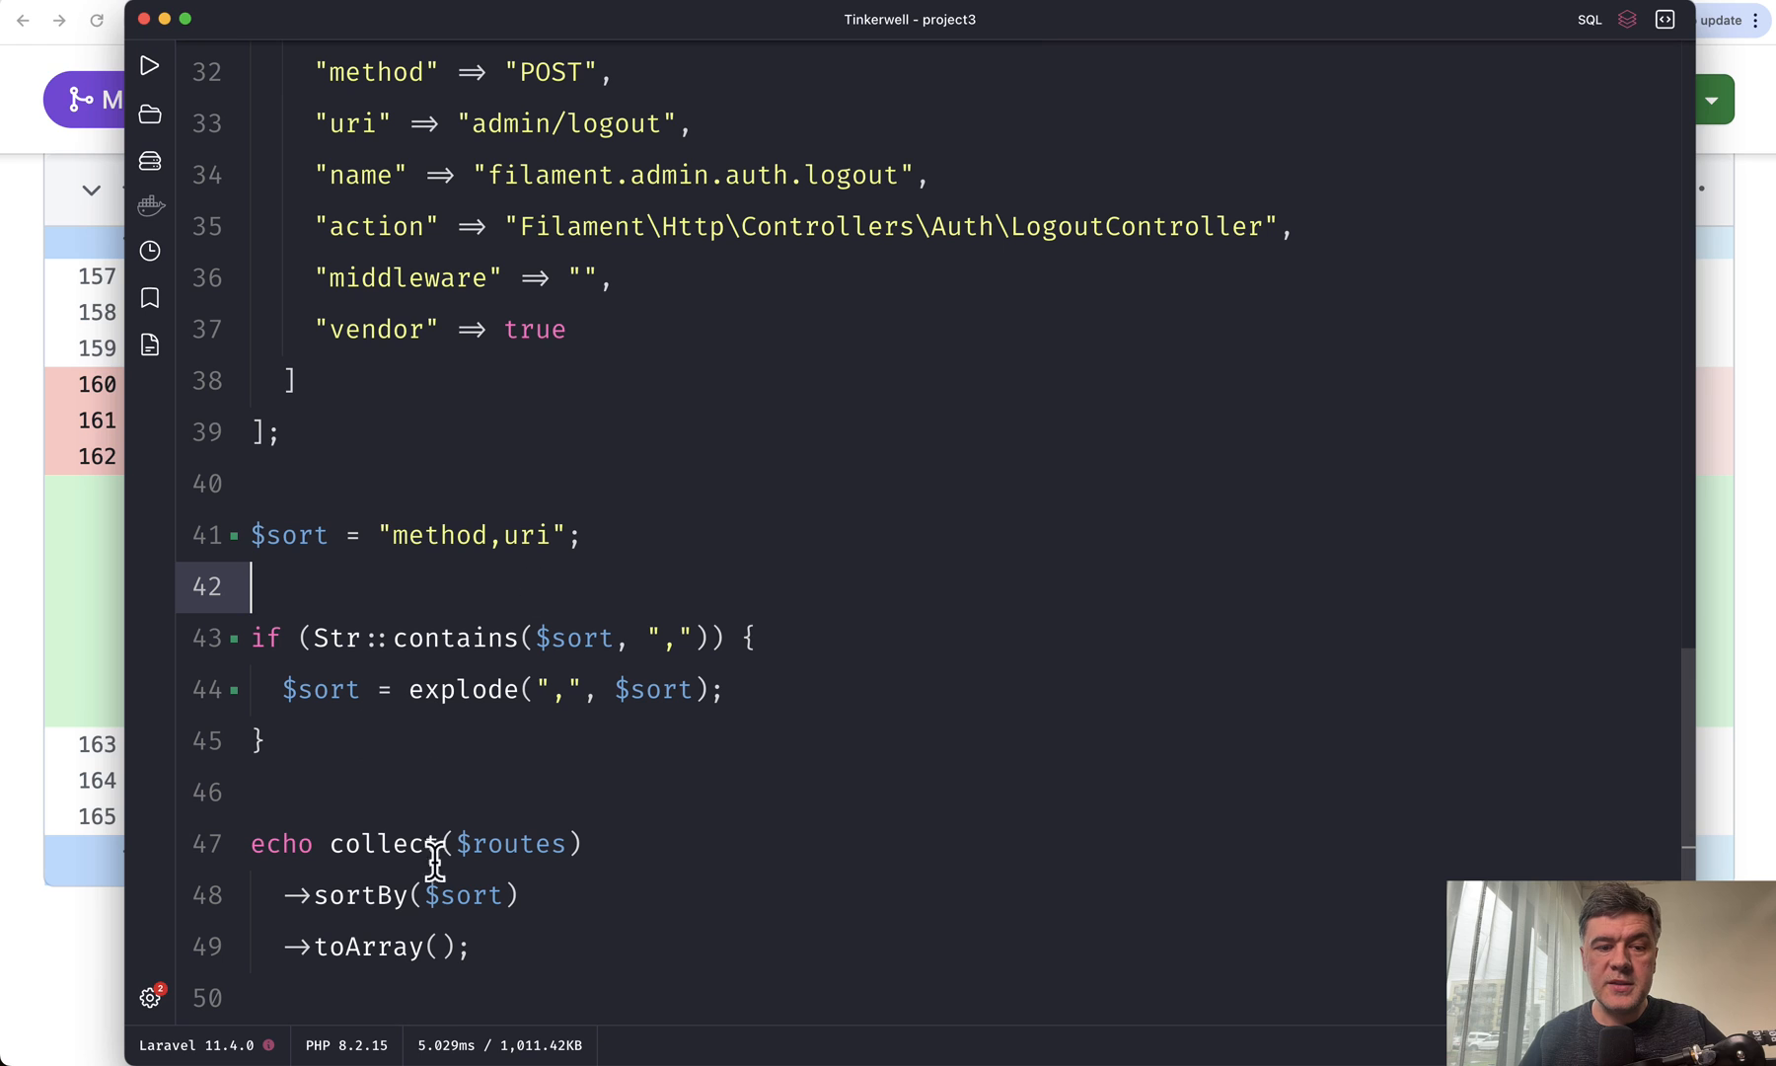
click(487, 945)
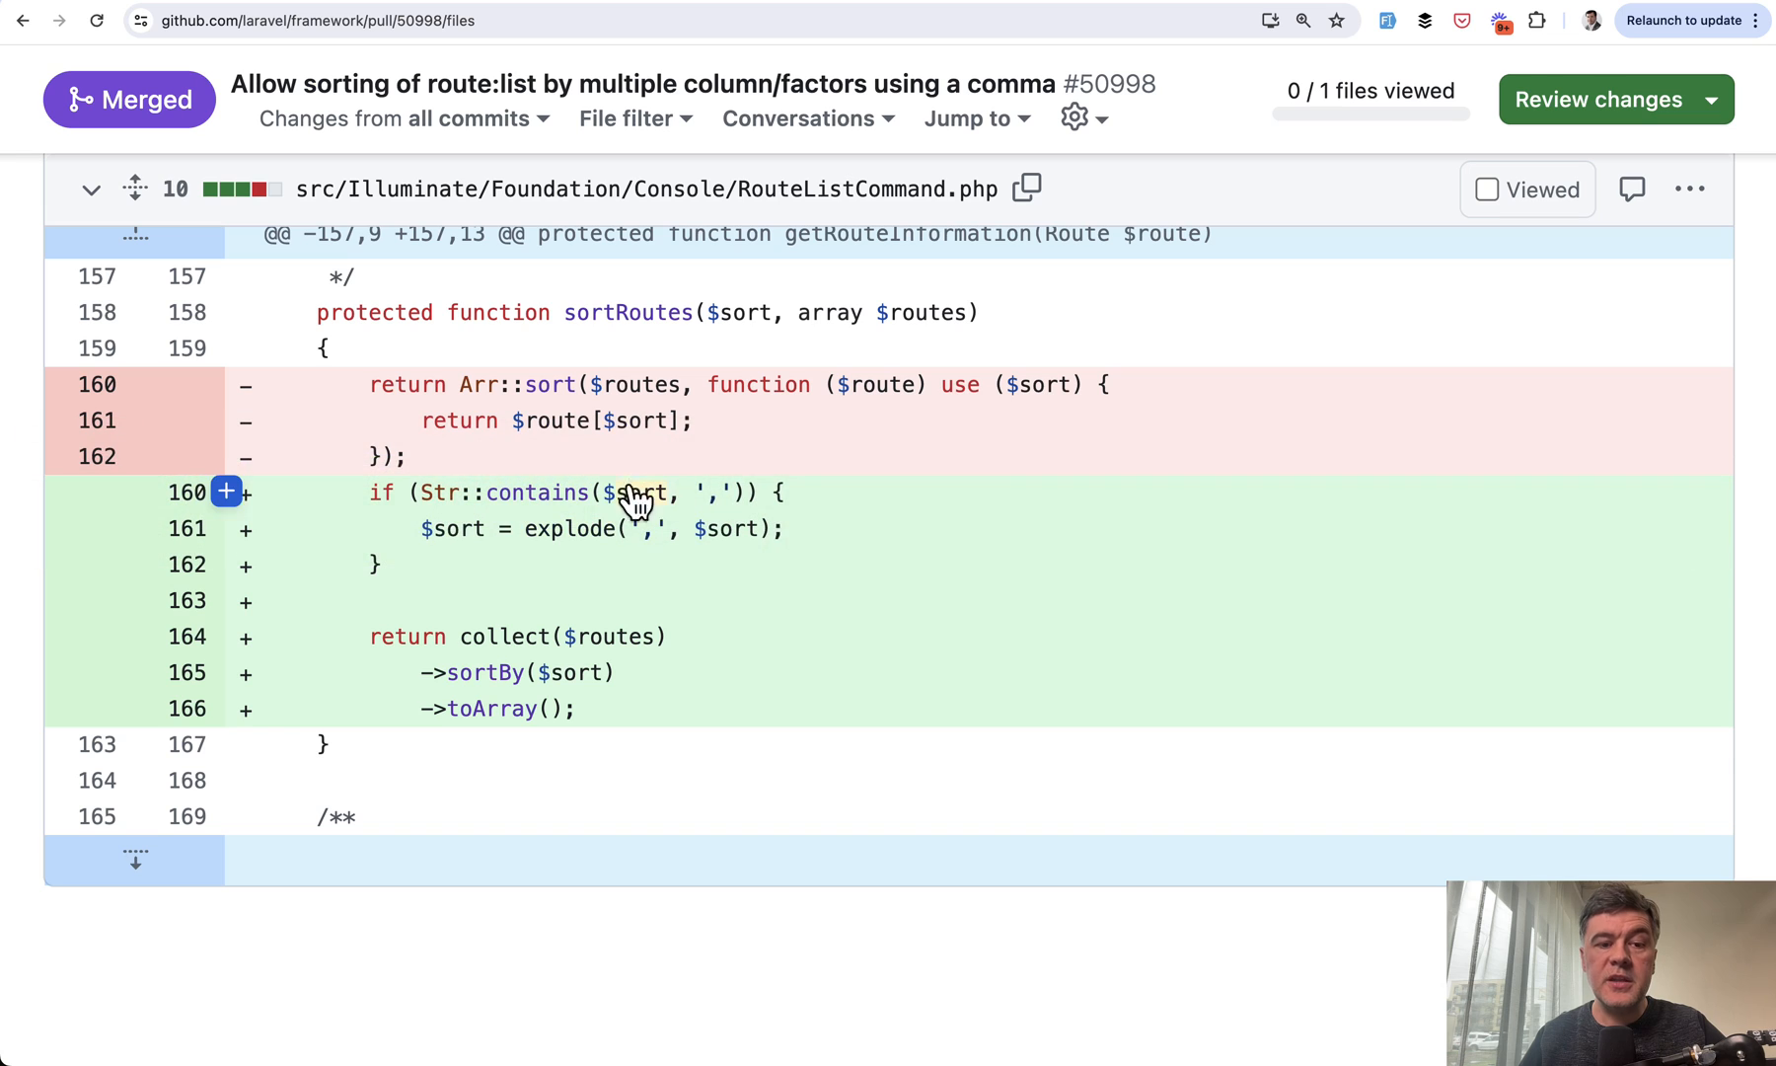
mouse_move(486, 421)
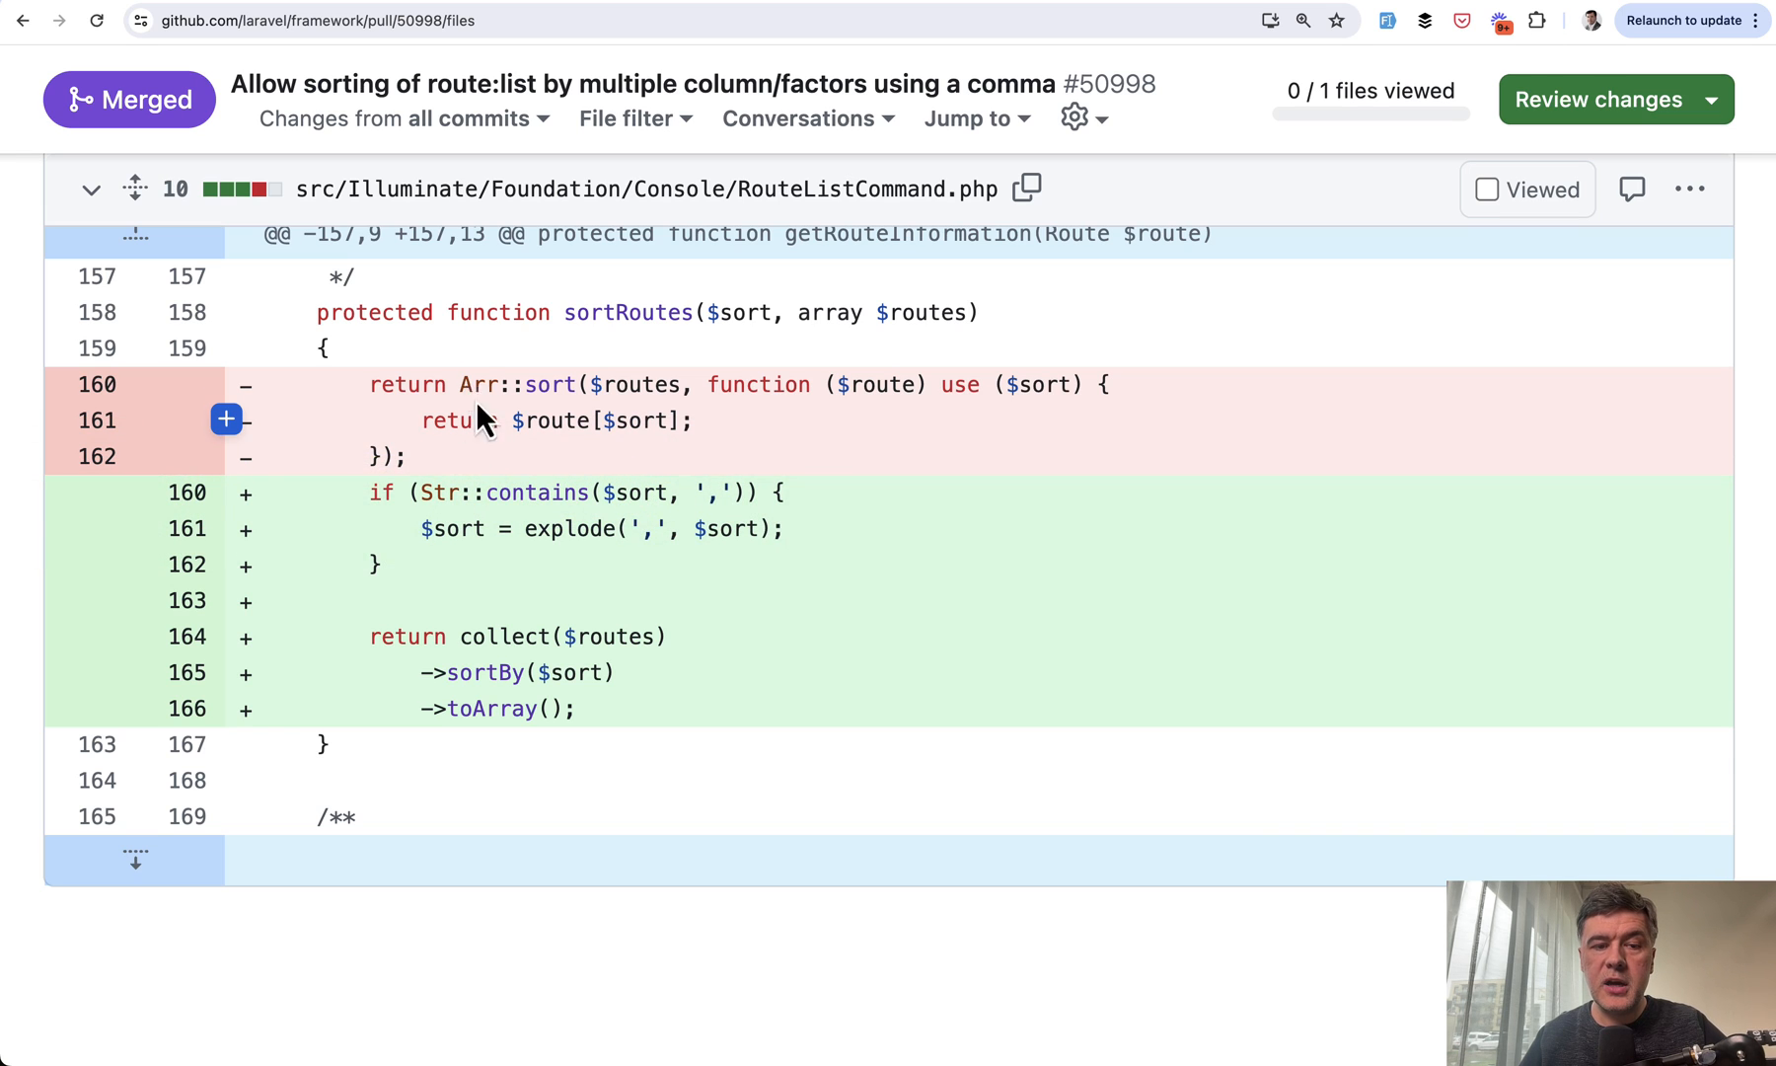
Step: Look over the removed Arr::sort and added sortBy lines in the PR #50998 diff
double_click(480, 385)
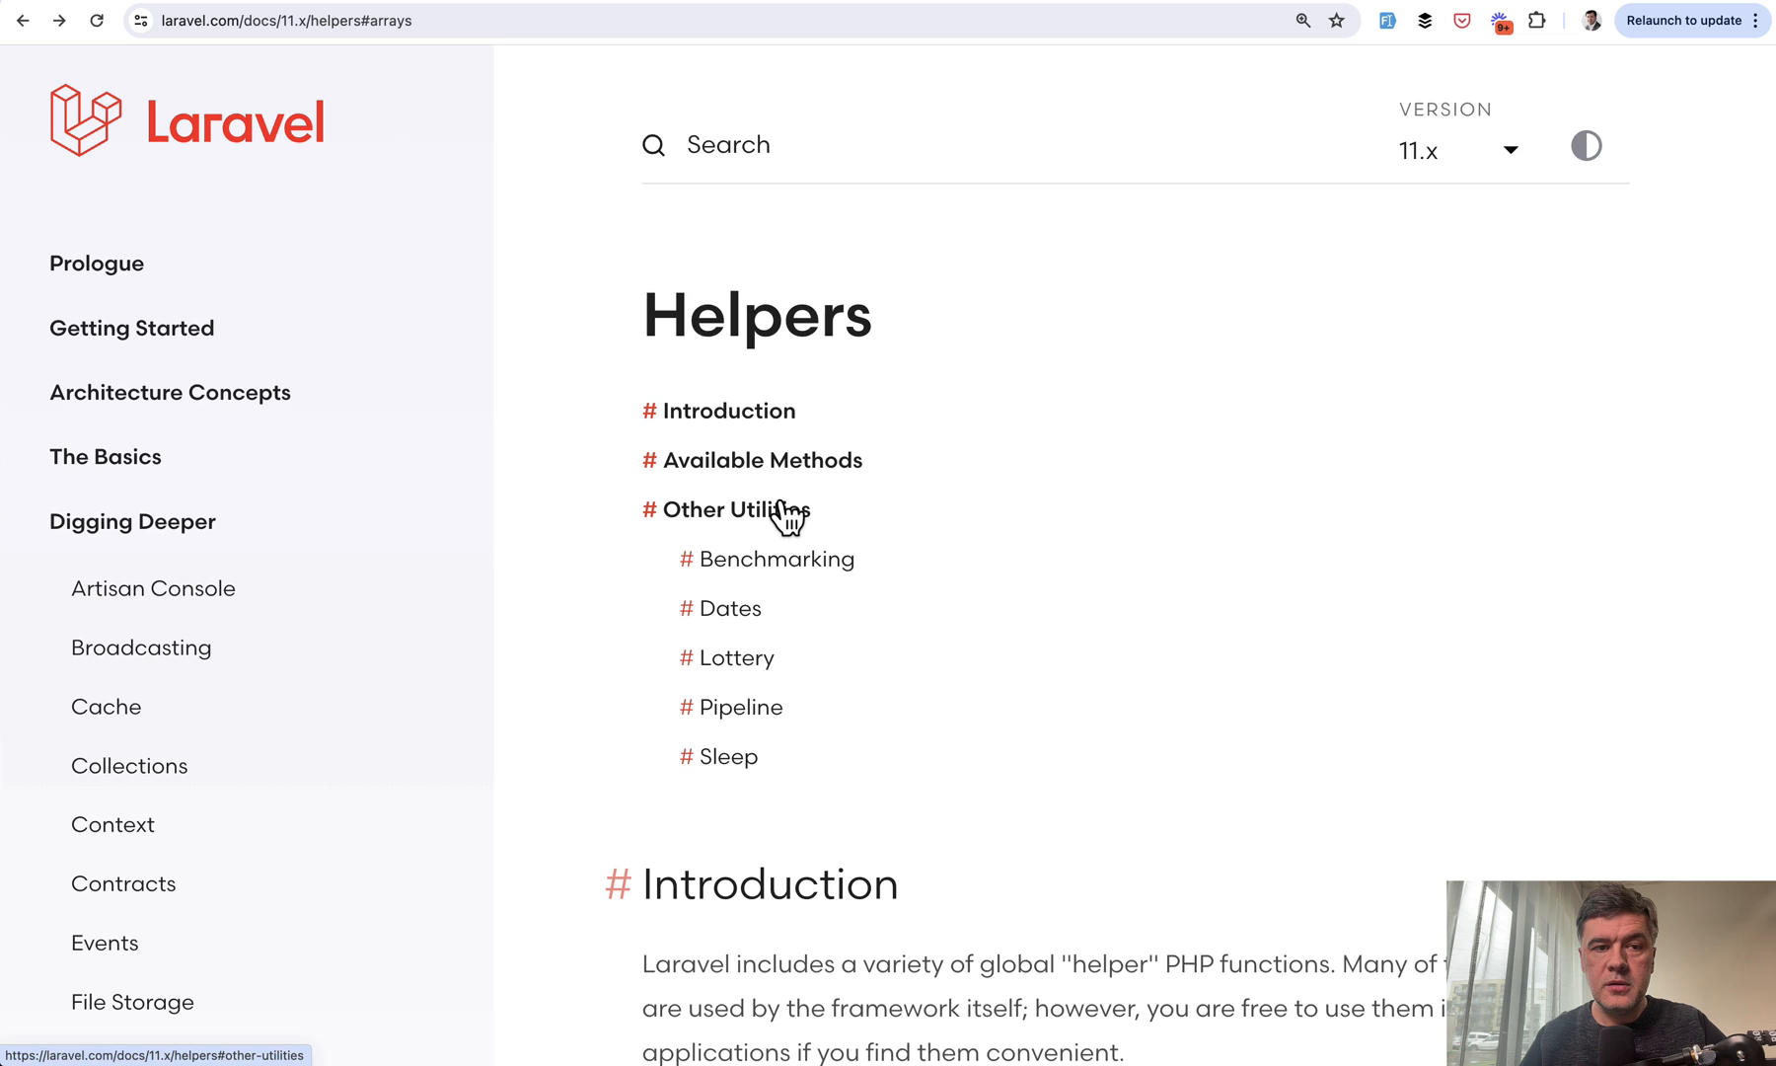
Step: Scroll the Helpers docs to the Arrays & Objects method list including Arr::sort
scroll(down, 3)
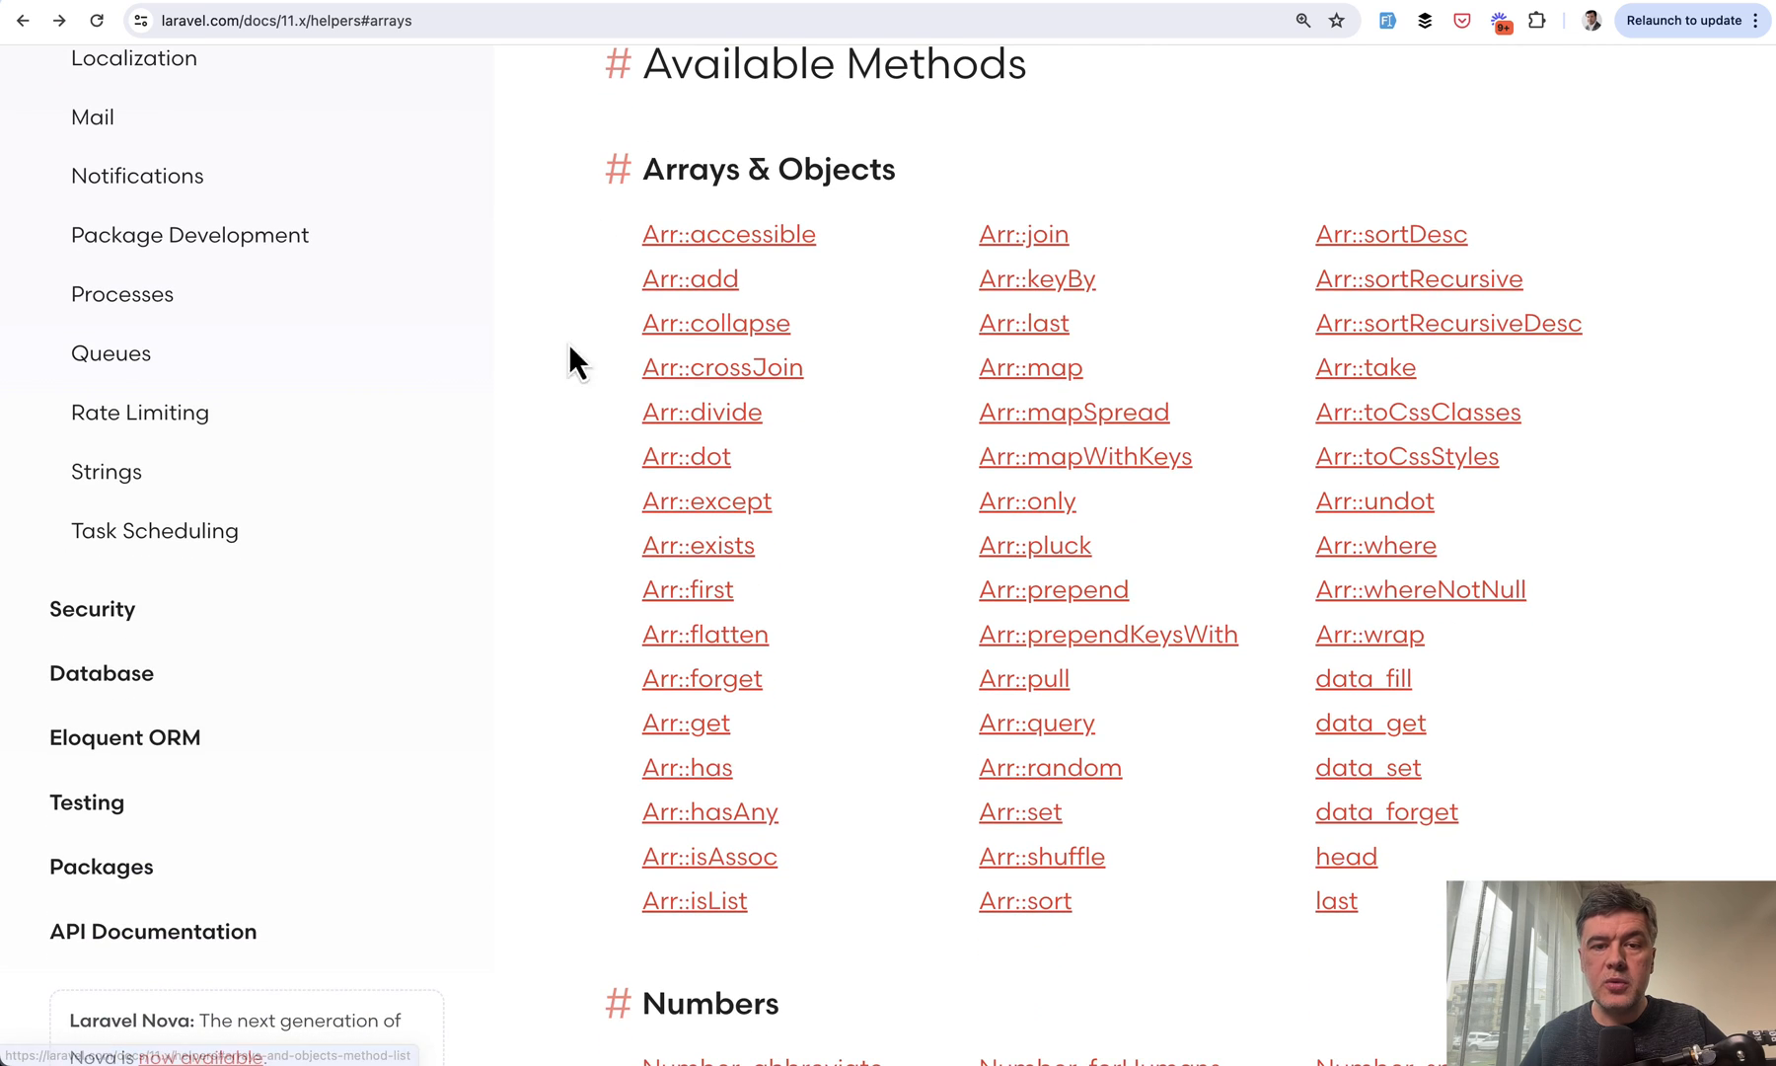
scroll(down, 3)
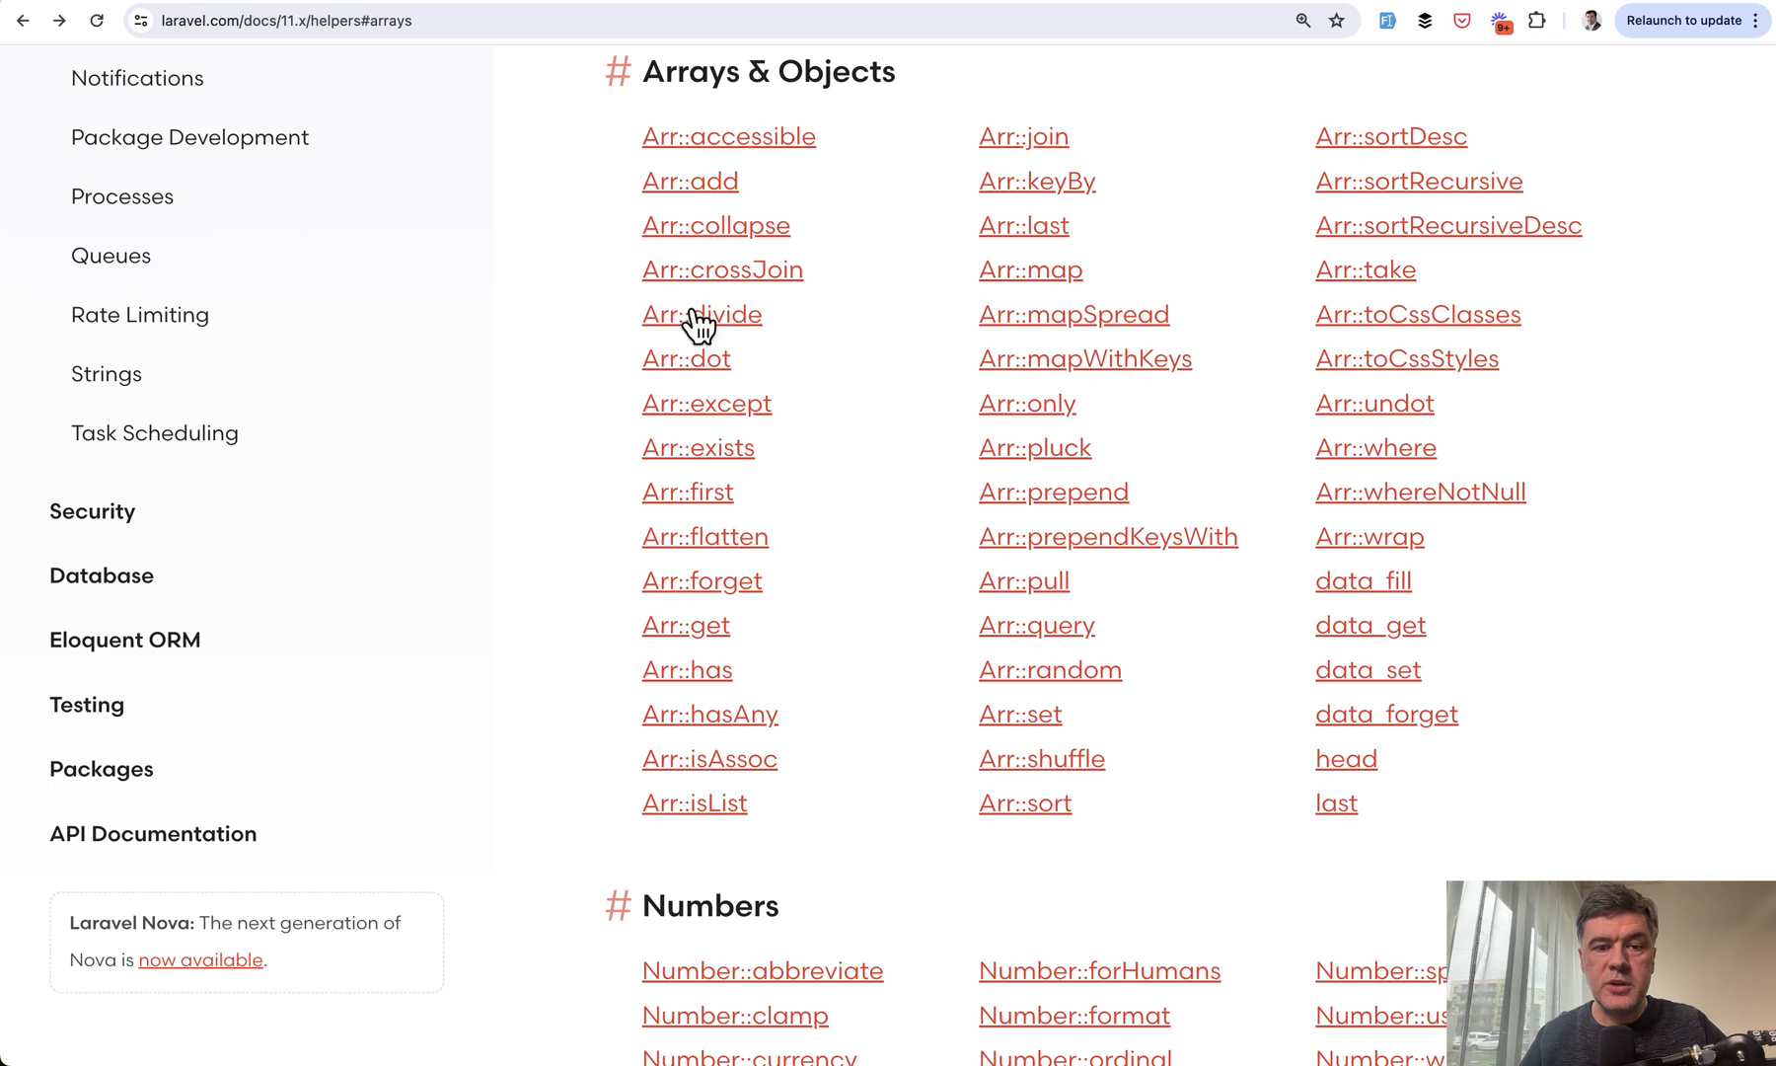
mouse_move(1100, 718)
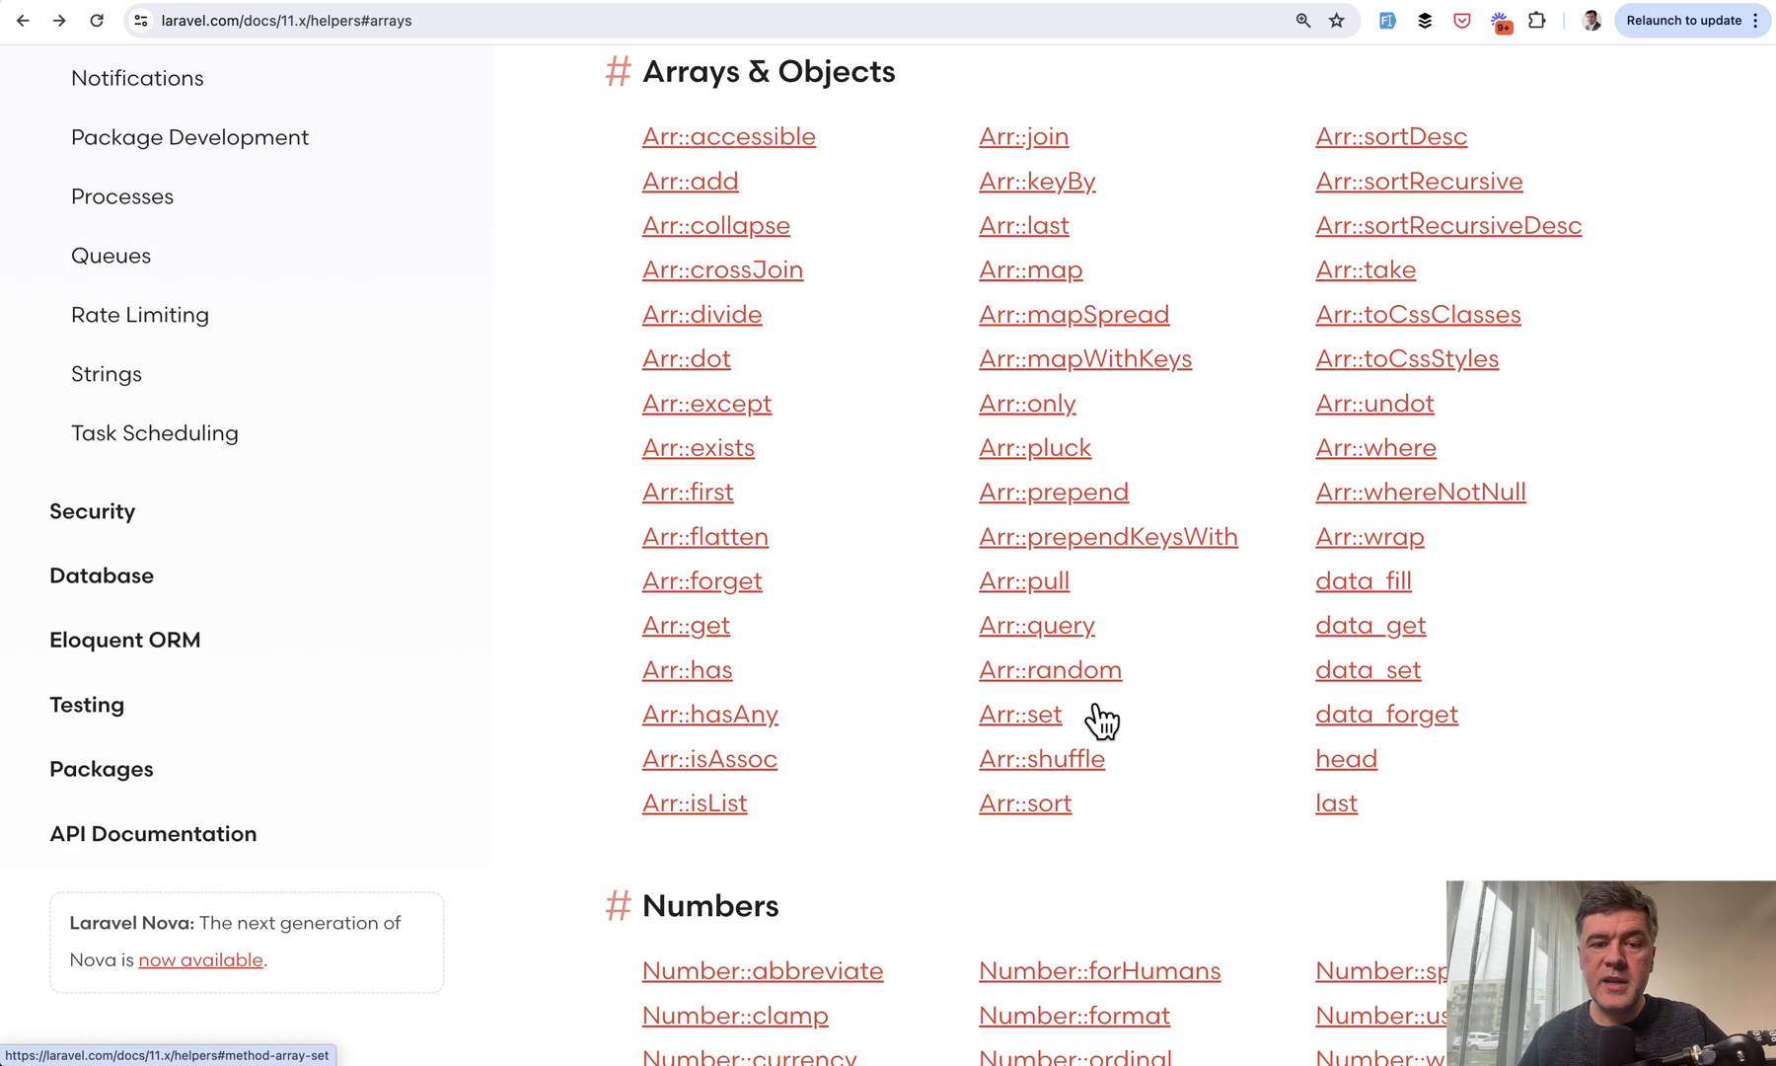
mouse_move(578, 665)
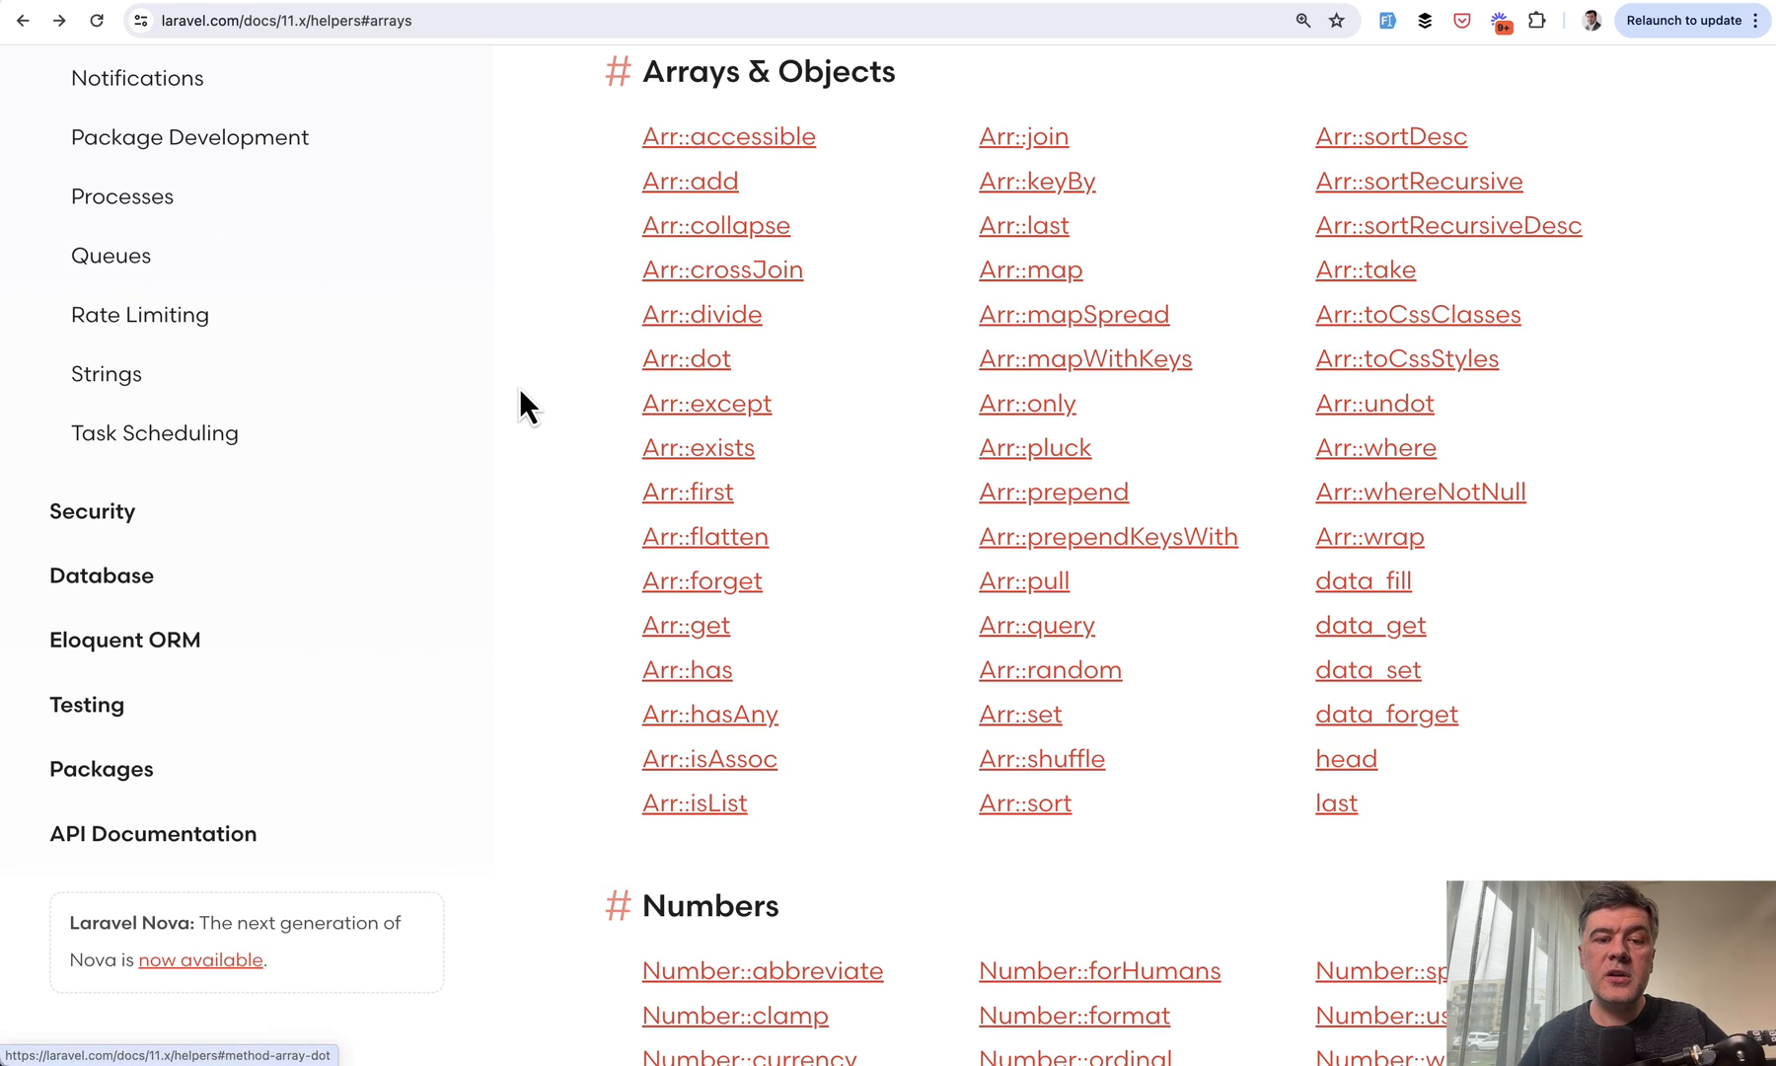
mouse_move(578, 476)
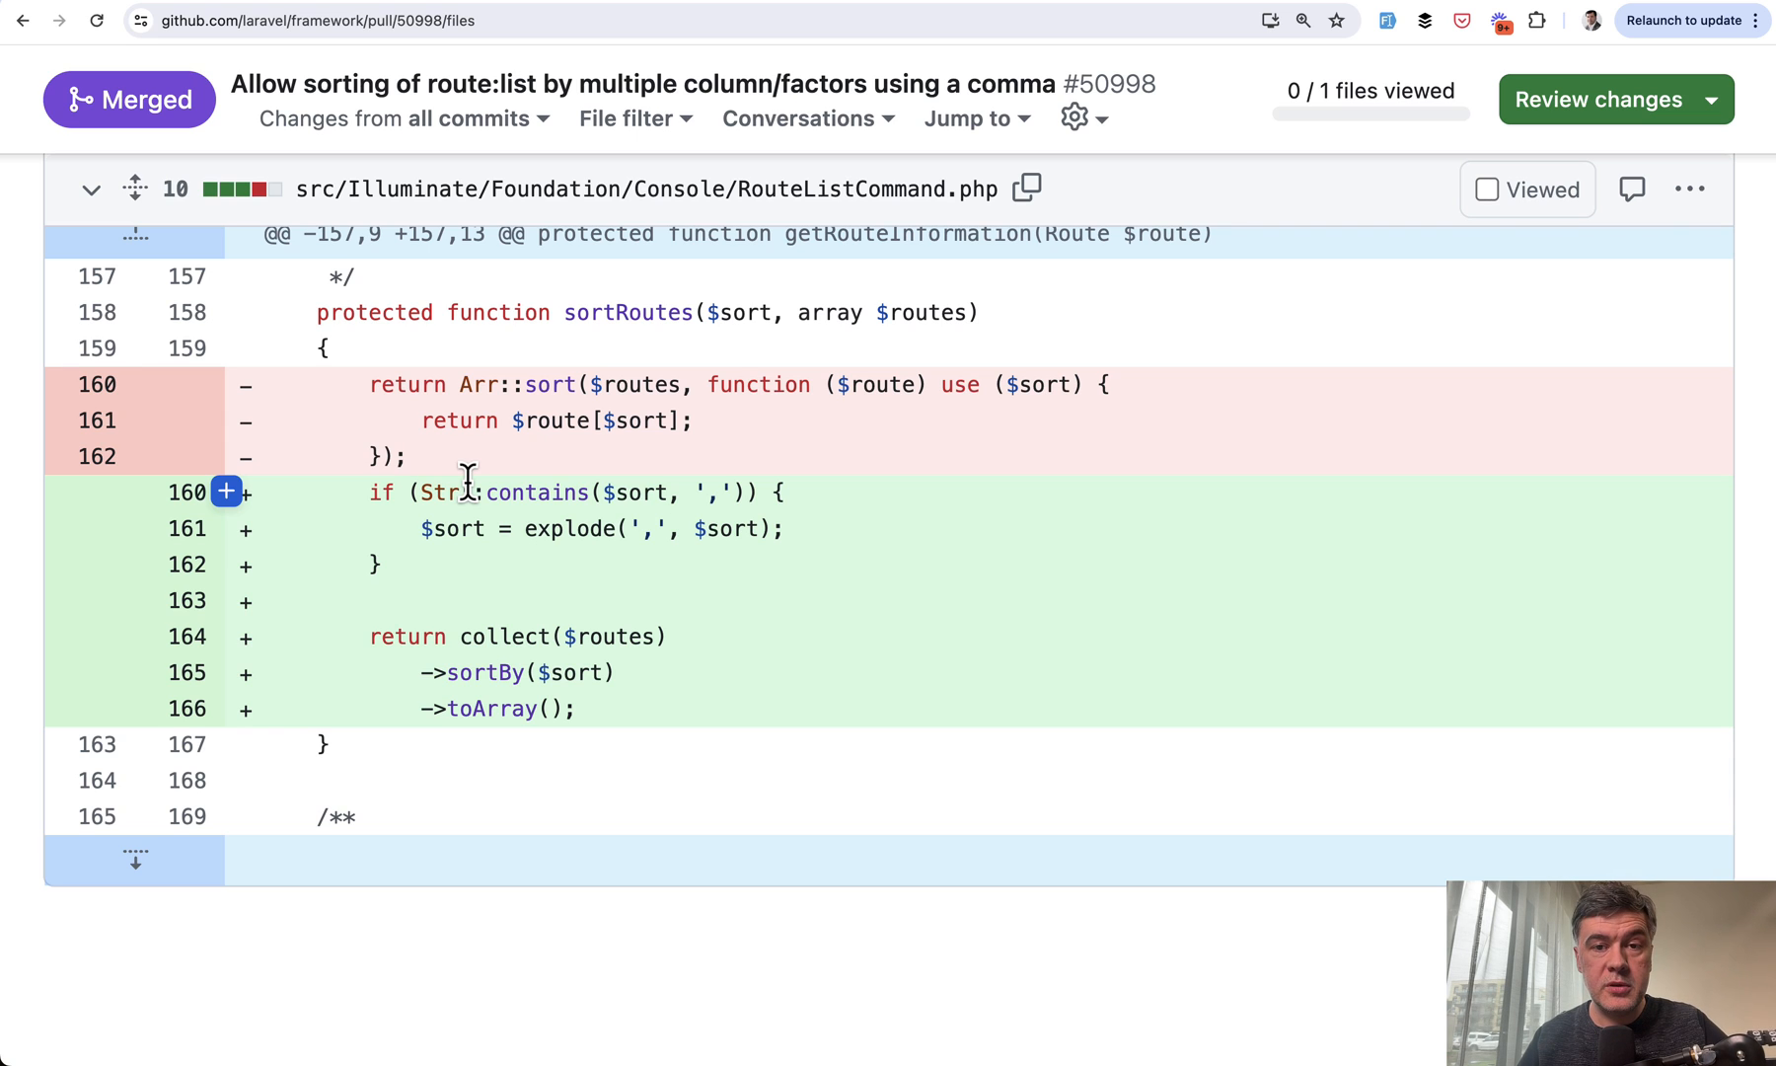
mouse_move(549, 450)
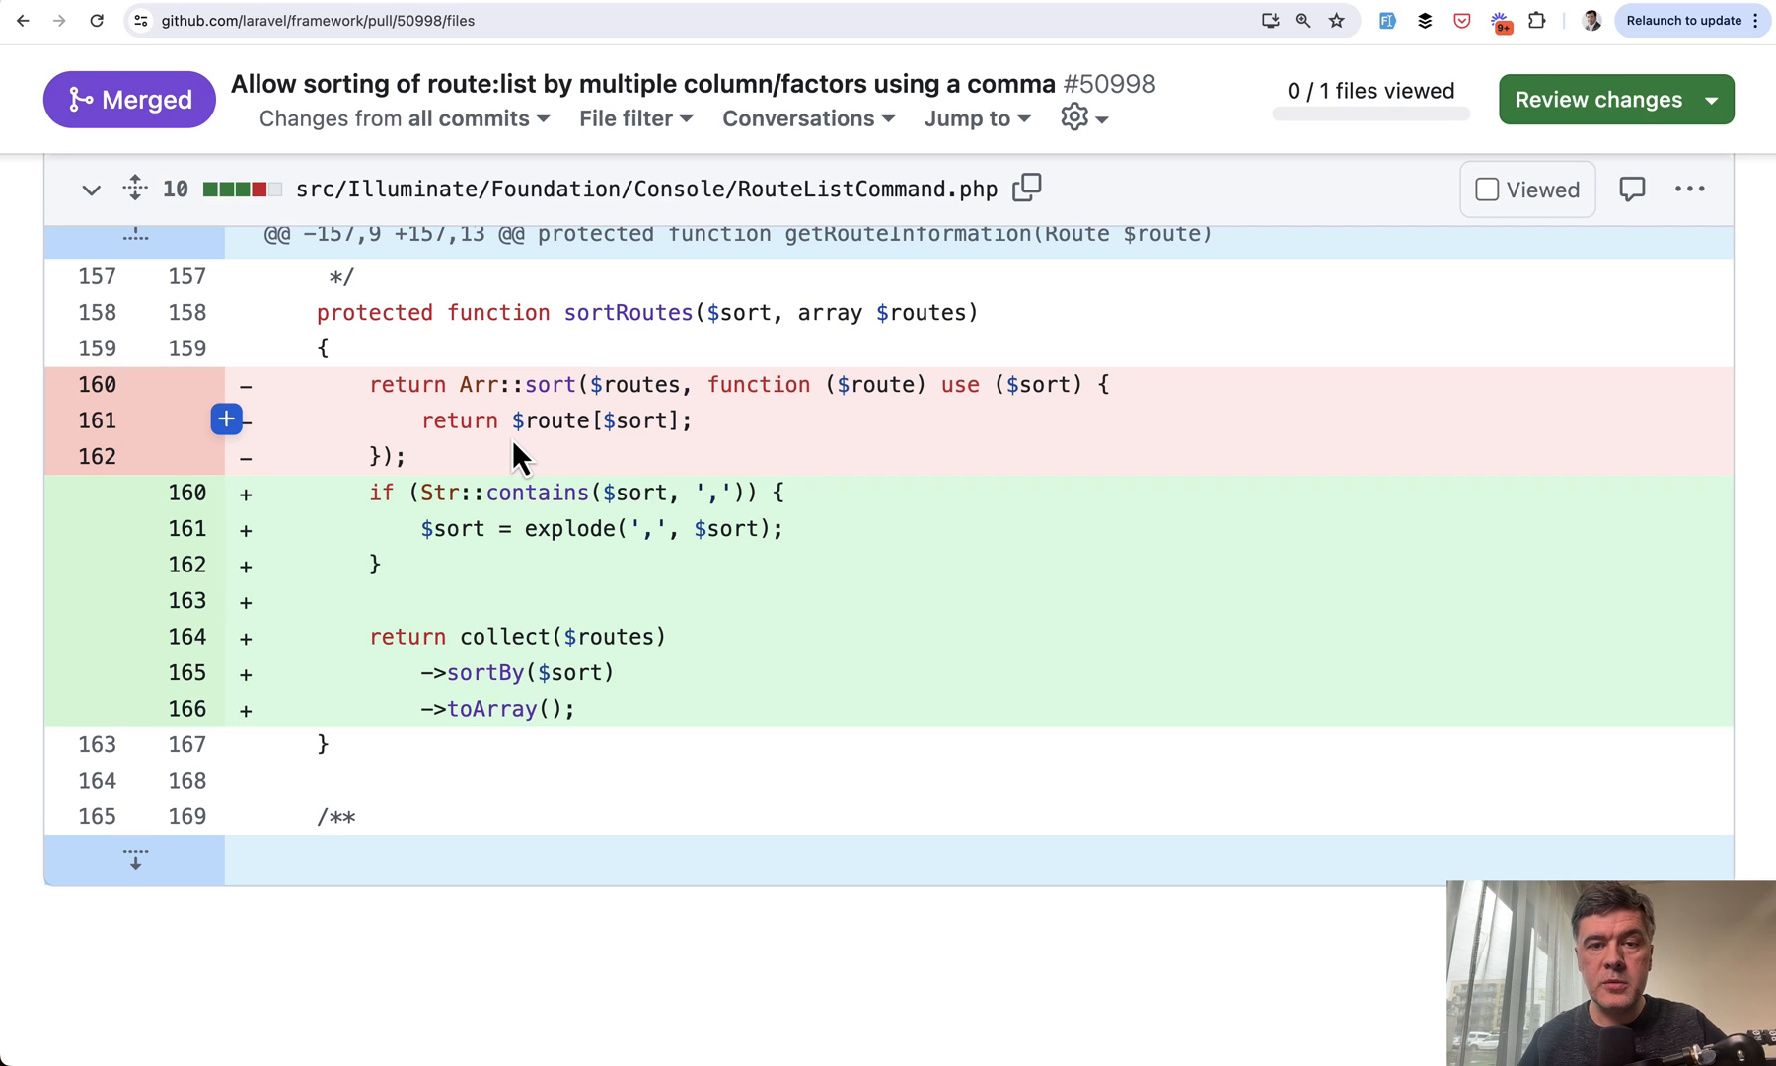
mouse_move(606, 474)
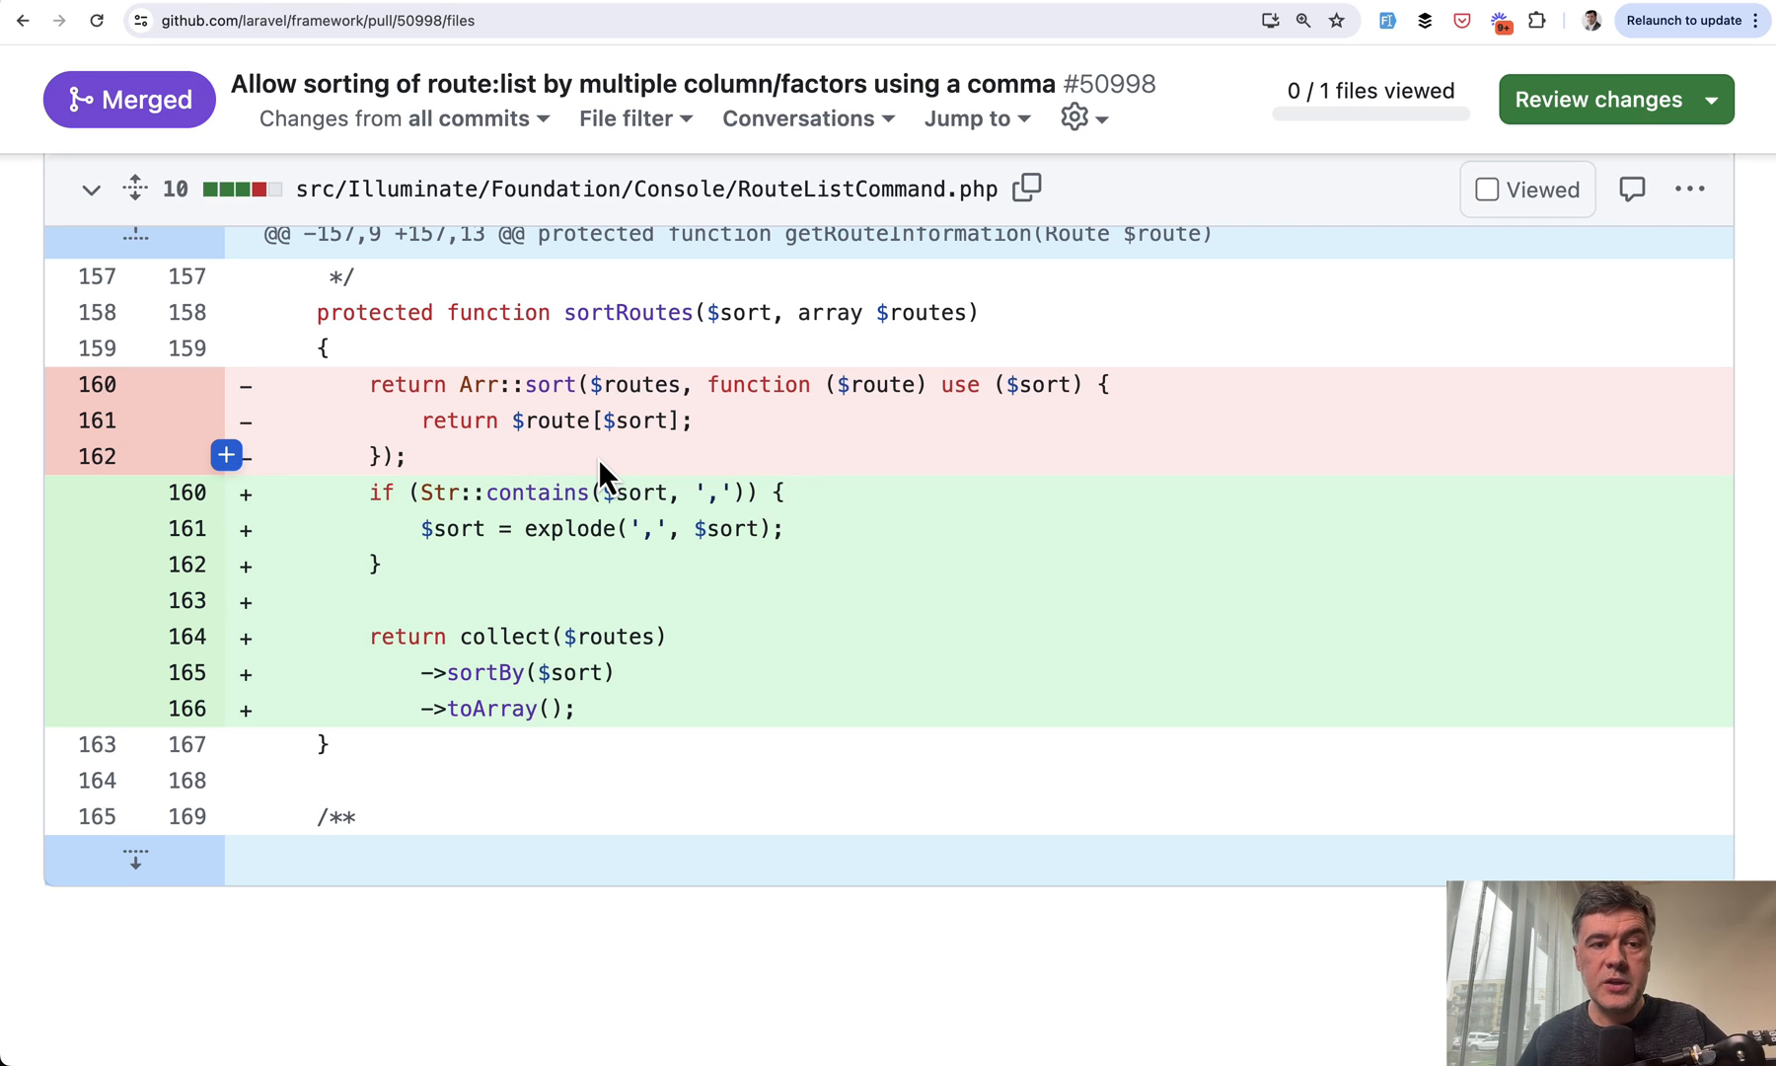
Step: Scroll through the sortRoutes diff with the comma-splitting and sortBy code
scroll(down, 3)
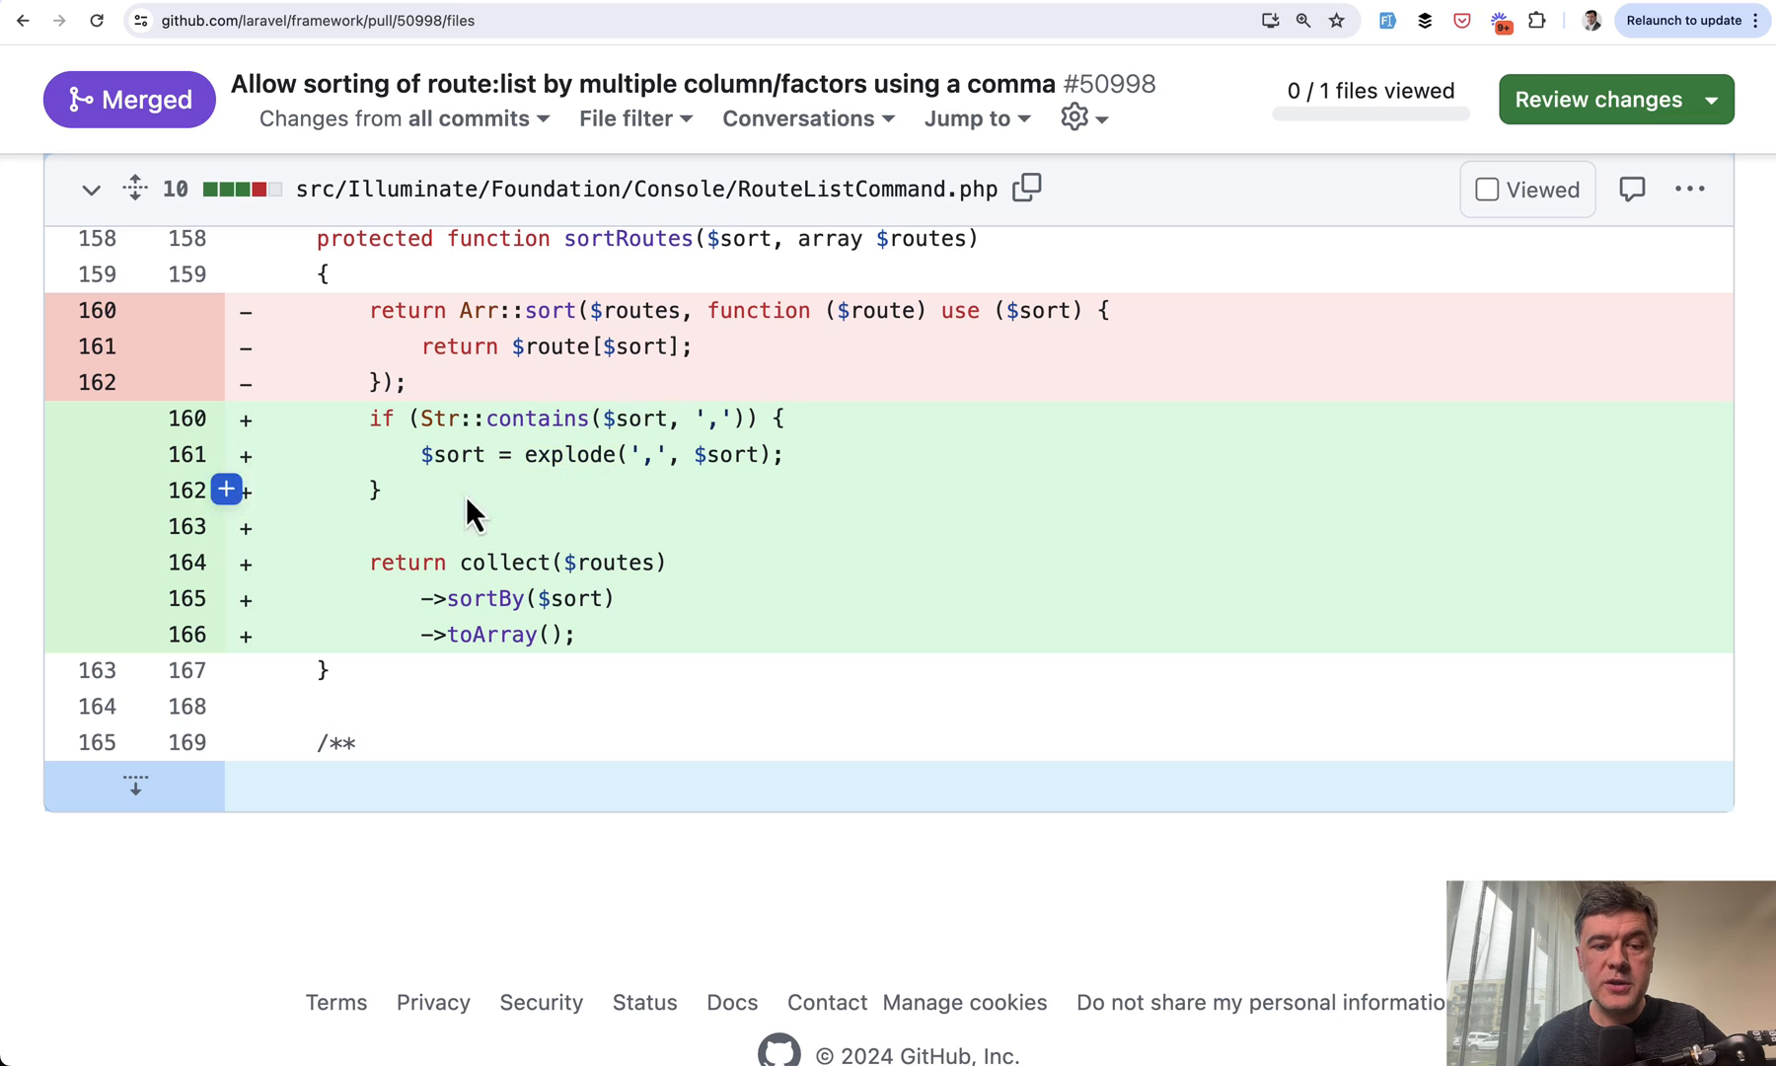
mouse_move(385, 454)
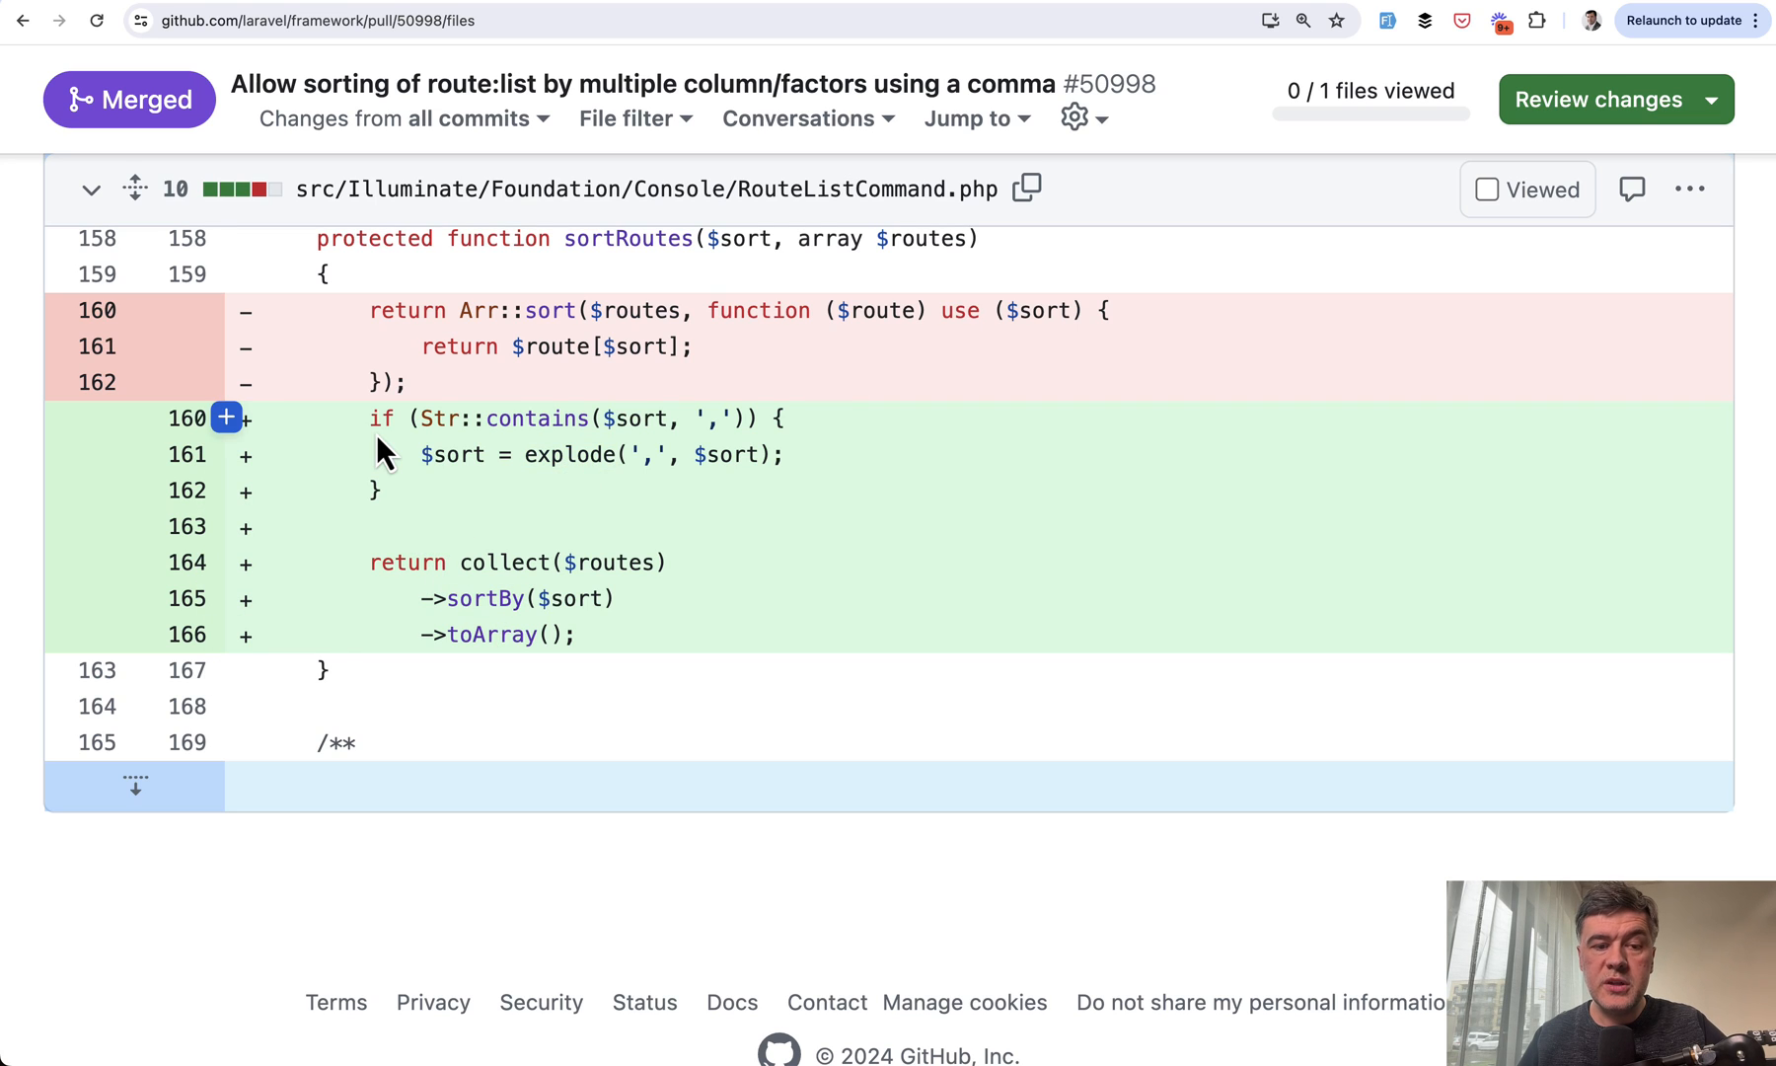
mouse_move(533, 510)
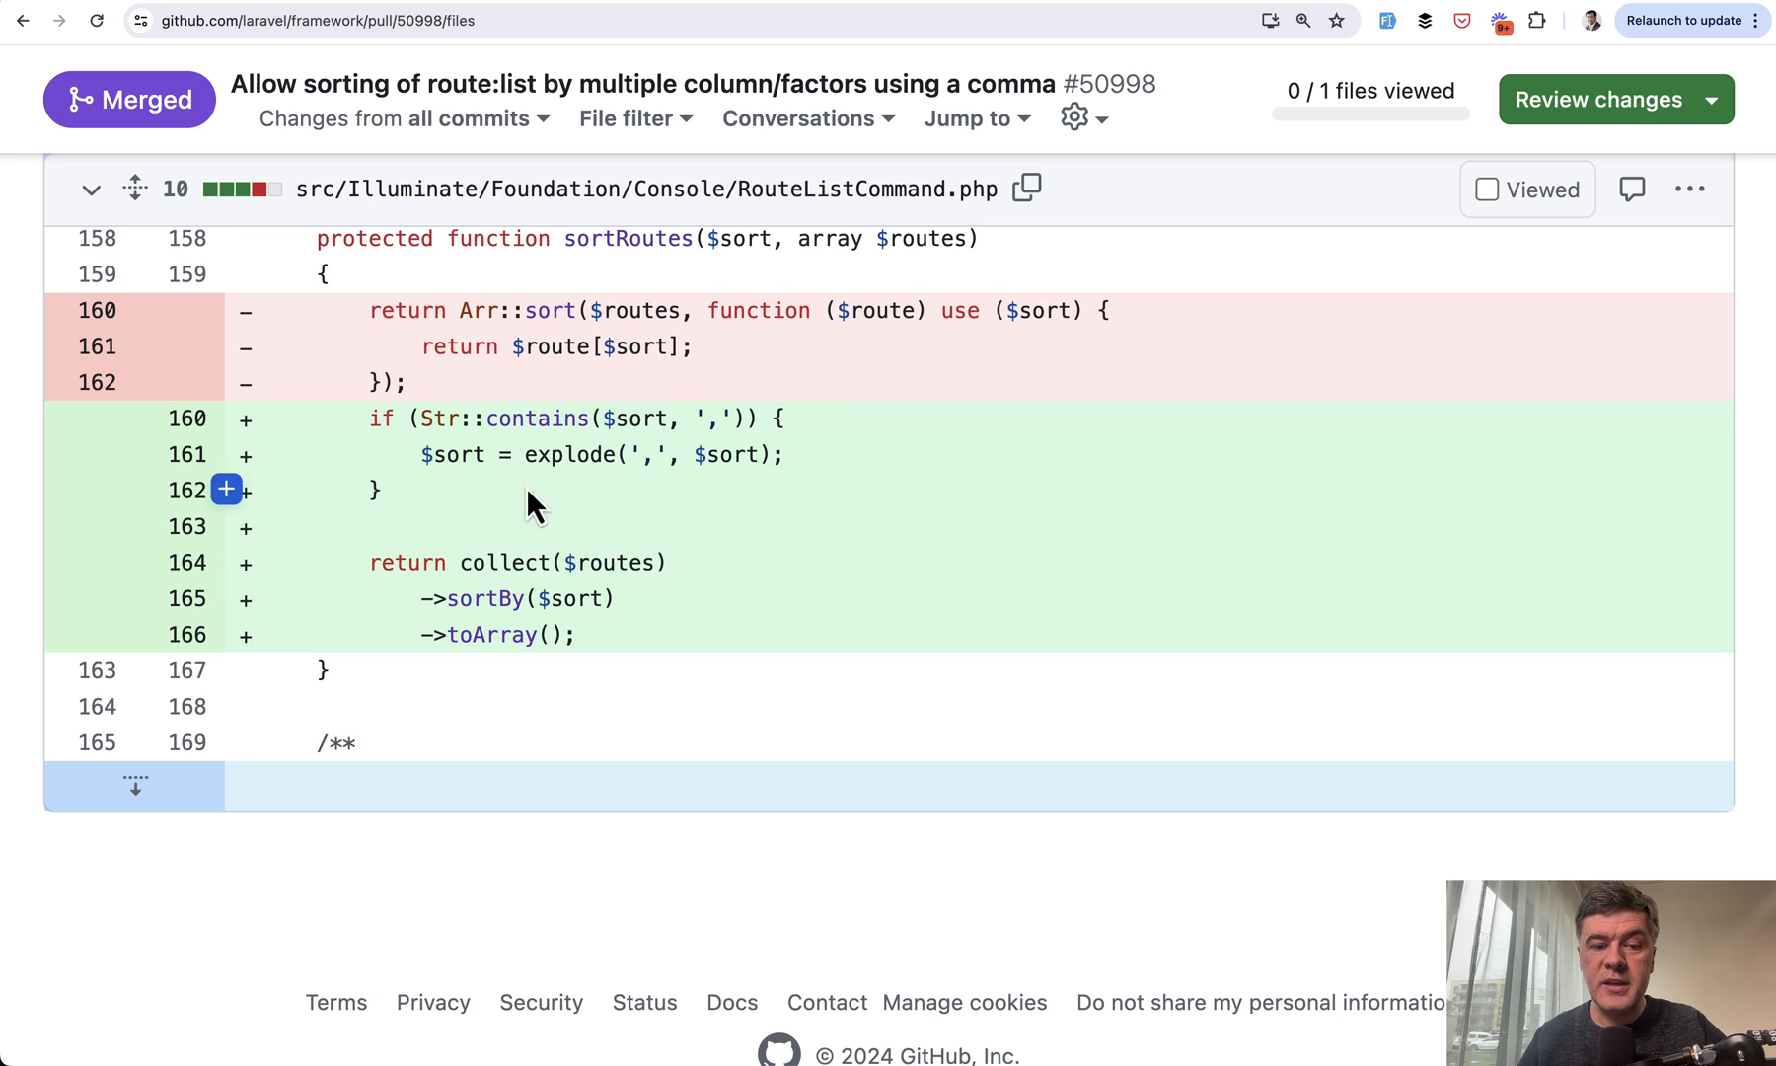
mouse_move(573, 598)
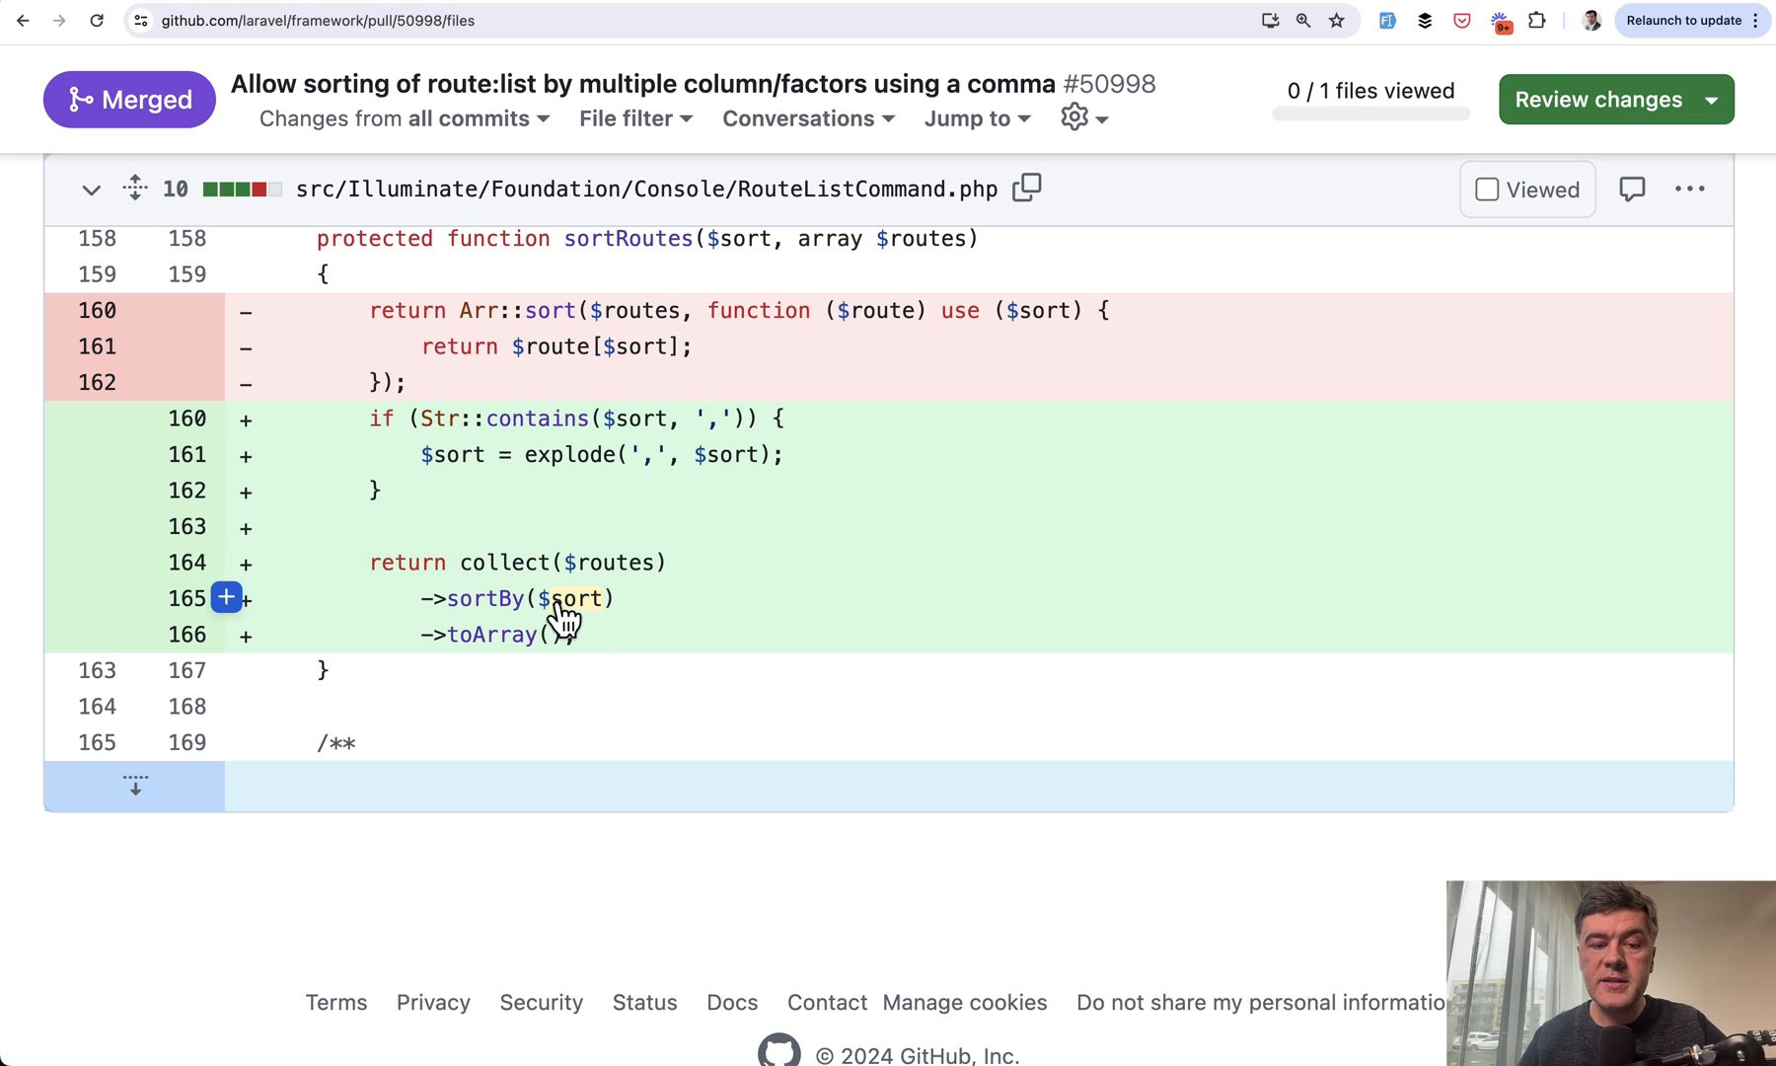
mouse_move(718, 598)
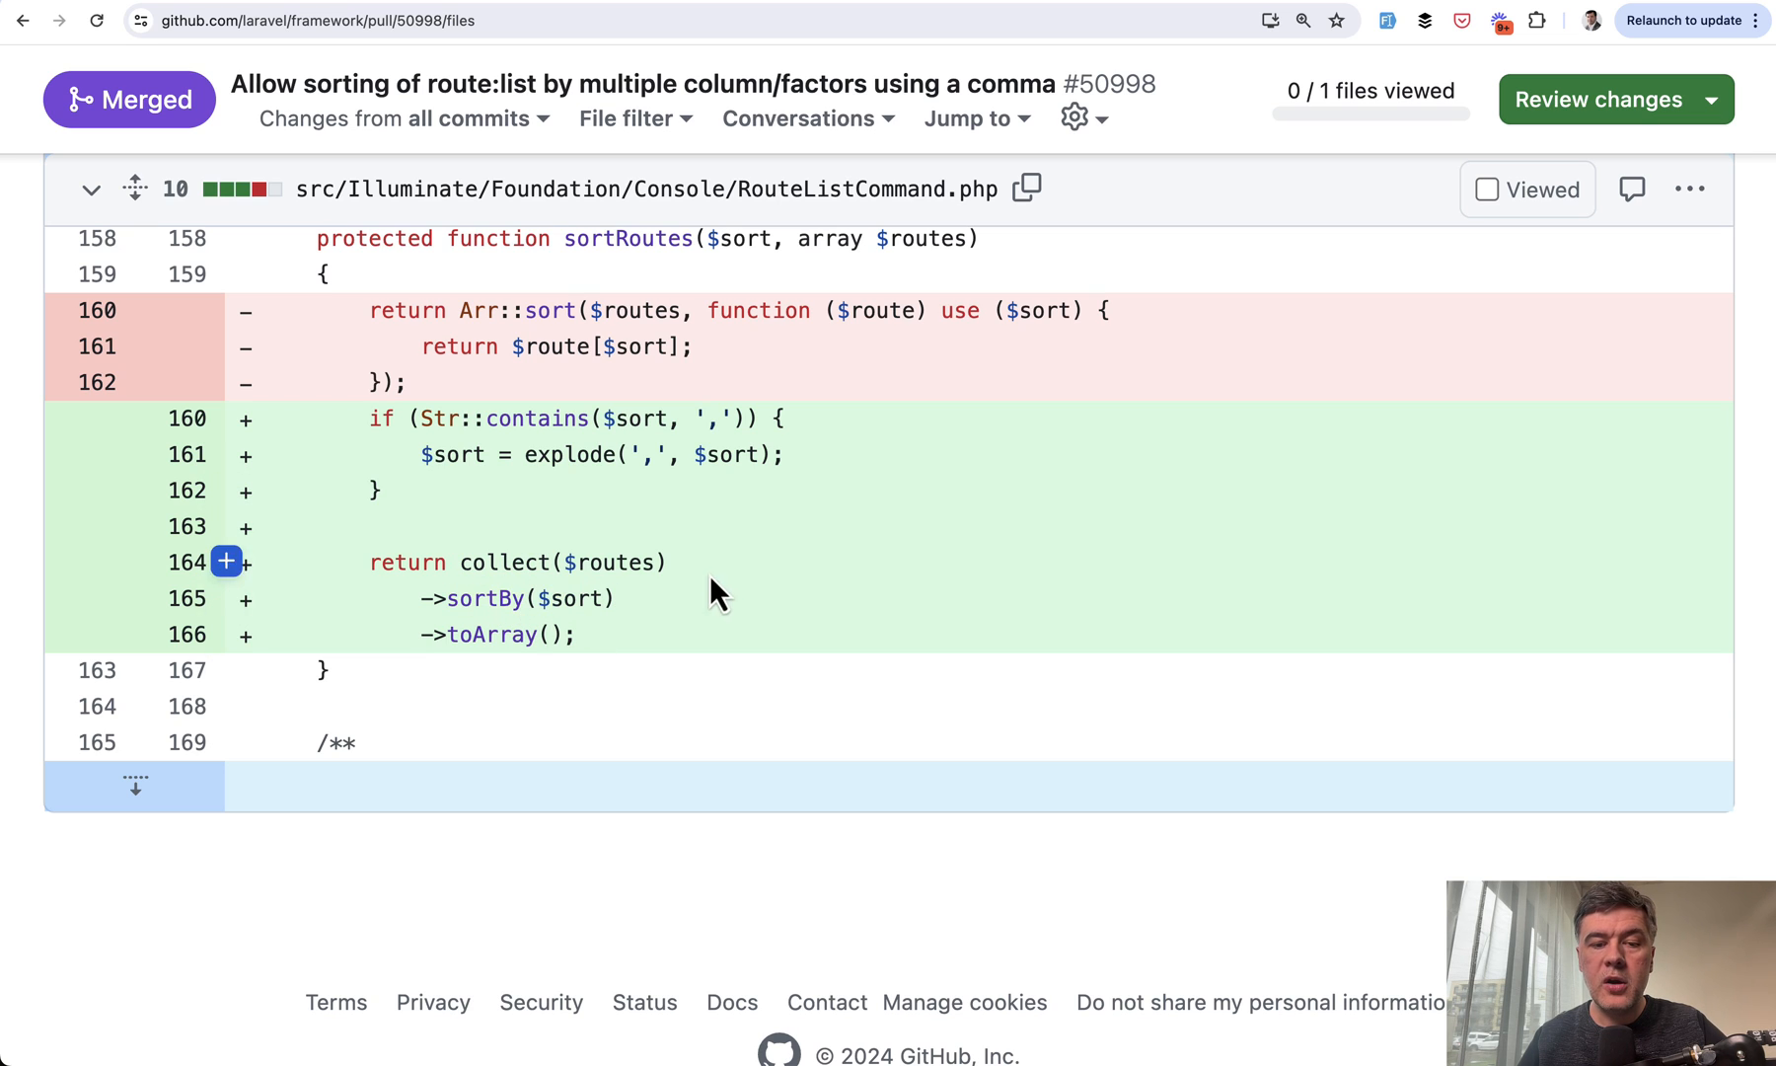
mouse_move(748, 539)
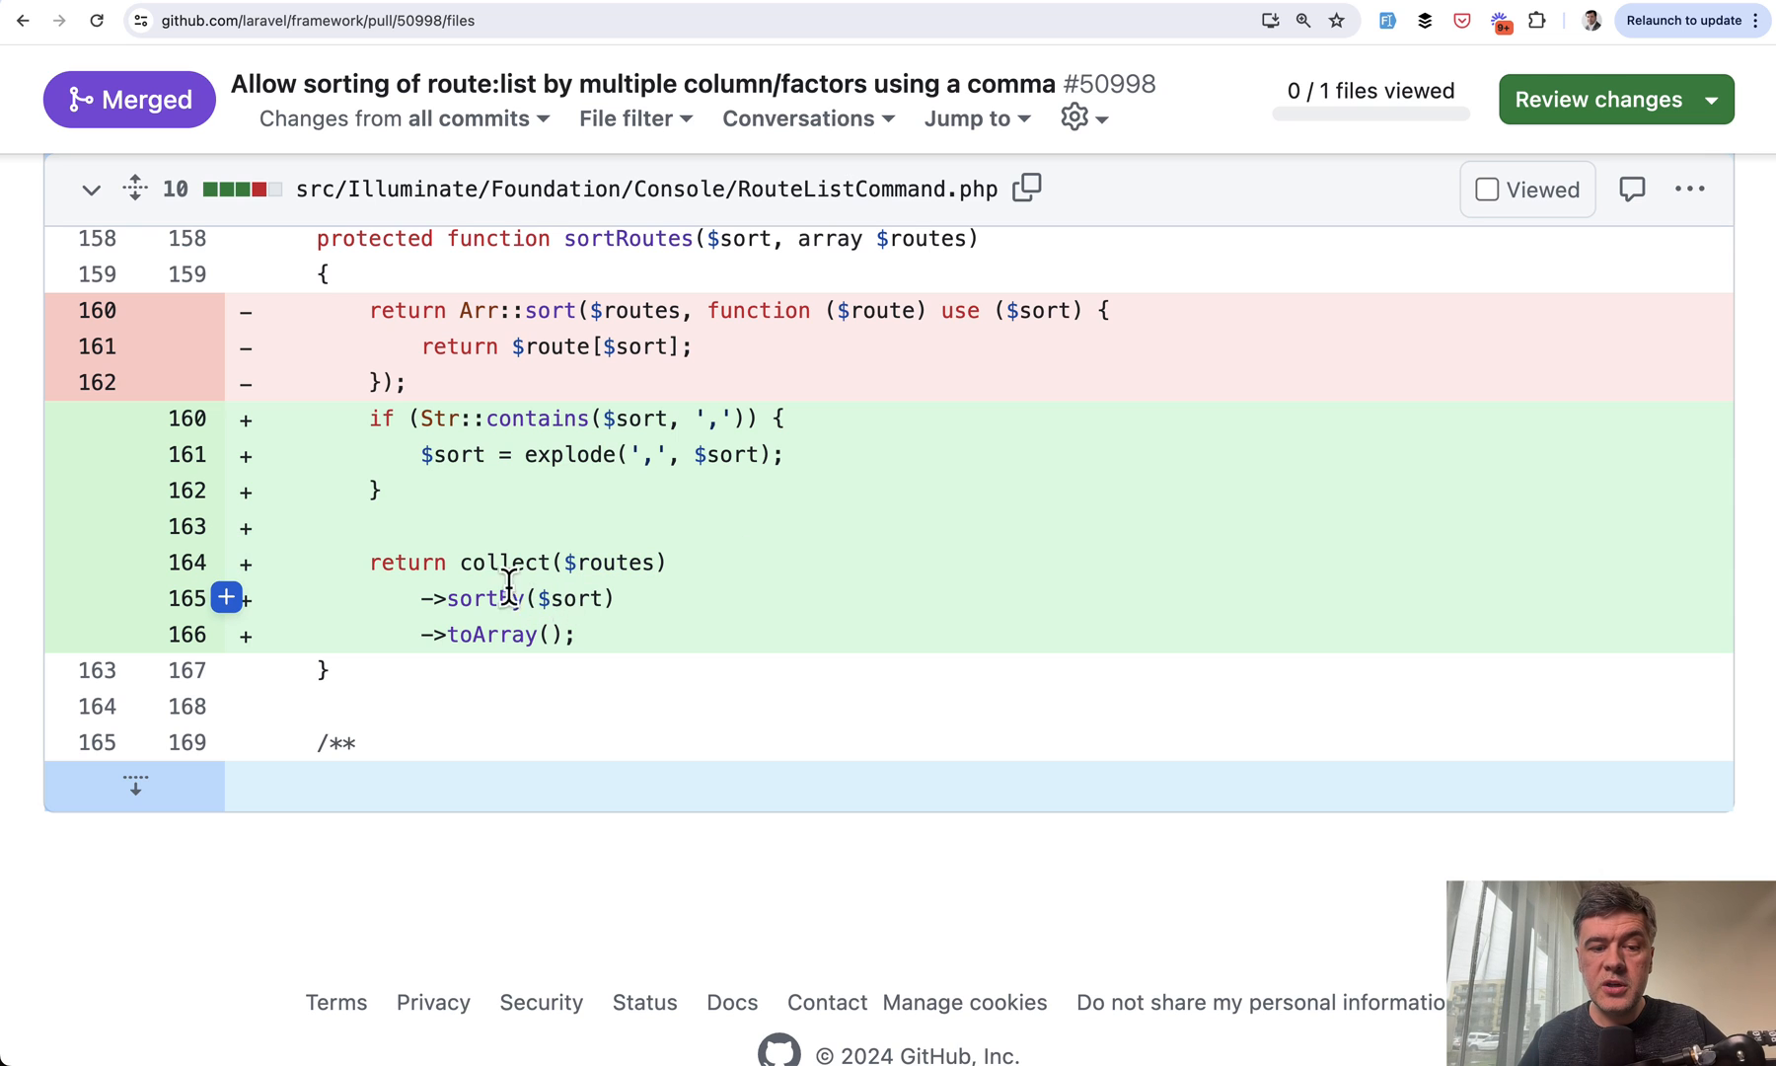
mouse_move(801, 641)
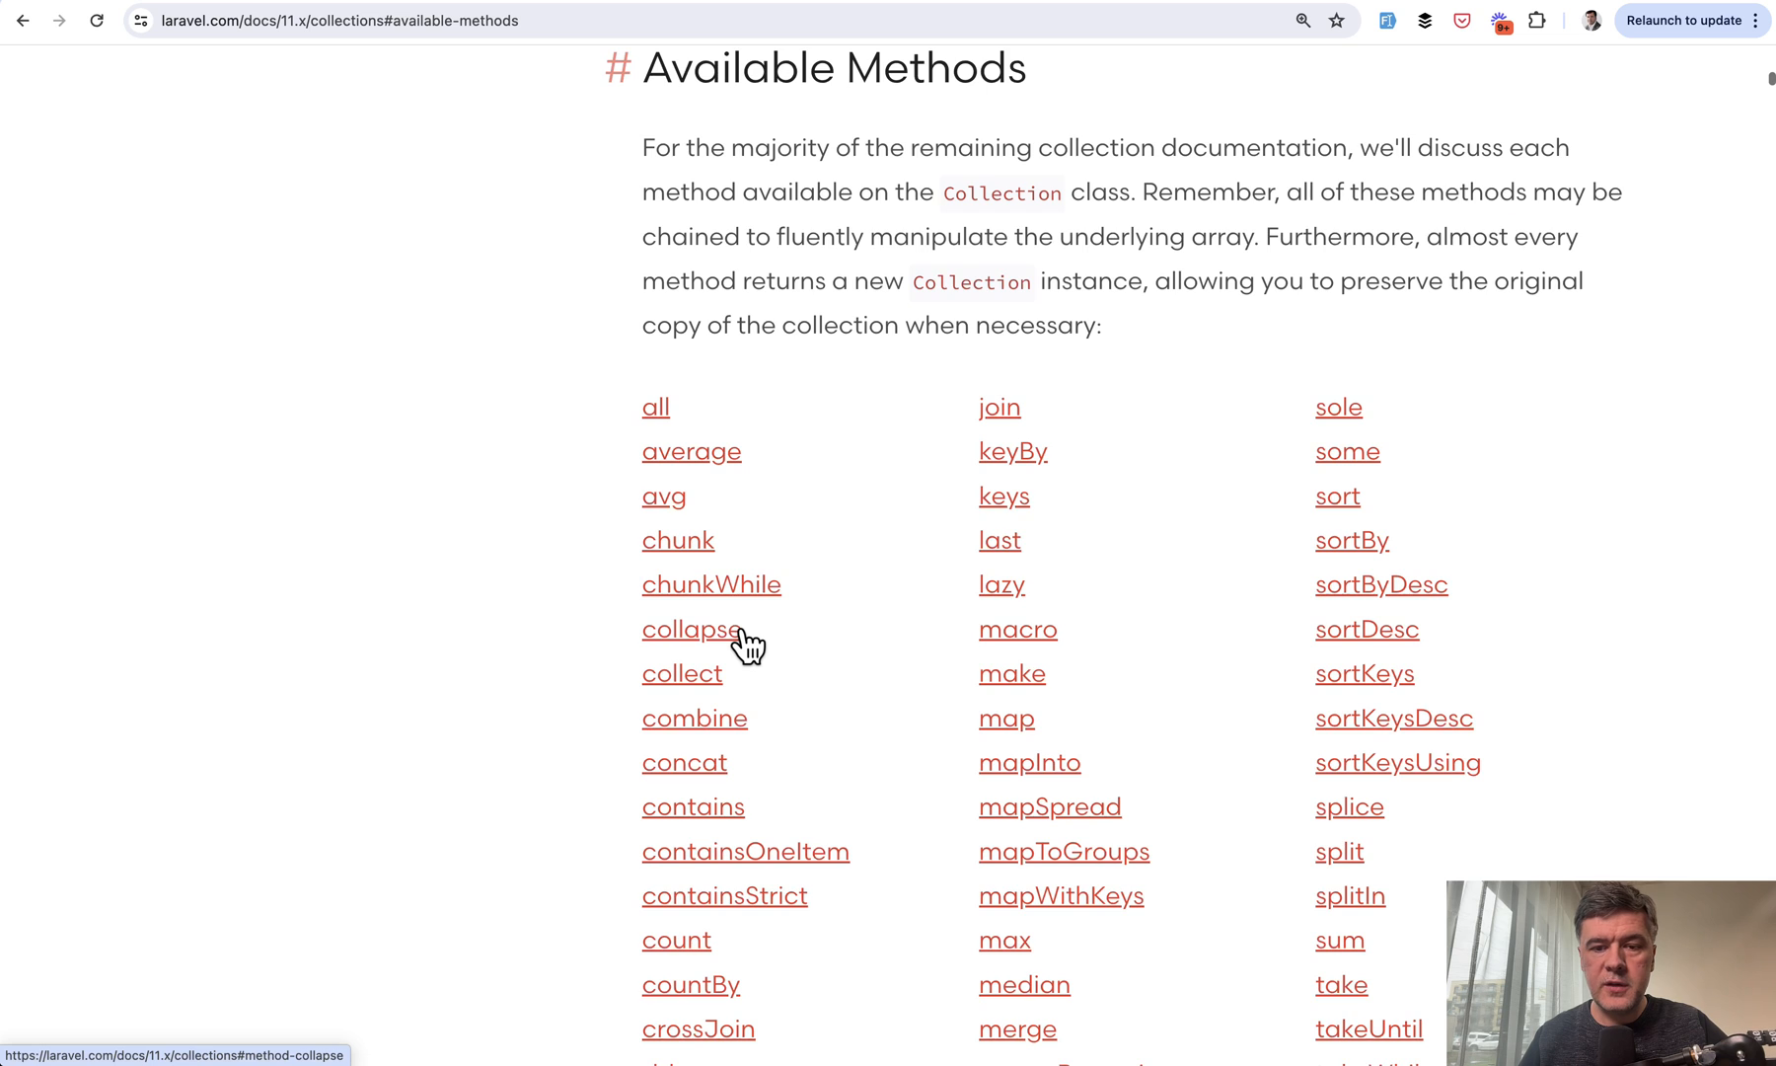
Step: Jump to the Collections sortBy docs and review the multiple-attributes sorting example
scroll(down, 3)
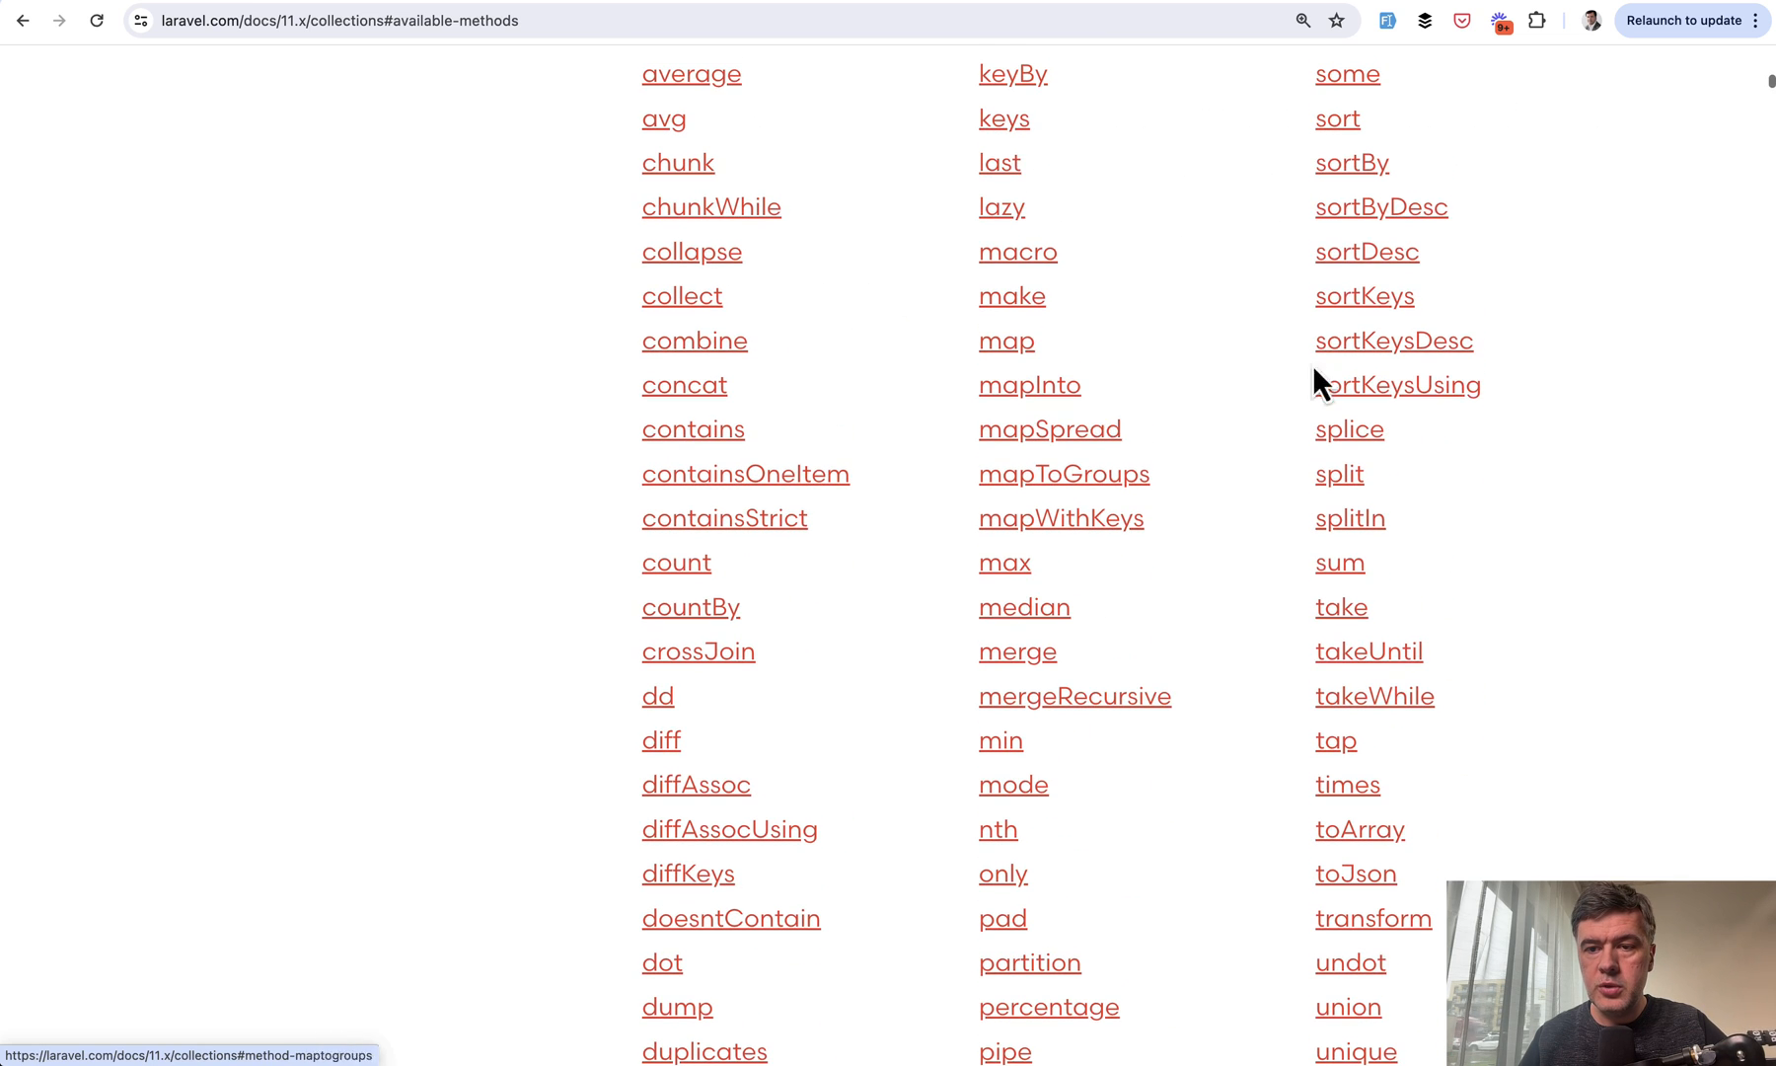
click(1350, 162)
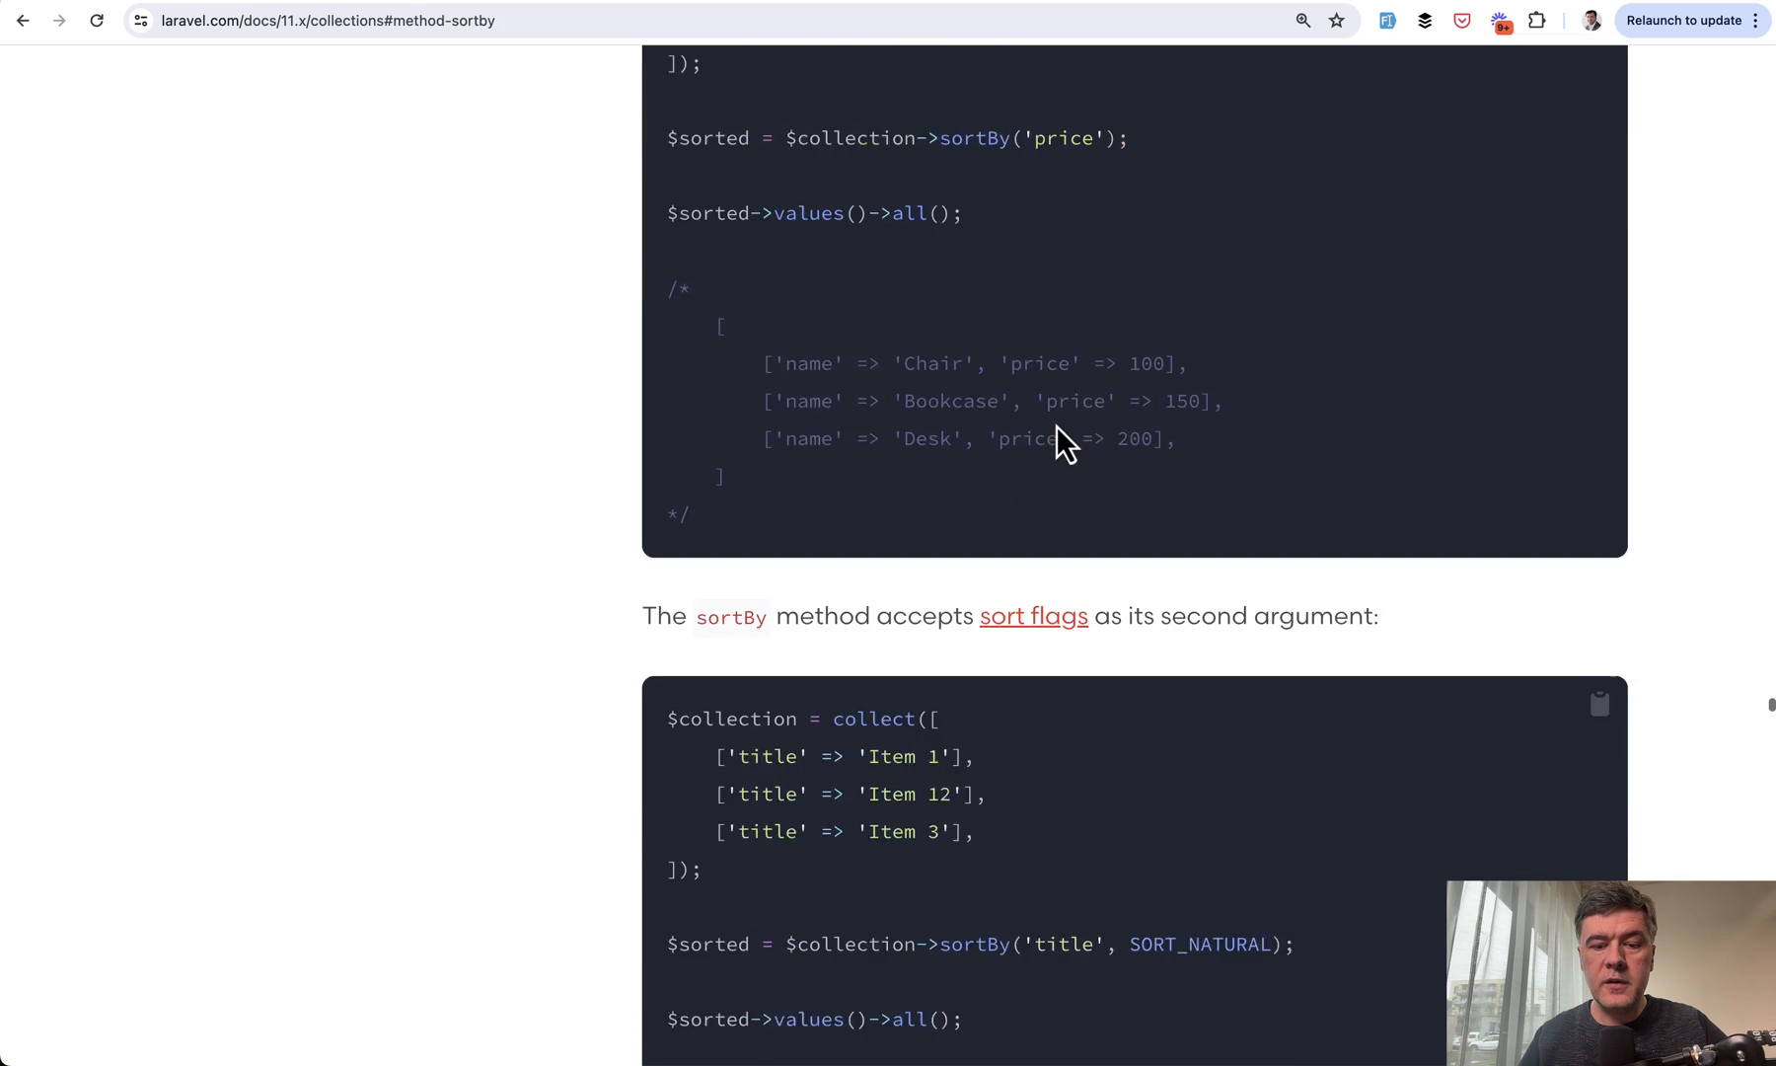
scroll(down, 3)
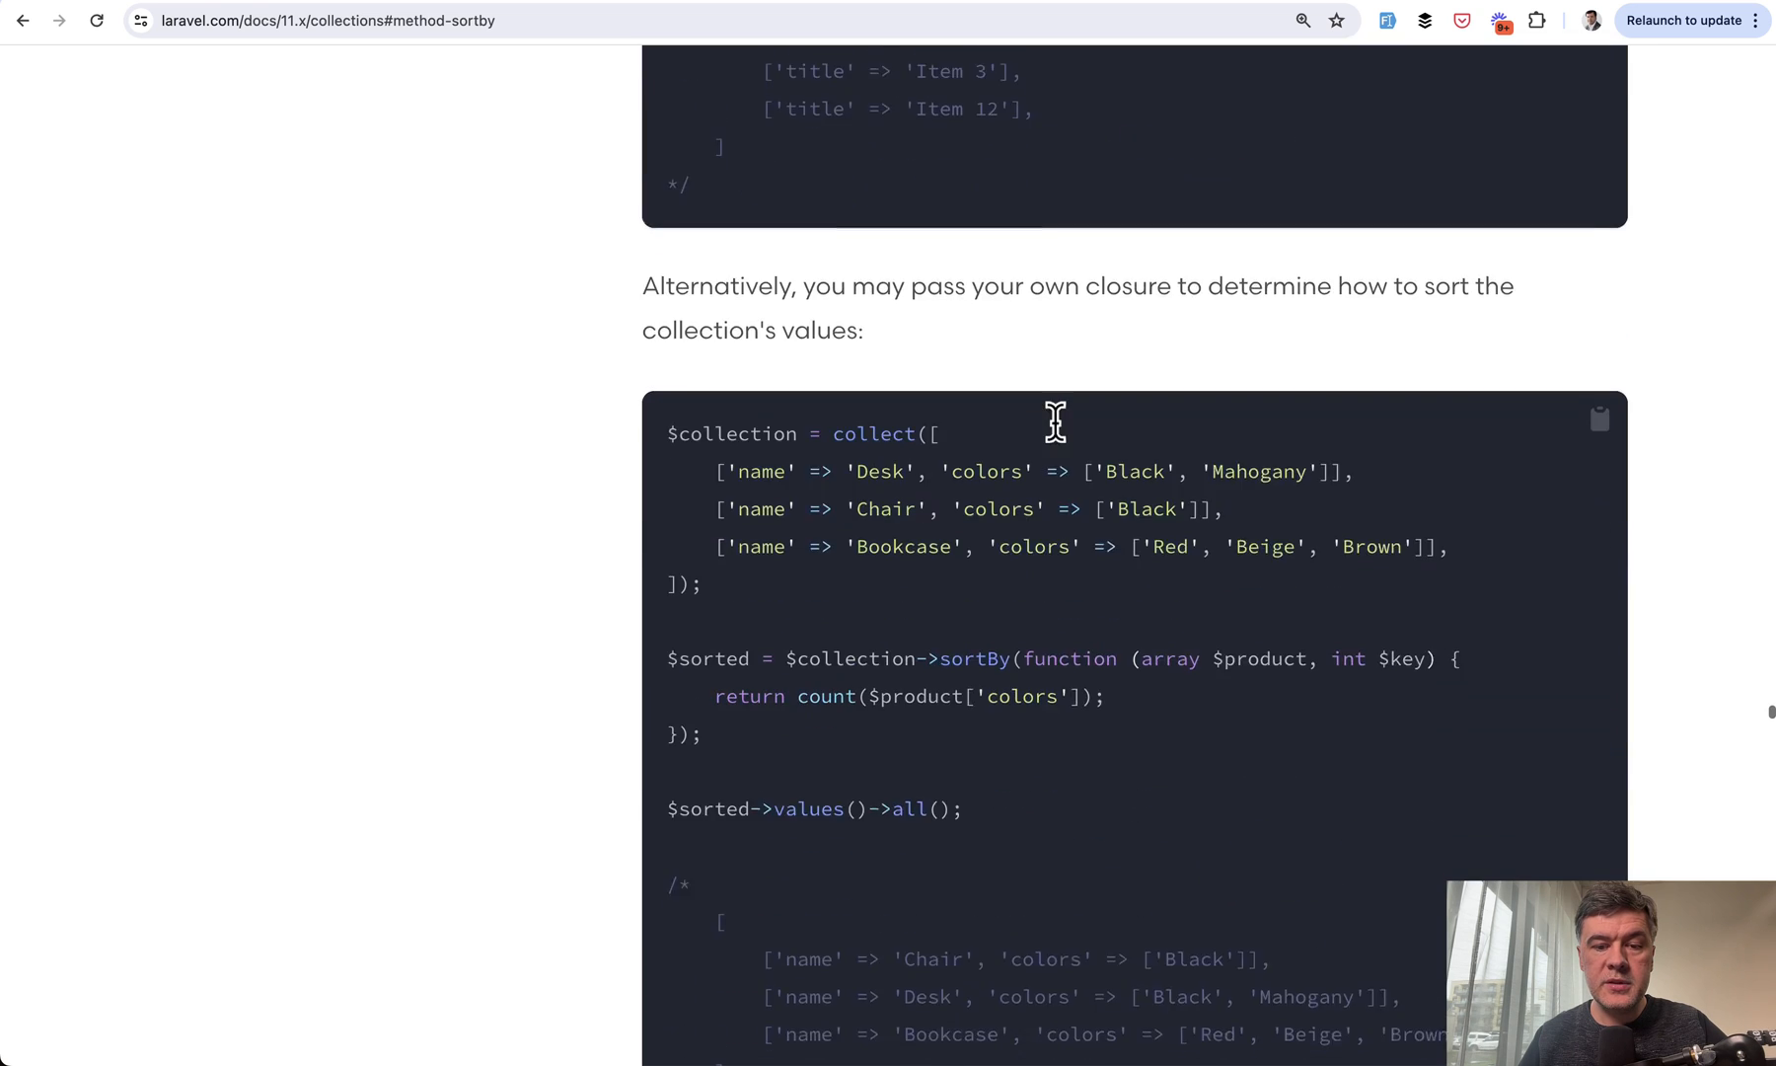
scroll(down, 3)
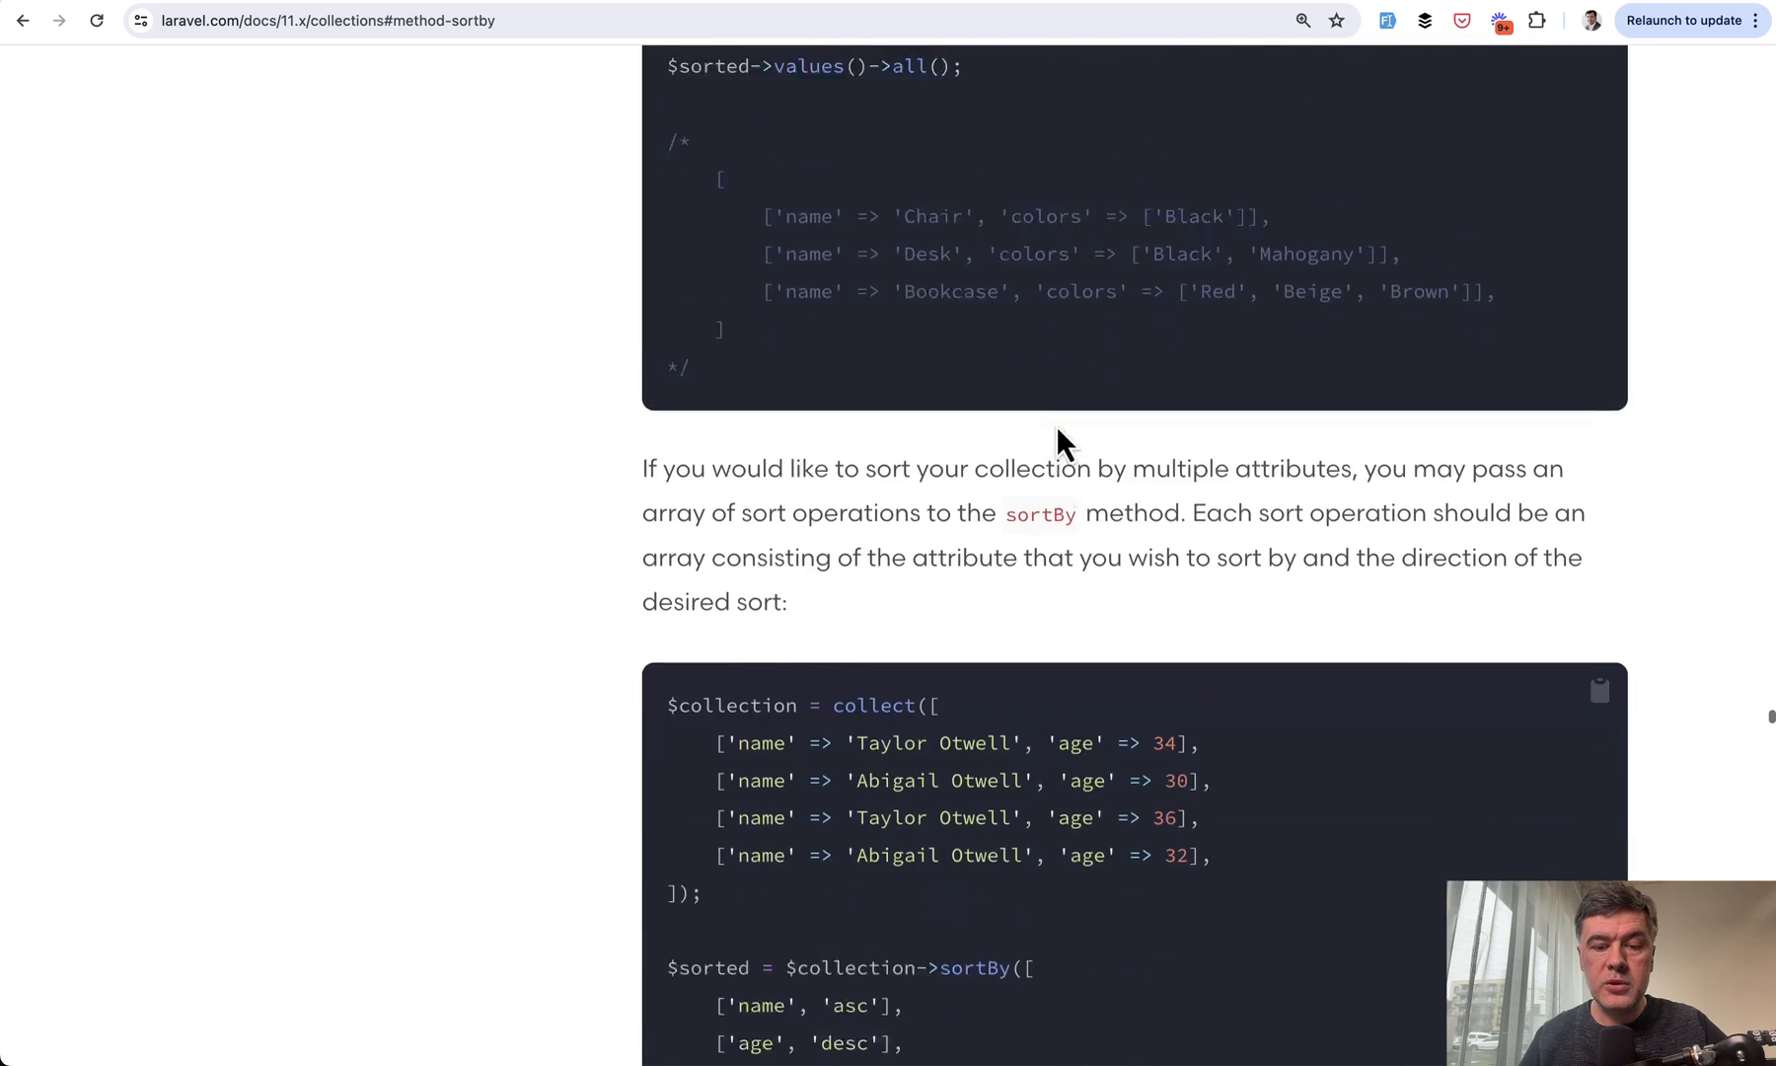
scroll(down, 3)
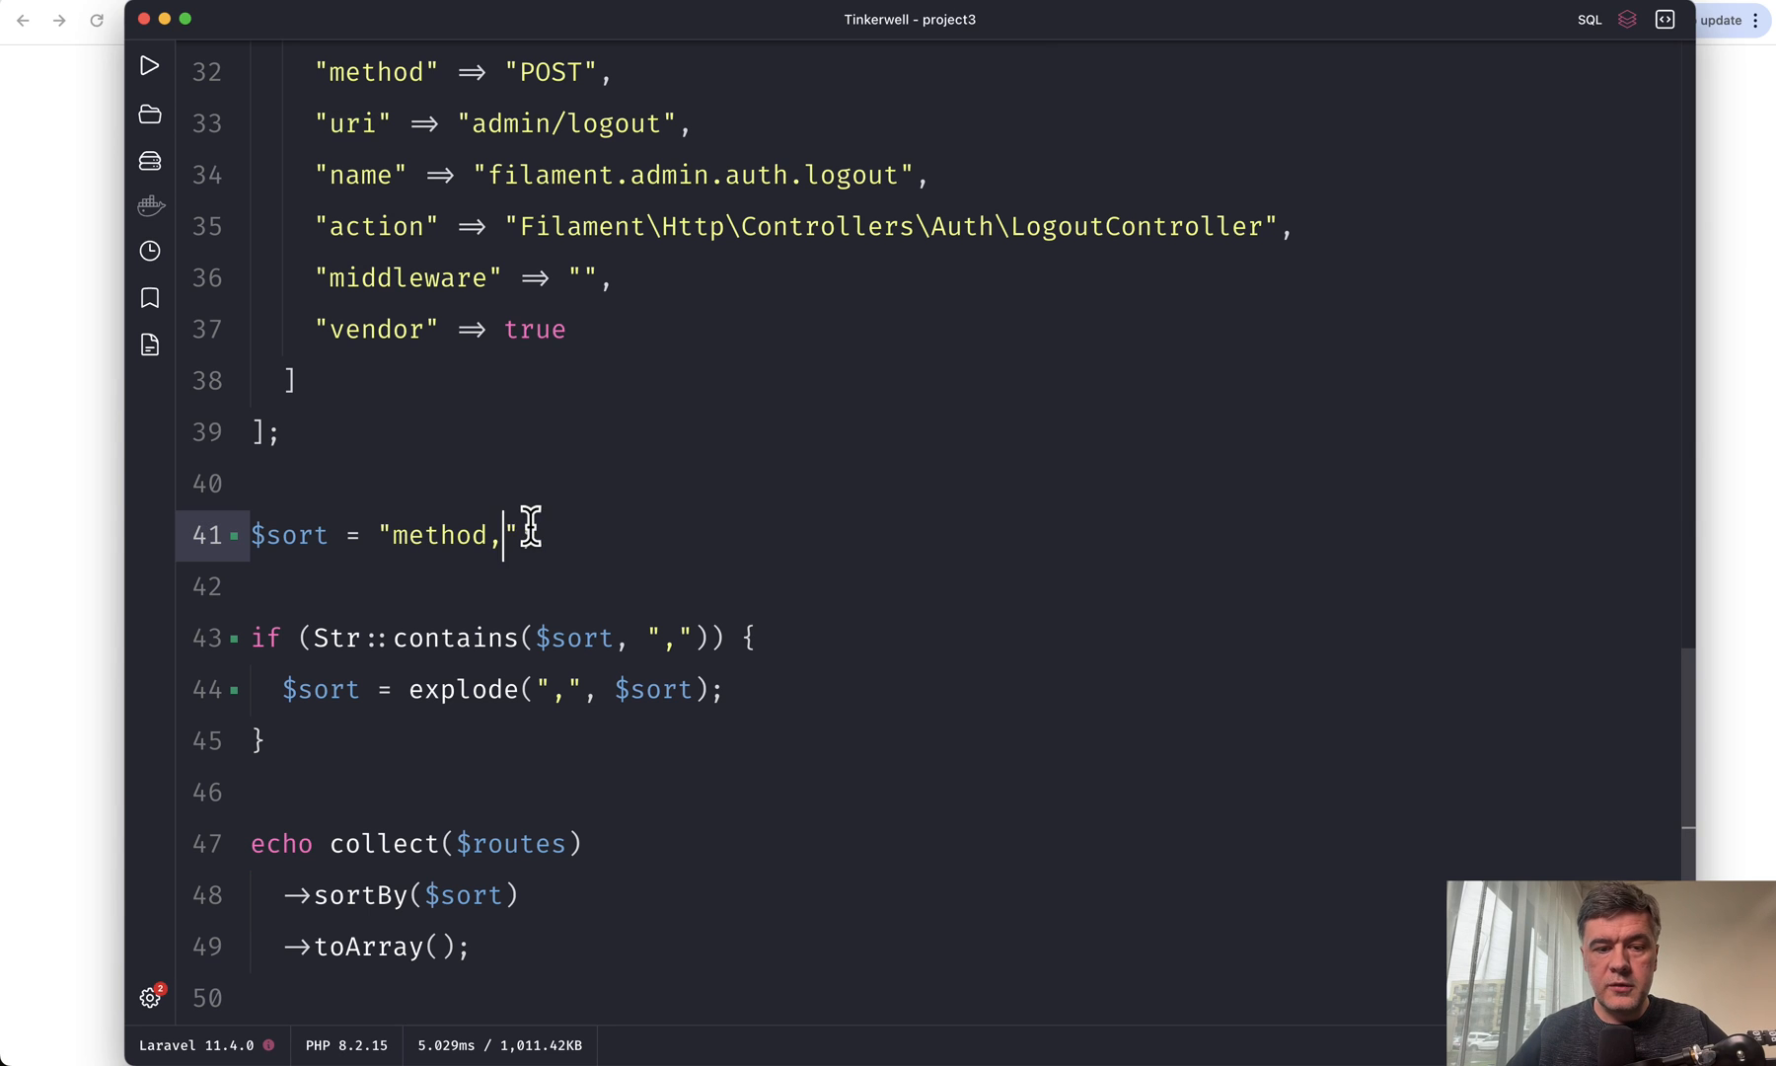
Step: Run the script with sort key 'method' only, then restore it to 'method,uri'
key(Backspace)
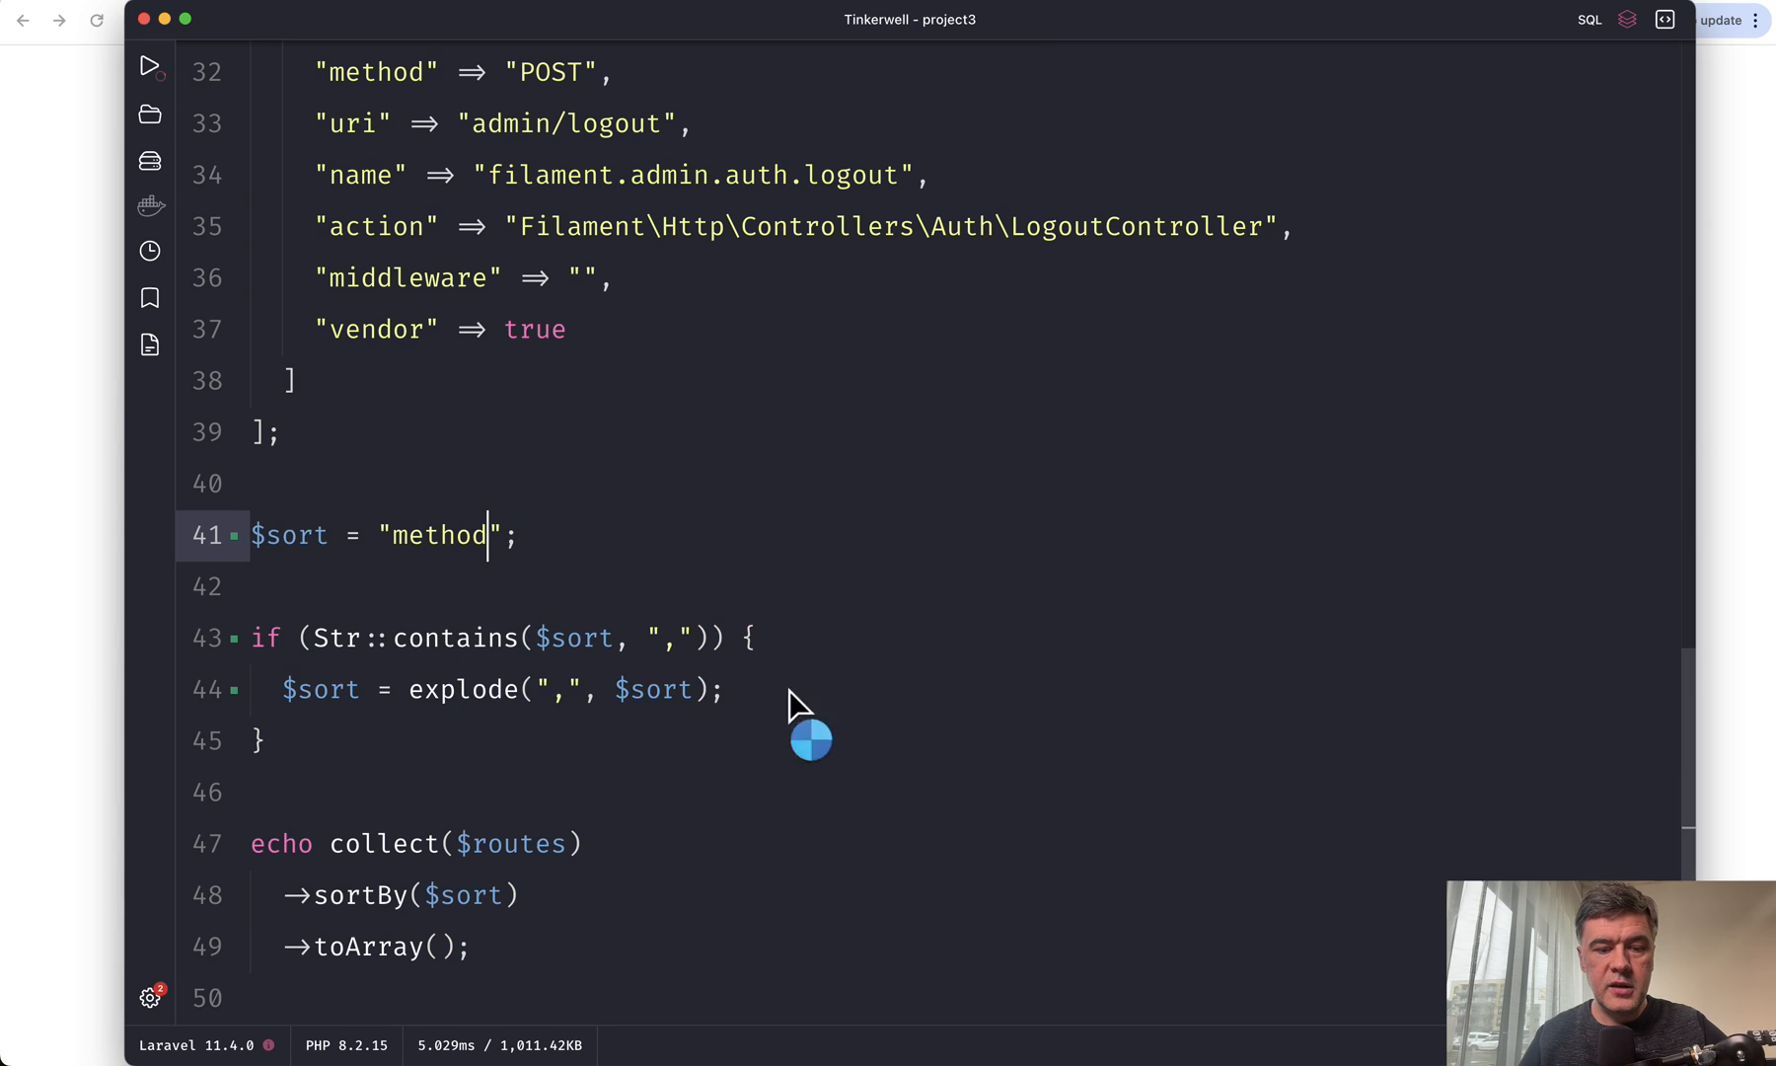
click(150, 65)
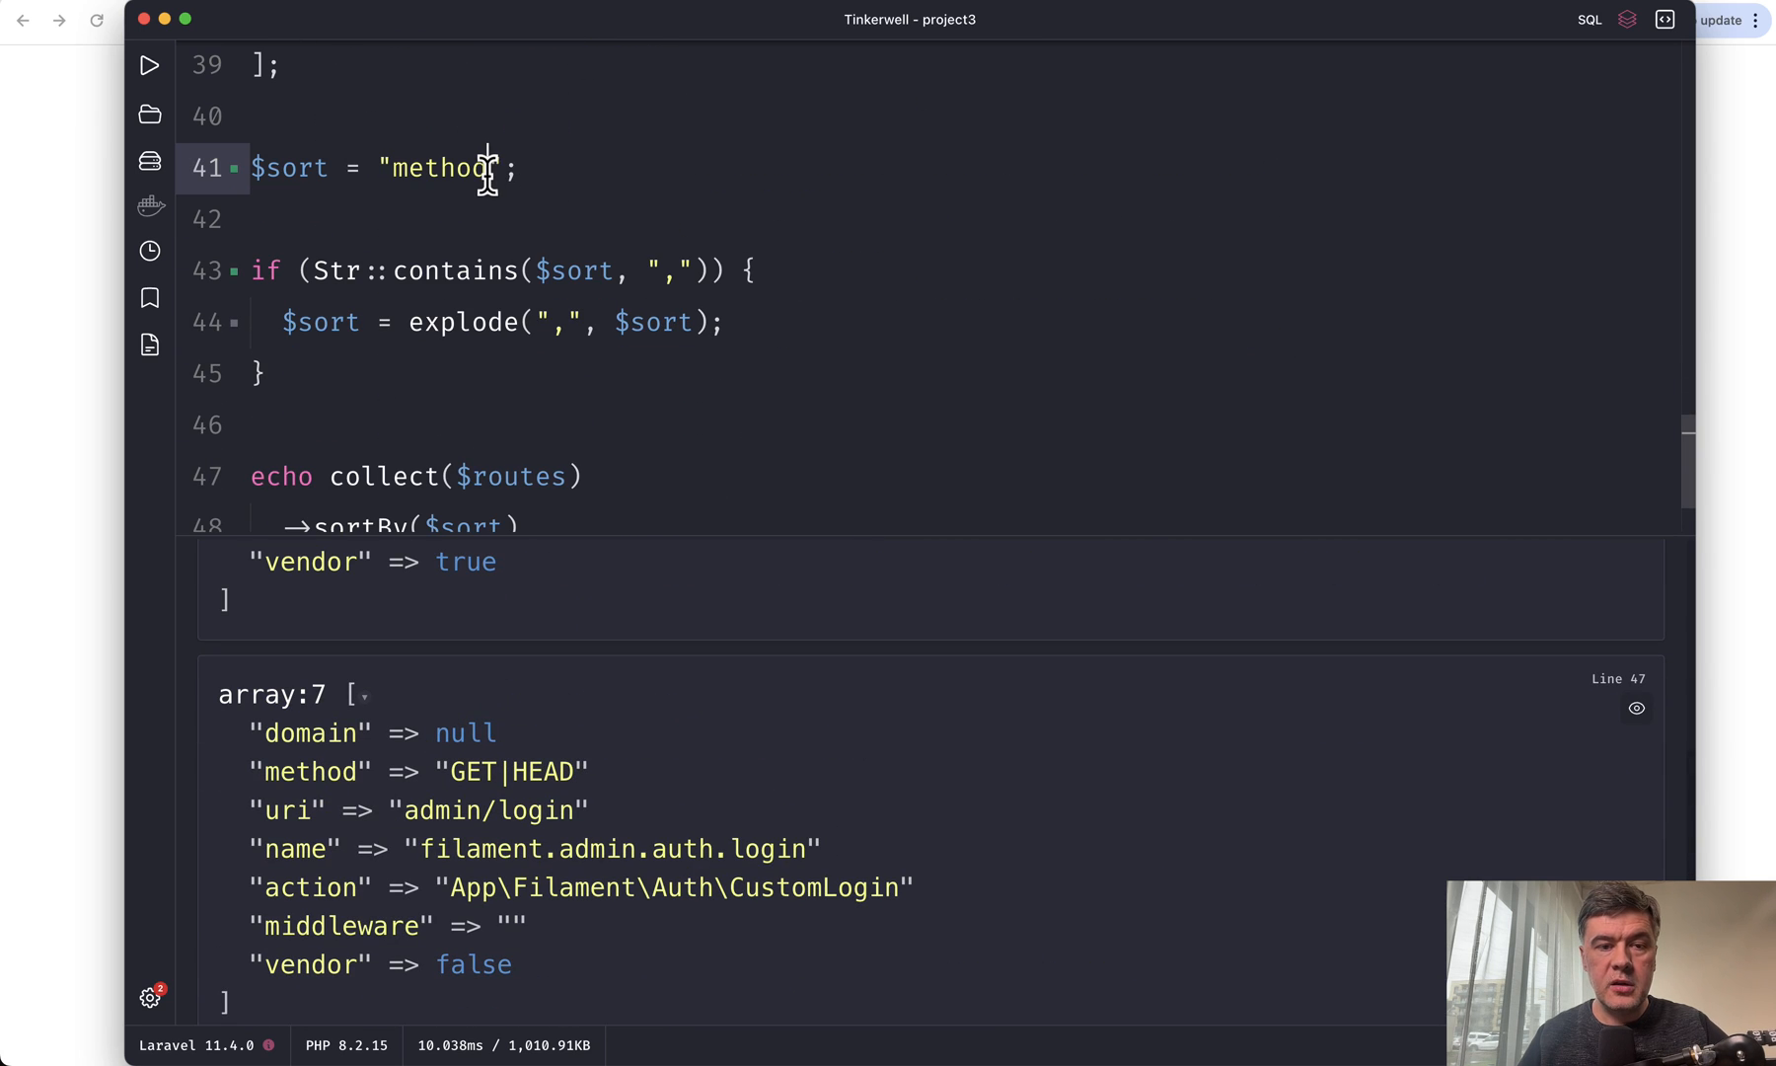
text(,uri)
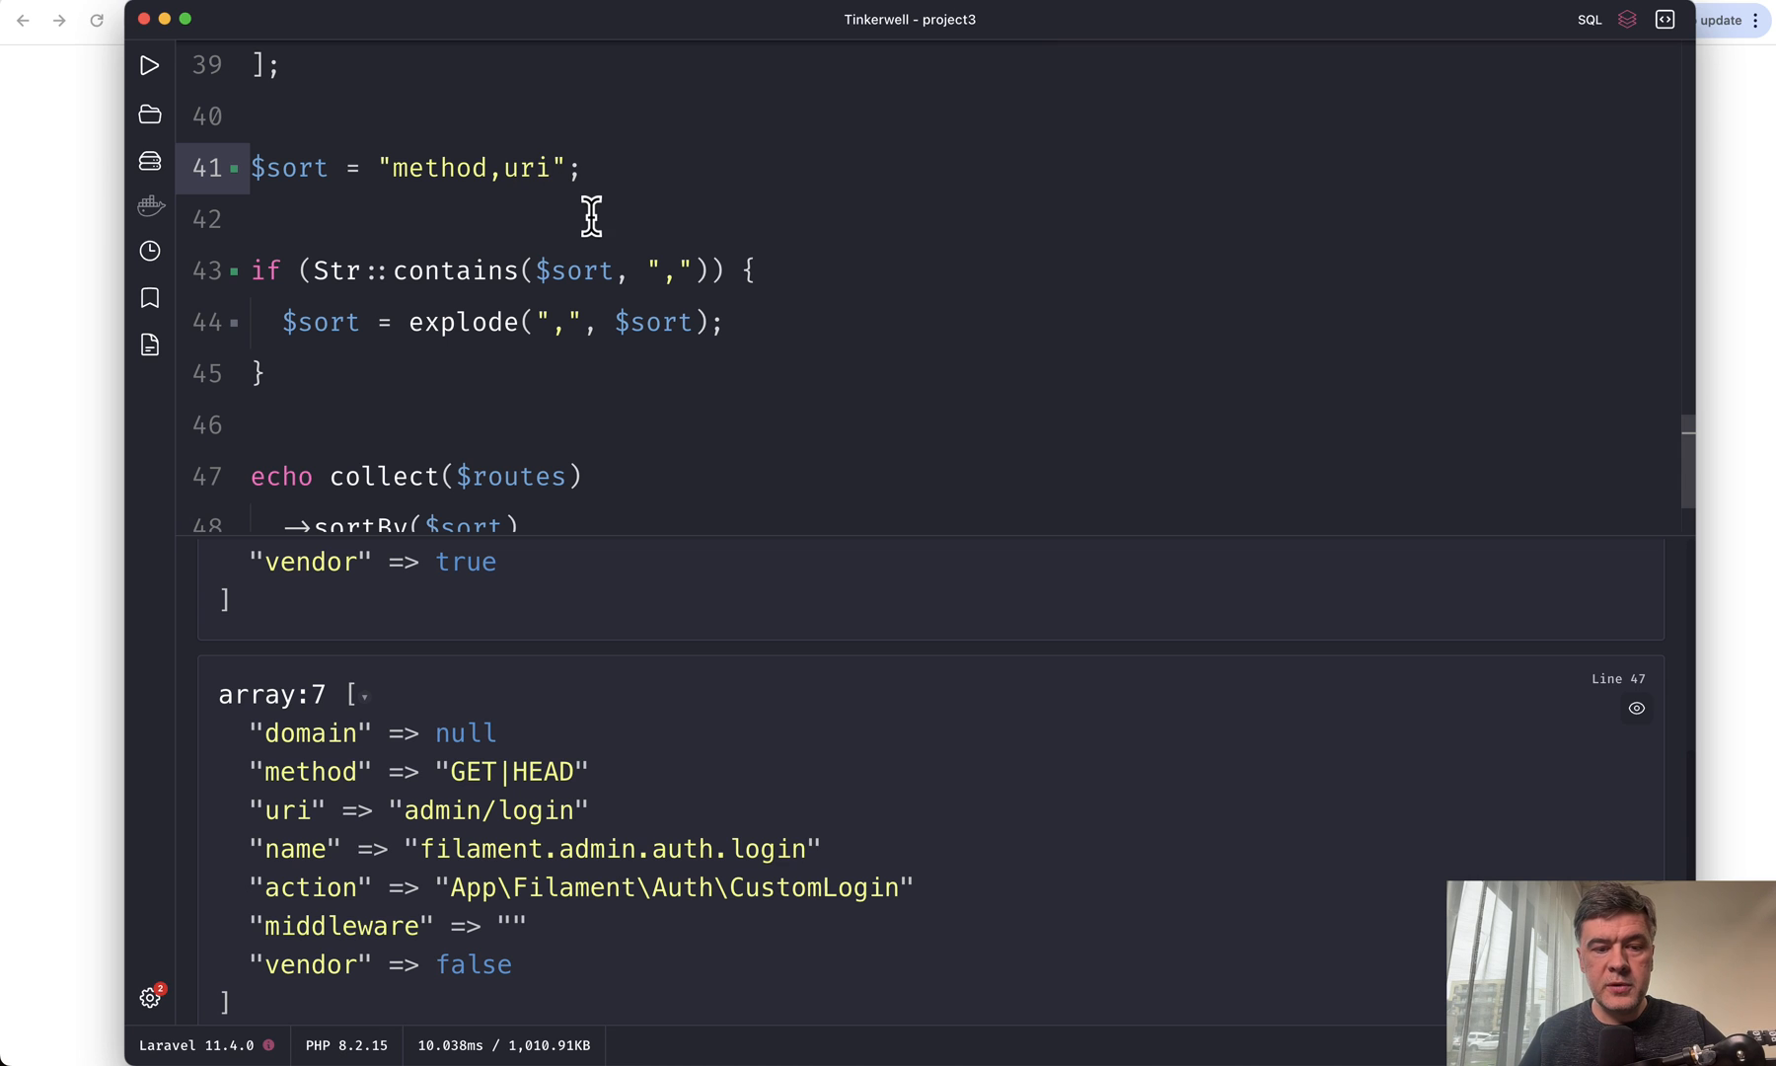